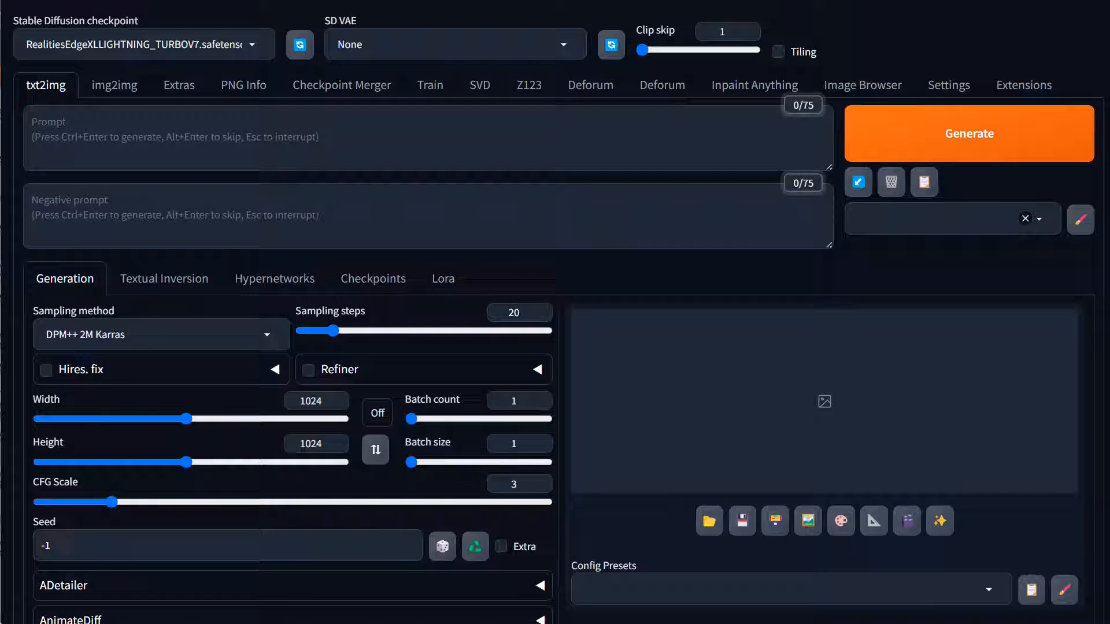
mouse_move(174, 85)
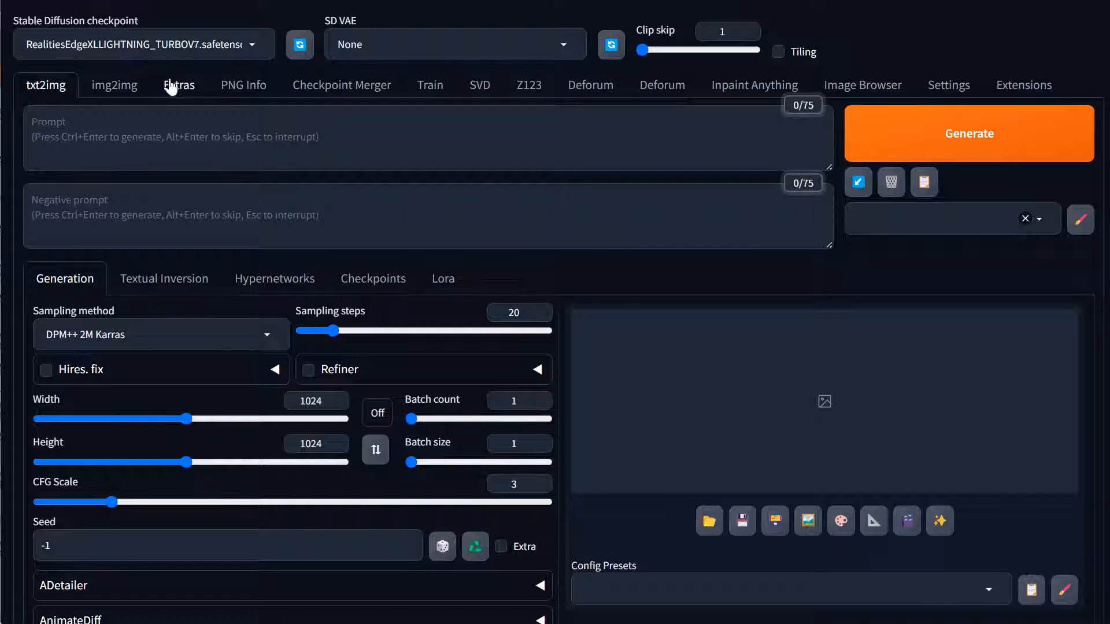
mouse_move(178, 84)
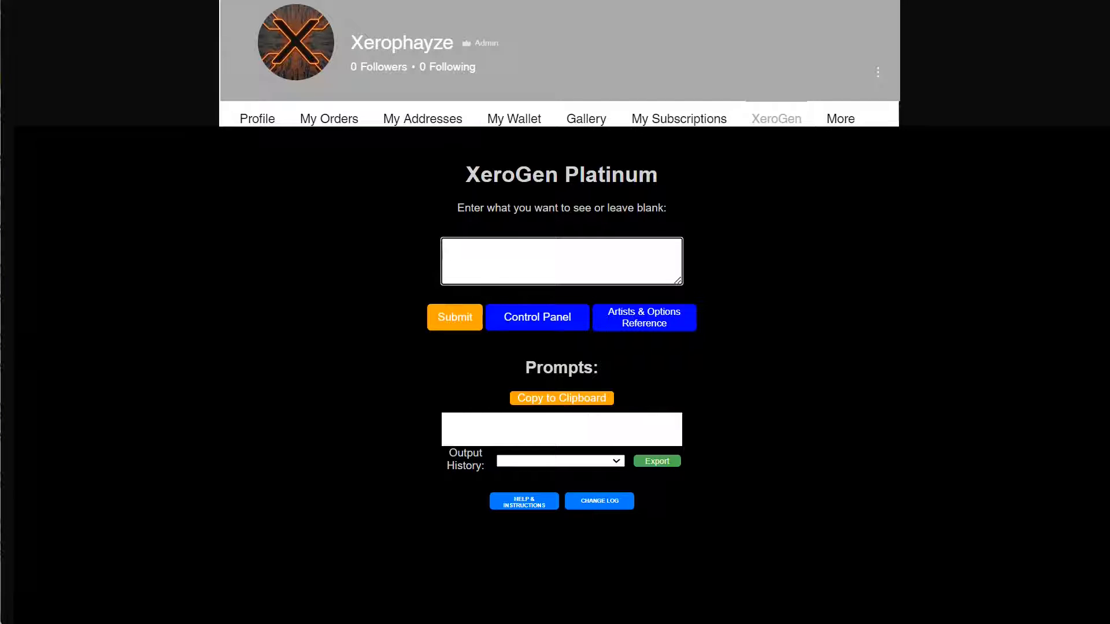
Submit the description 'photo hiker in the mountains ... sunset' to XeroGen for prompt generation
type("photography of a")
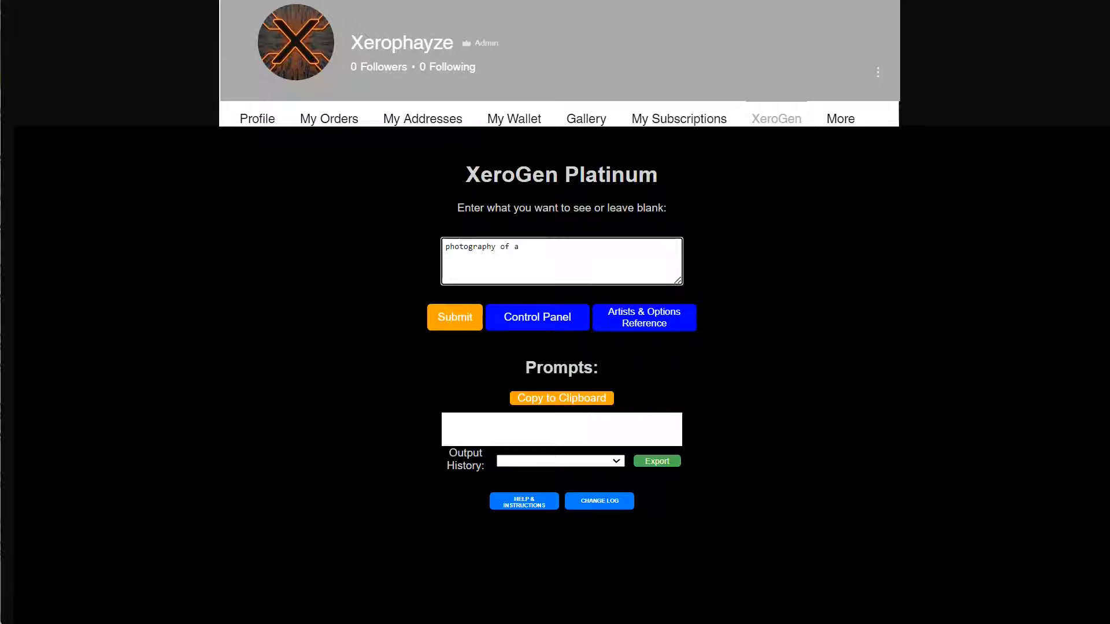
type("hiker i")
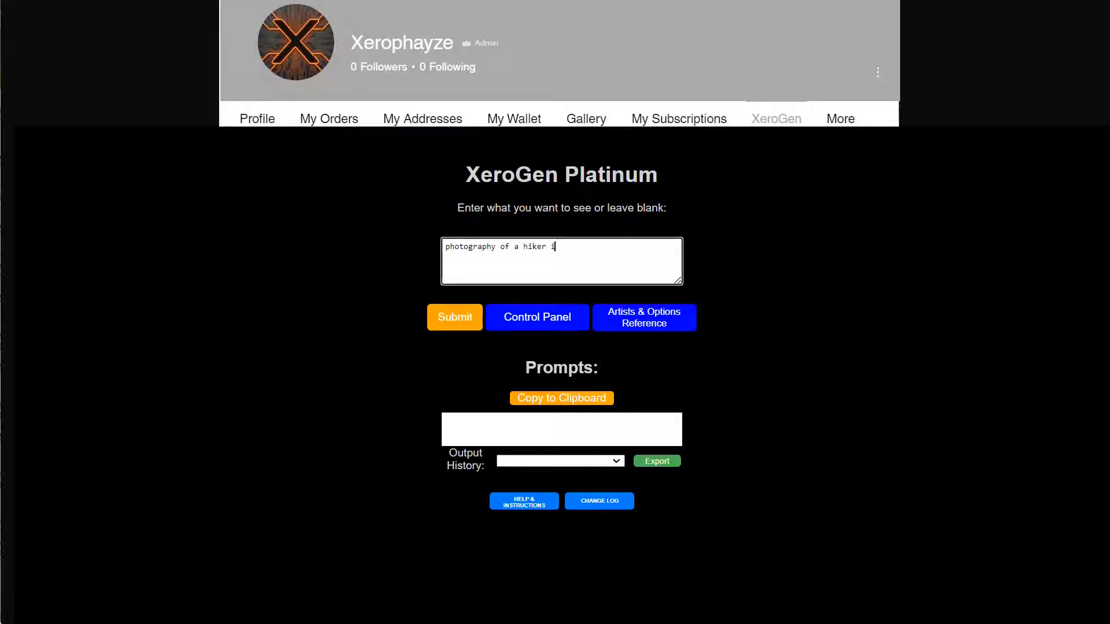
type("n the moutains")
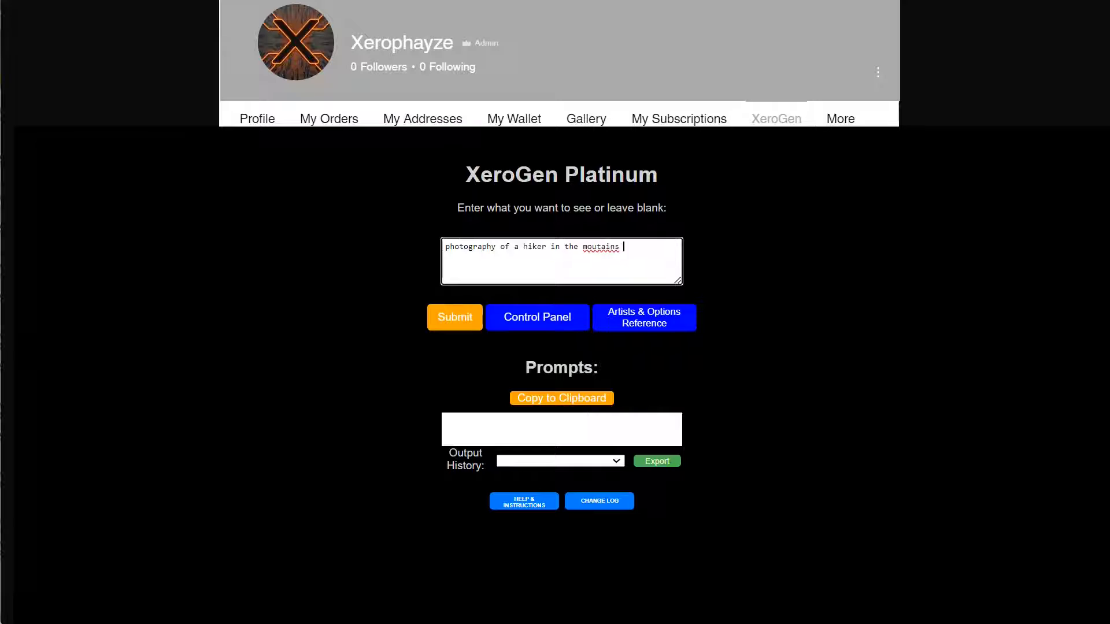
key("Backspace")
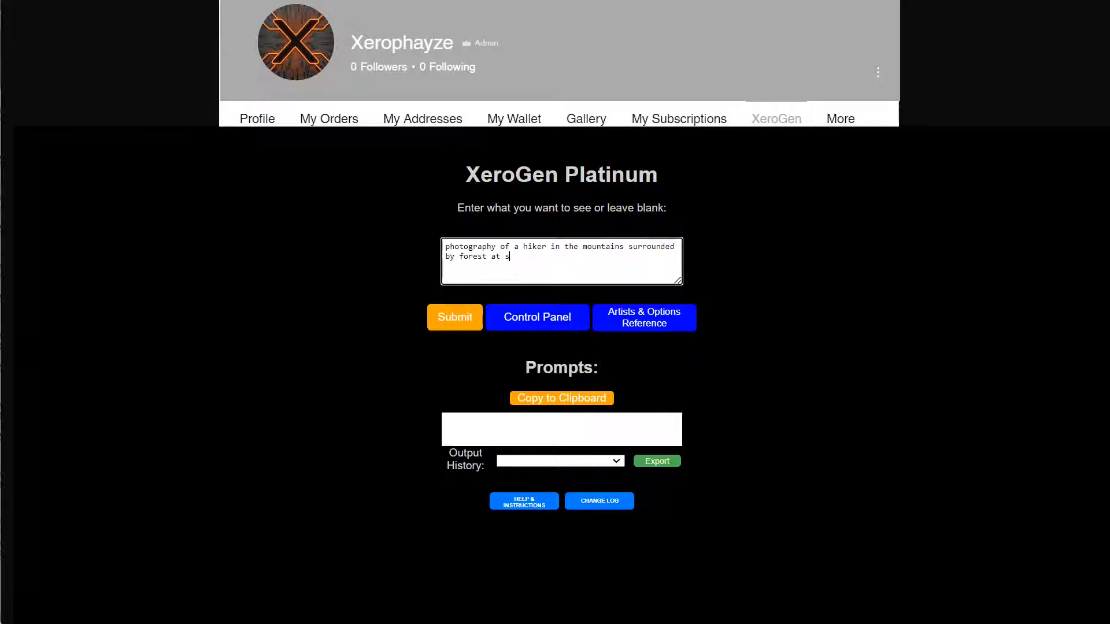
type("unset")
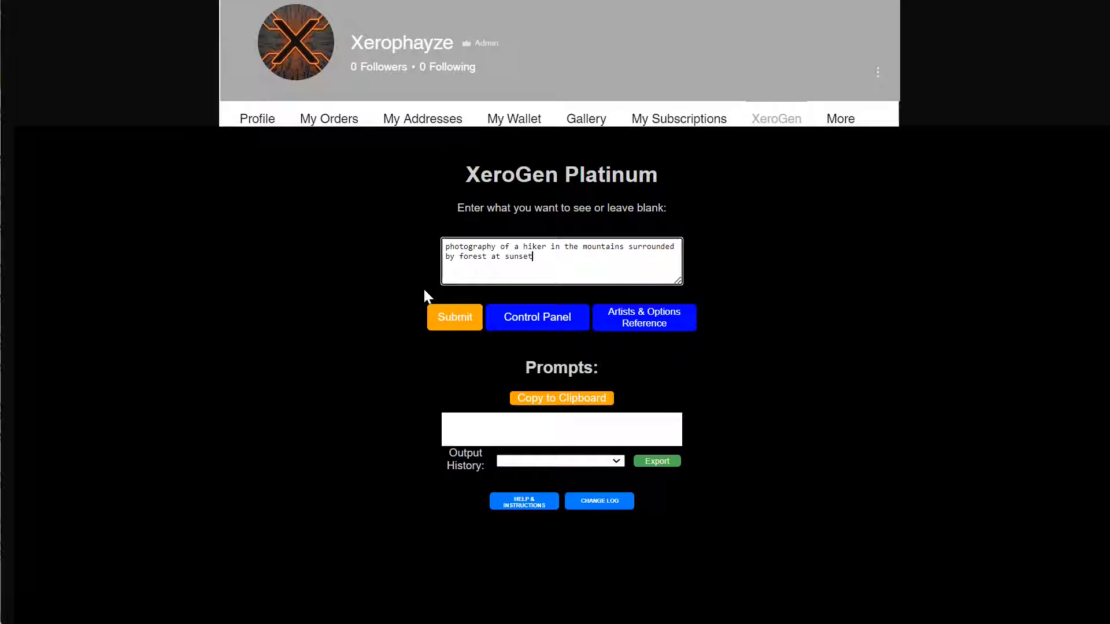
left_click(454, 317)
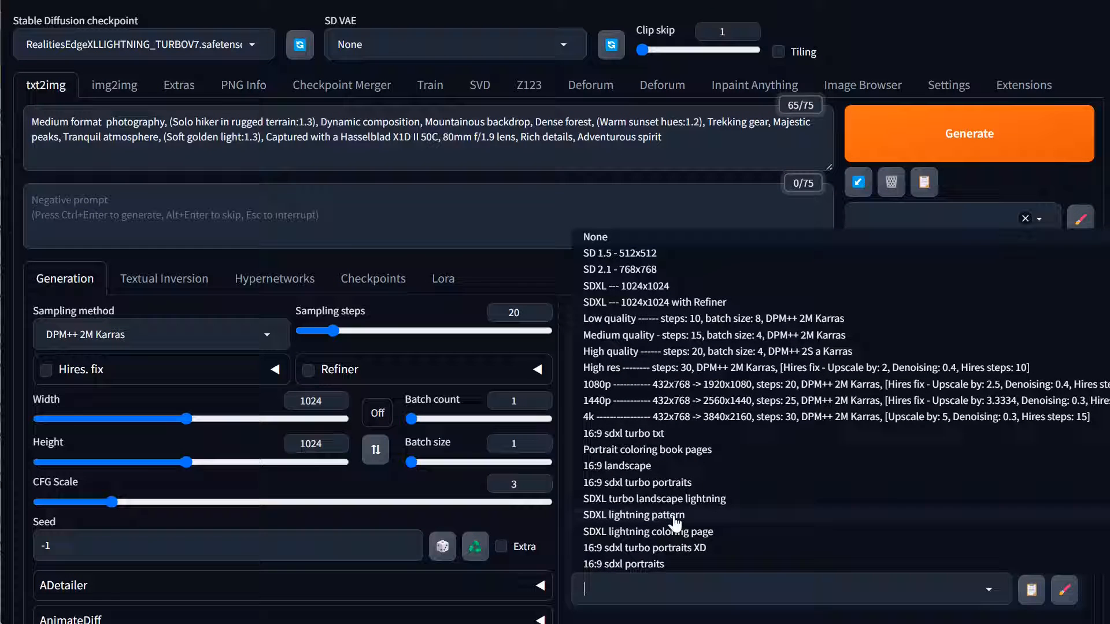
Apply the '16:9 sdxl turbo portraits' preset, lock 9:16 aspect, batch count 4, and start rendering
left_click(636, 481)
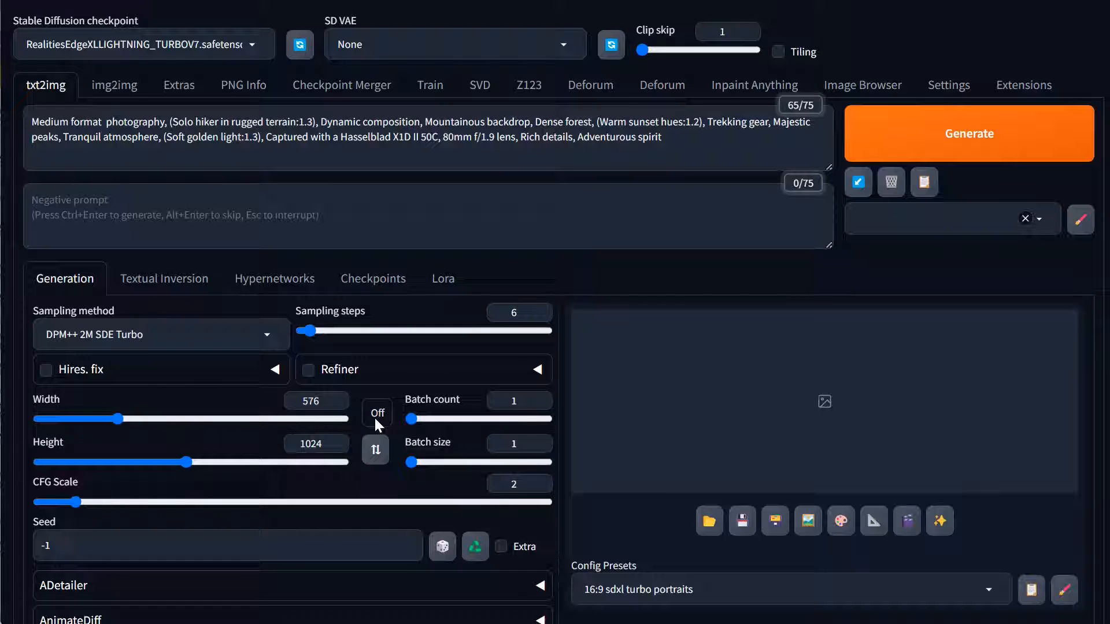
left_click(376, 412)
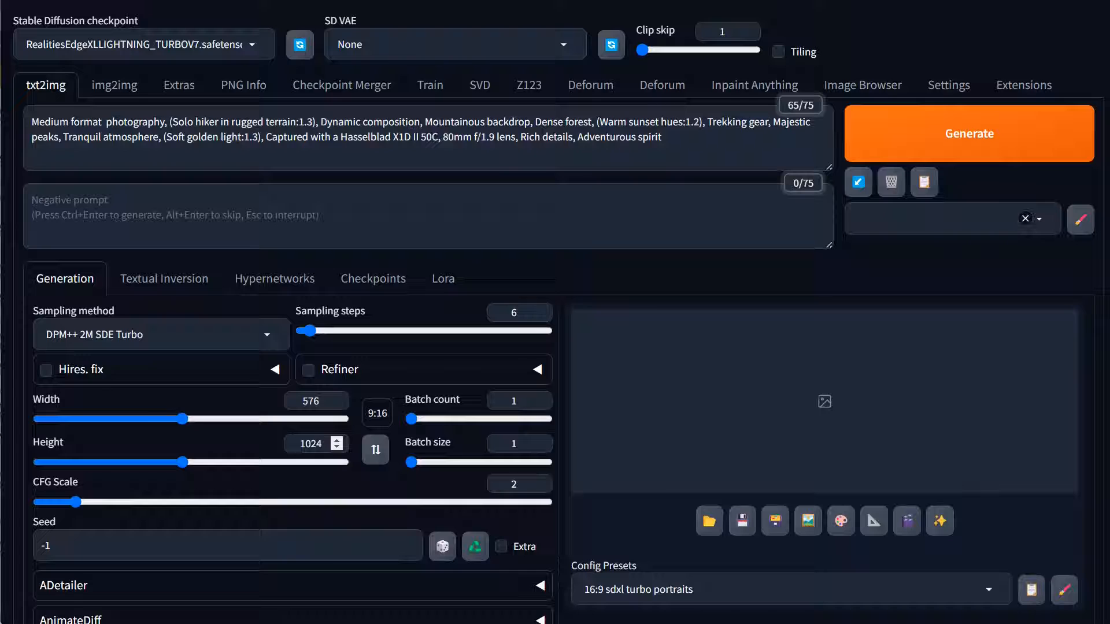
mouse_move(83, 364)
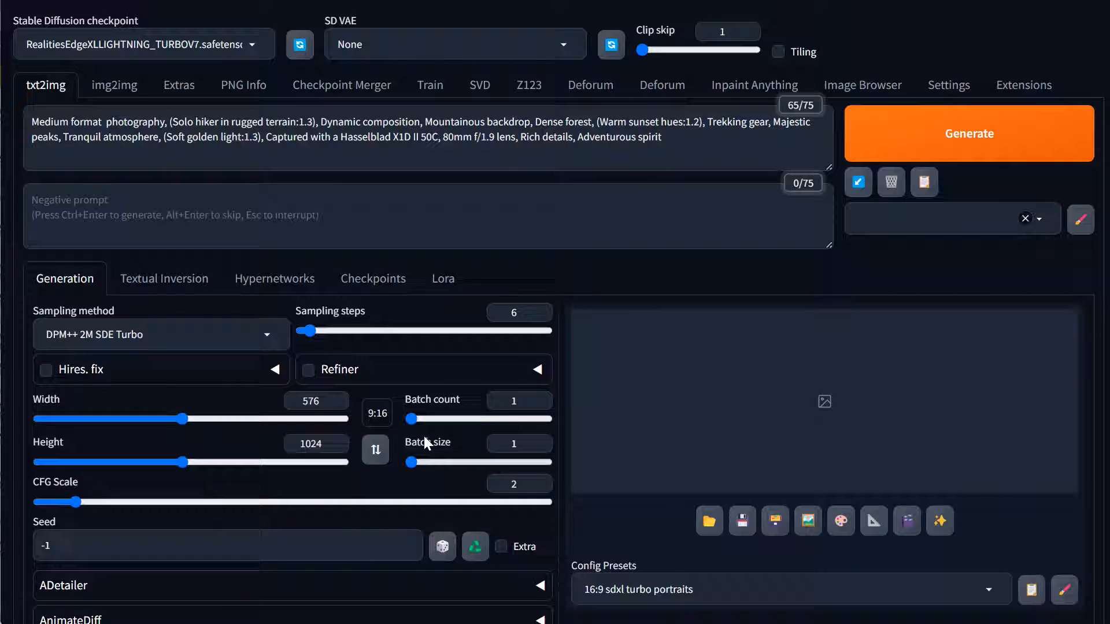
left_click_drag(411, 419, 440, 419)
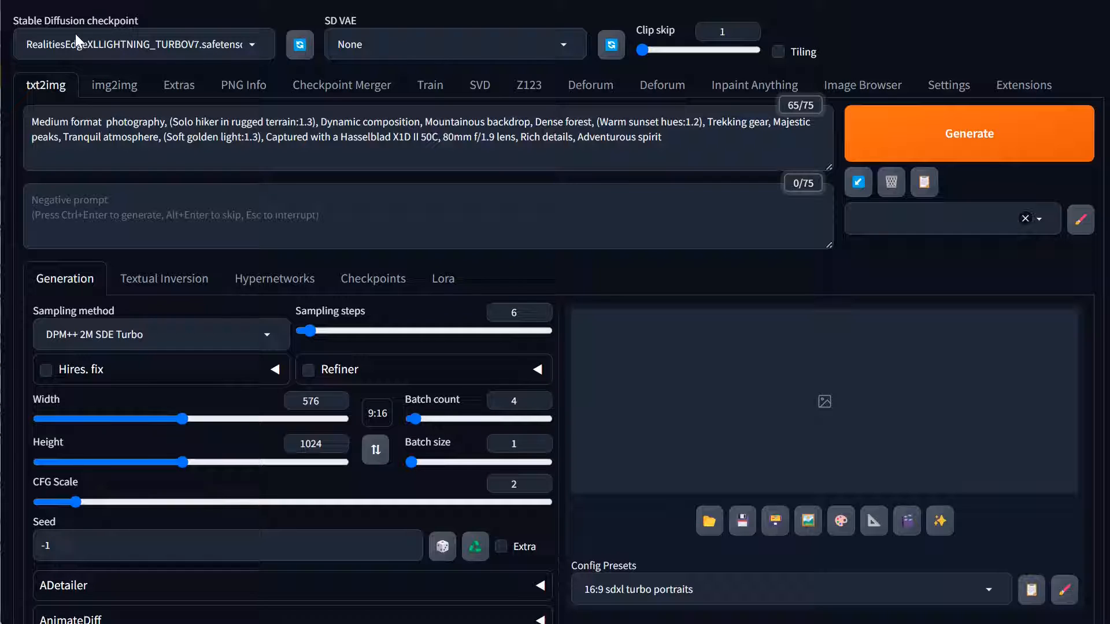
scroll("down", 3)
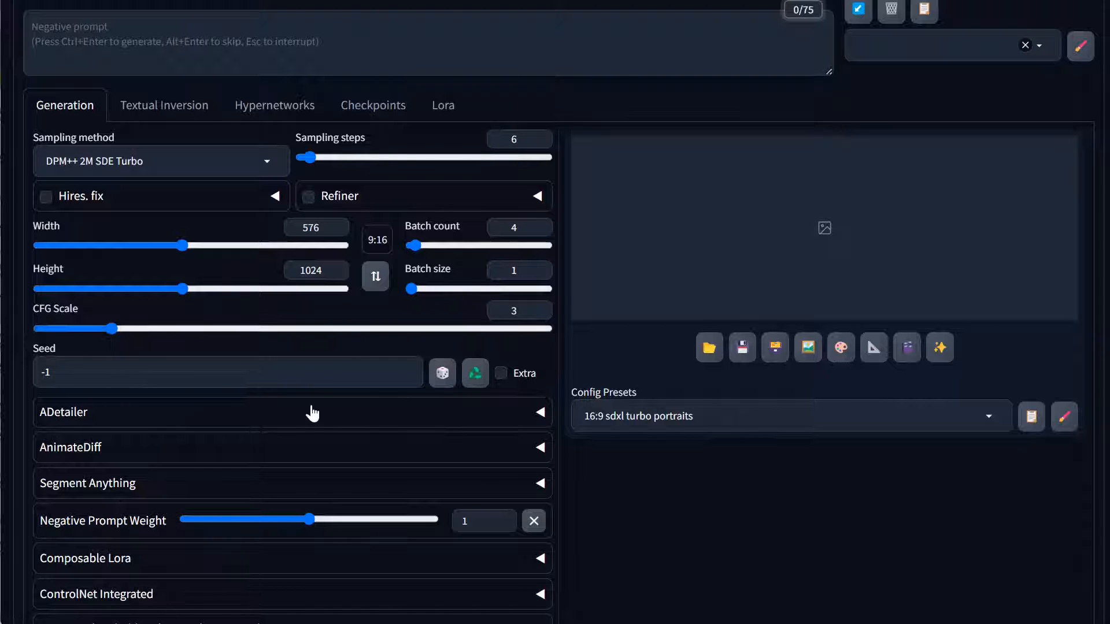
mouse_move(766, 401)
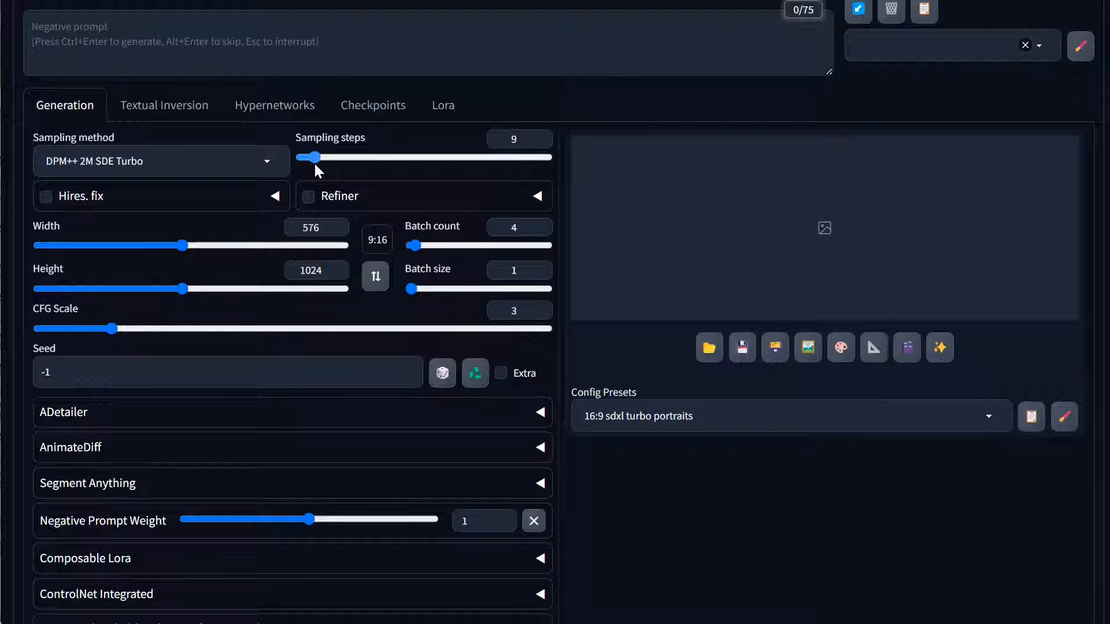
scroll("down", 3)
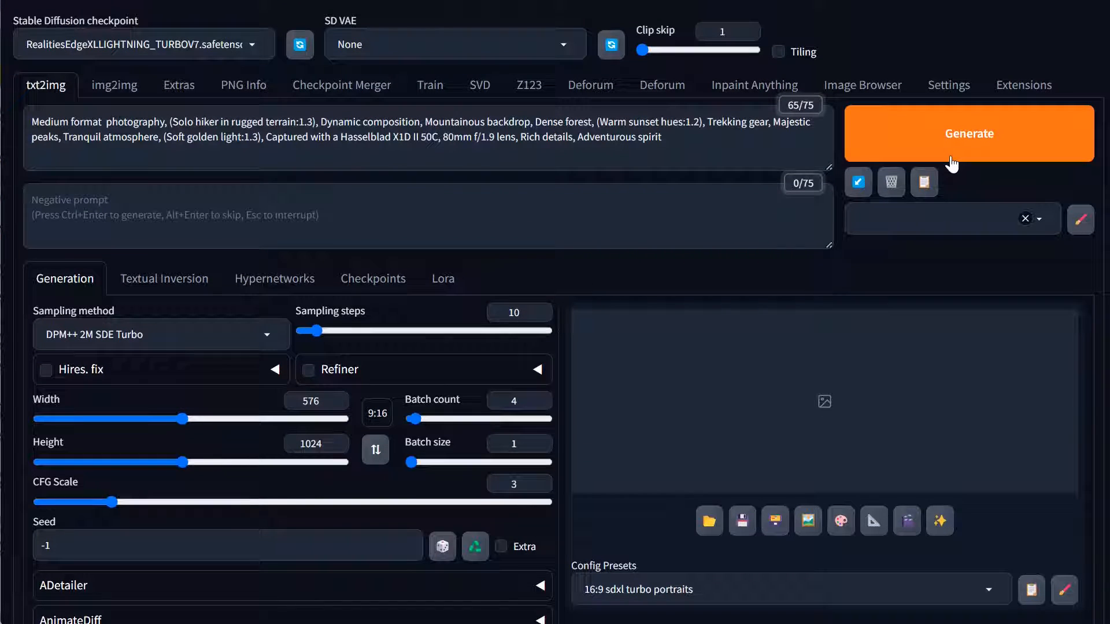
left_click(968, 133)
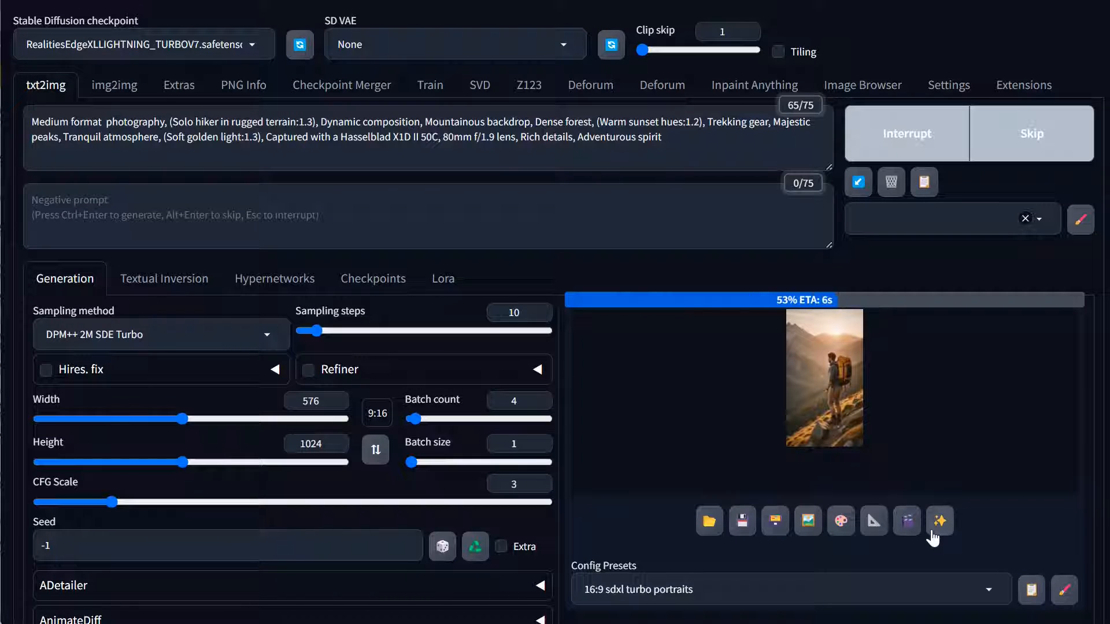
mouse_move(963, 563)
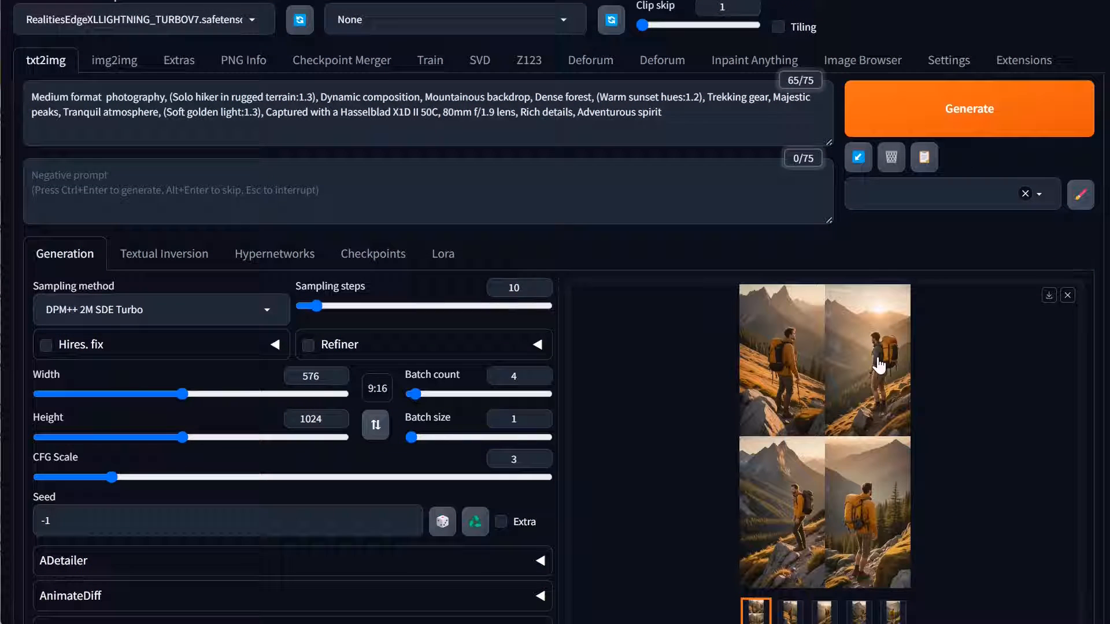
Compare the four hiker renders and send the third, sunset-behind-peaks image to img2img
left_click(789, 609)
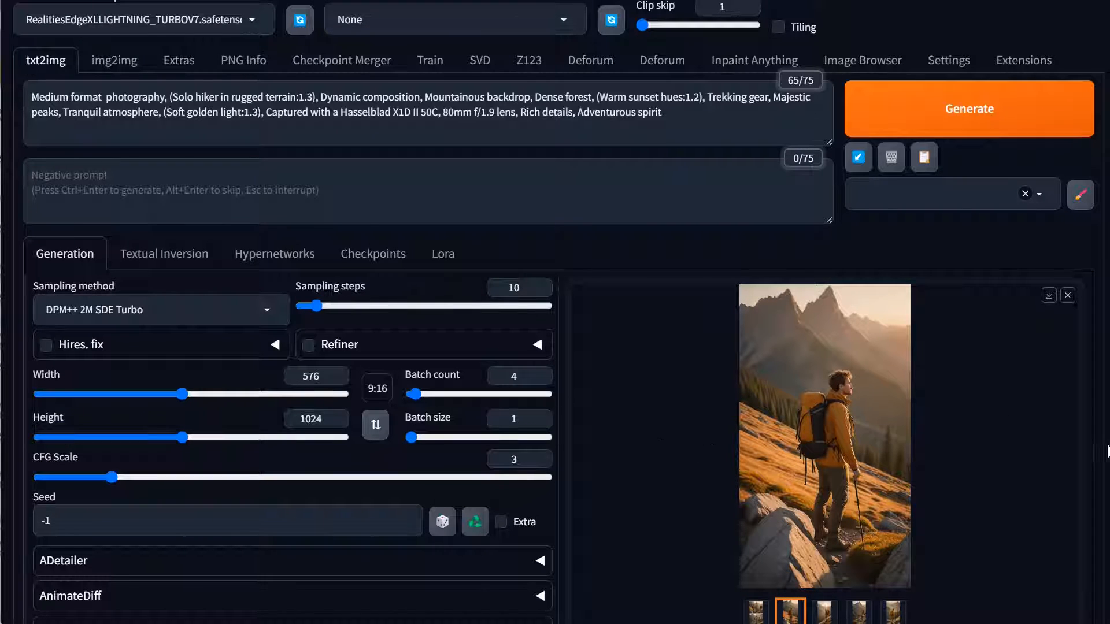
scroll("down", 3)
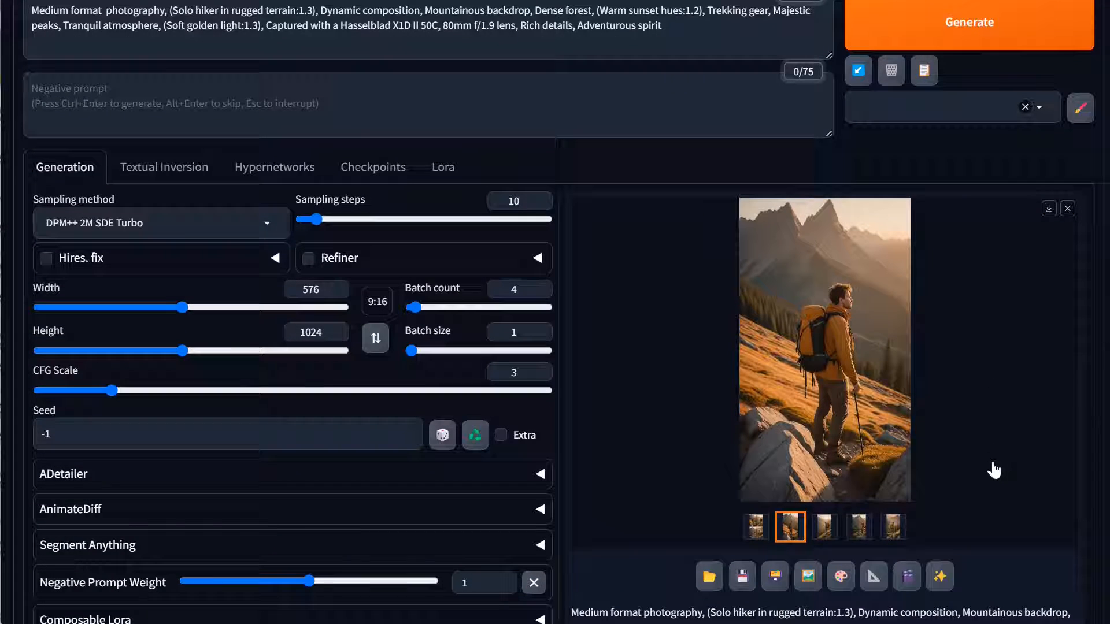
left_click(823, 526)
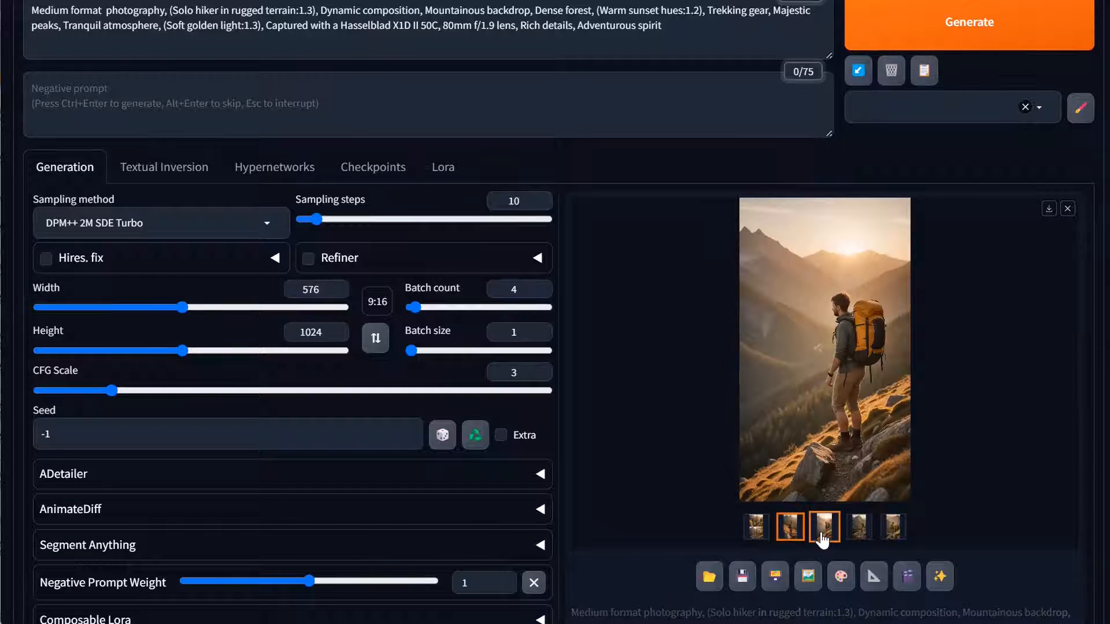
left_click(857, 527)
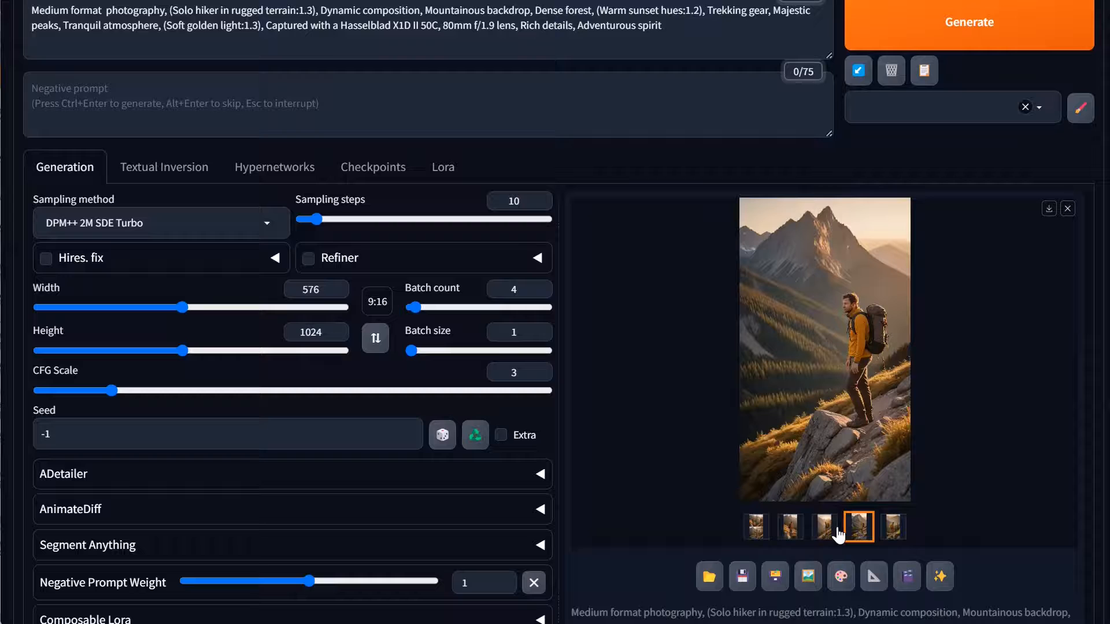
left_click(824, 526)
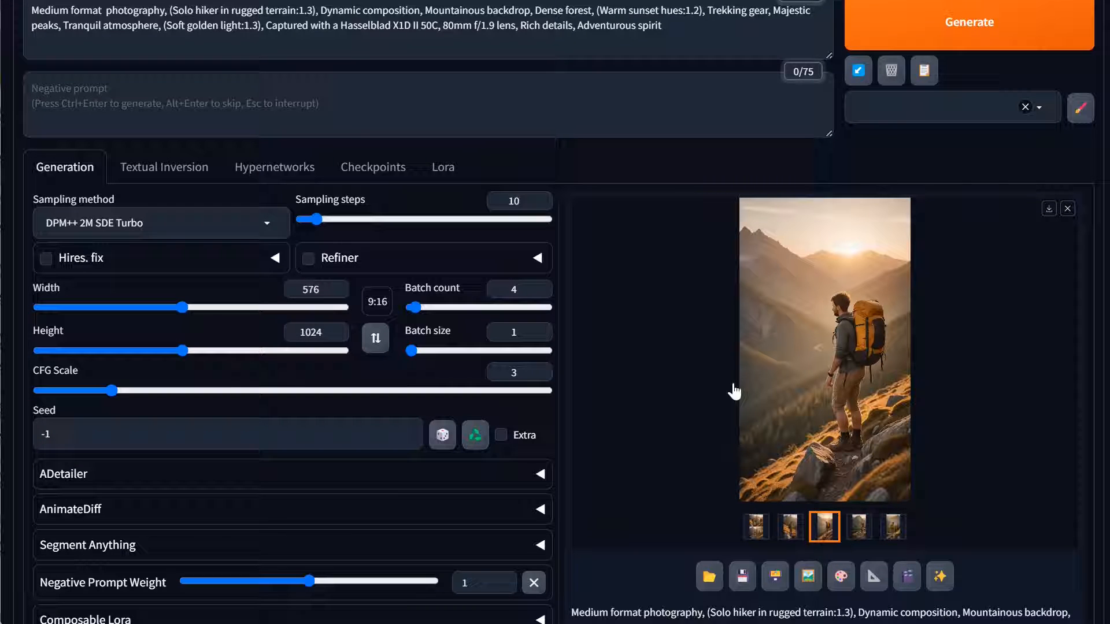
mouse_move(664, 472)
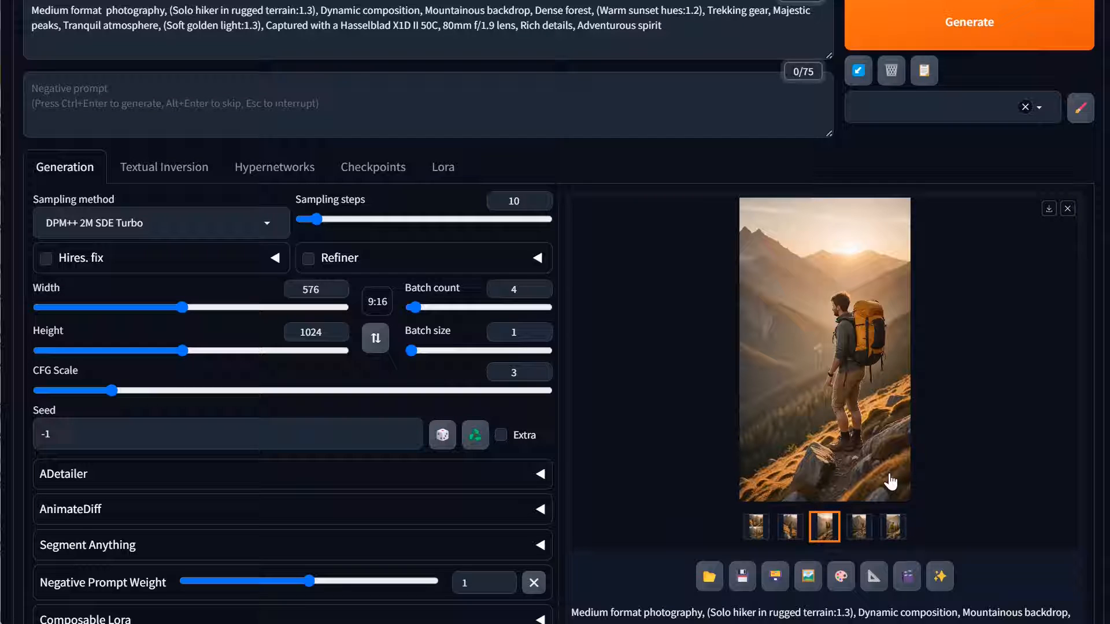
mouse_move(840, 575)
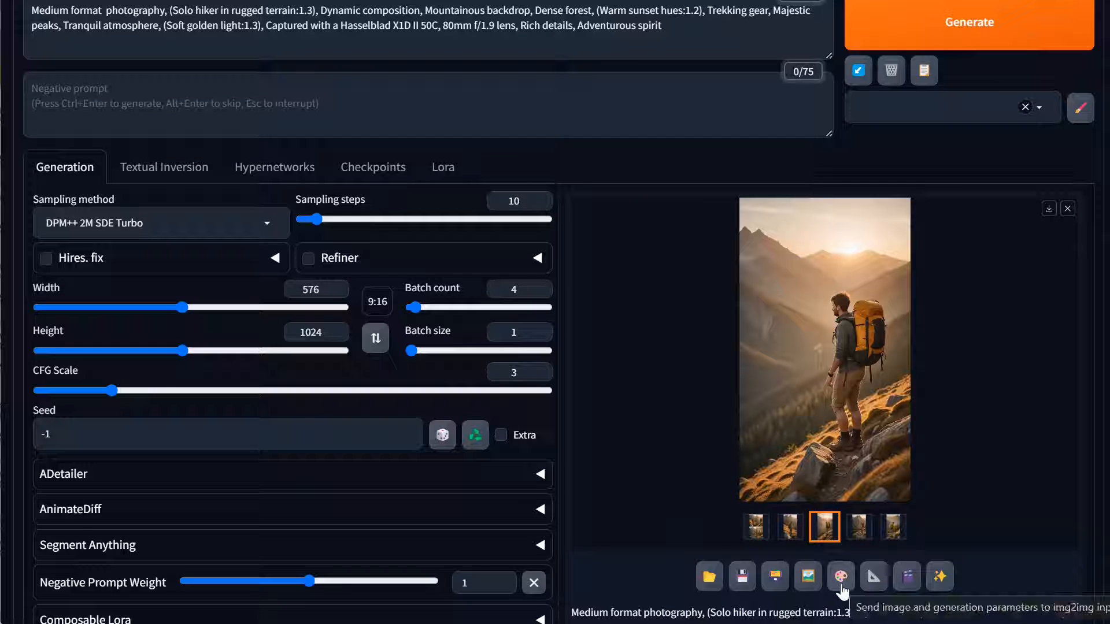
left_click(808, 576)
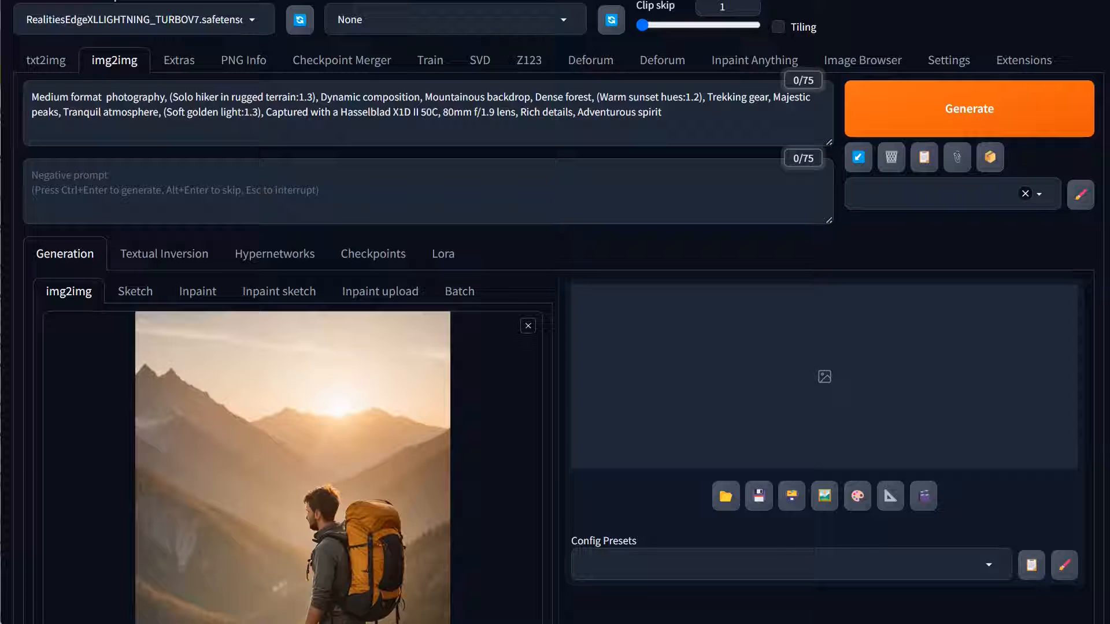
Delete 'Trekking gear' and replace the solo hiker phrase with 'small town' in the img2img prompt
double_click(736, 97)
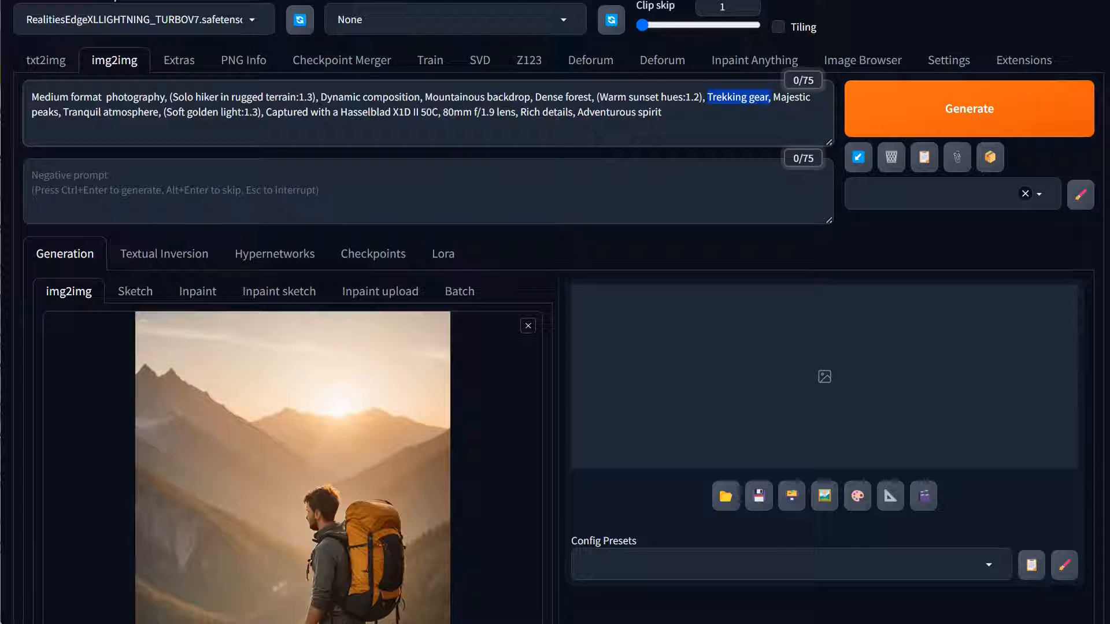
key("Delete")
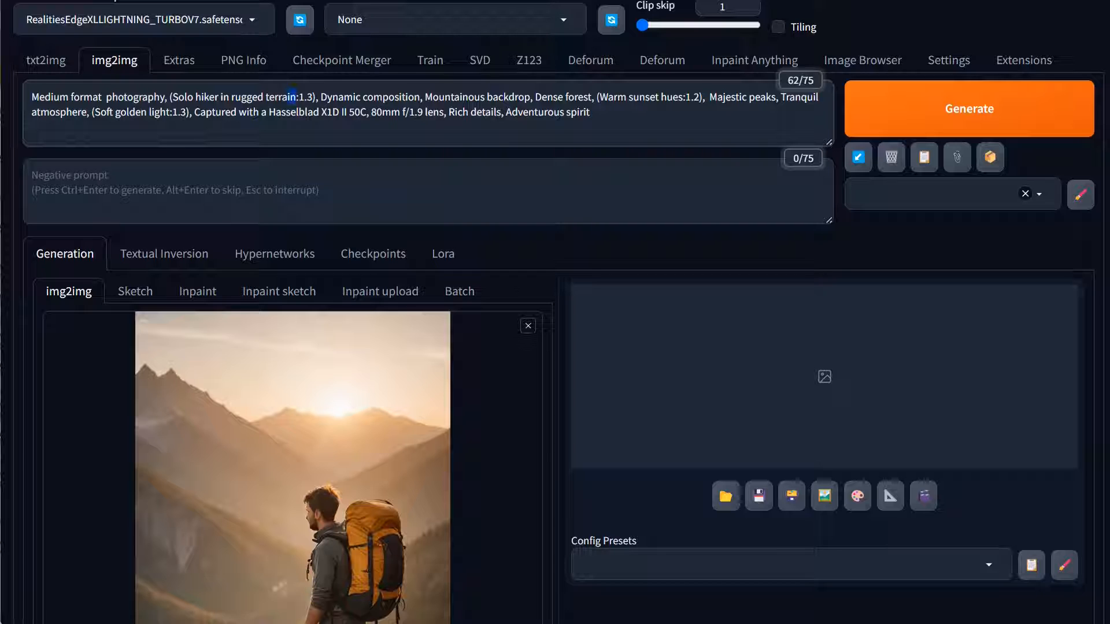
double_click(234, 97)
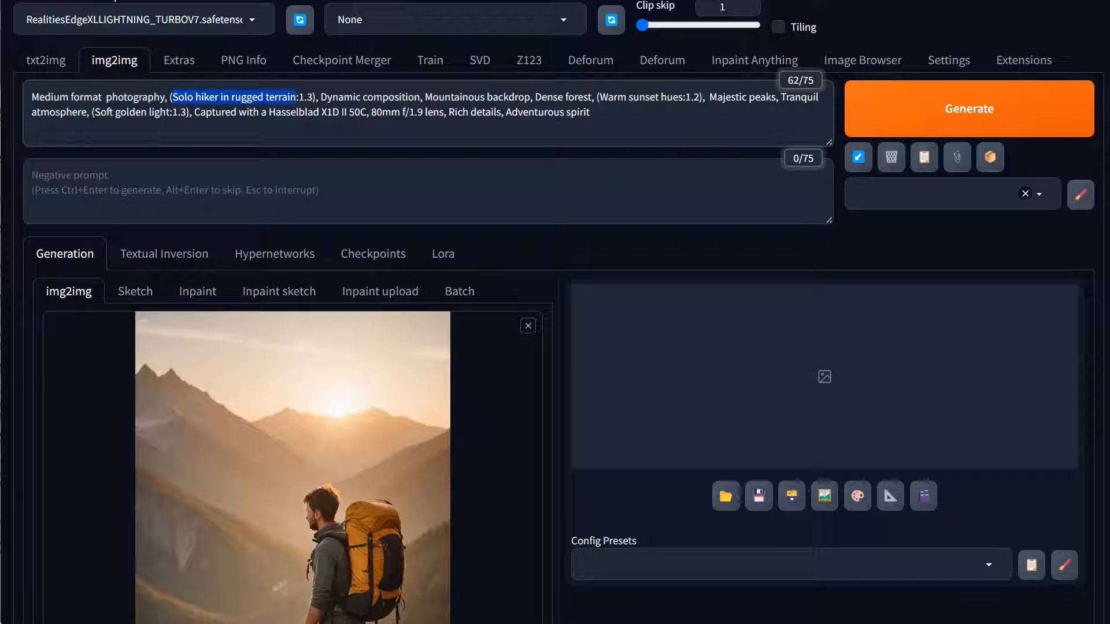
type("small town")
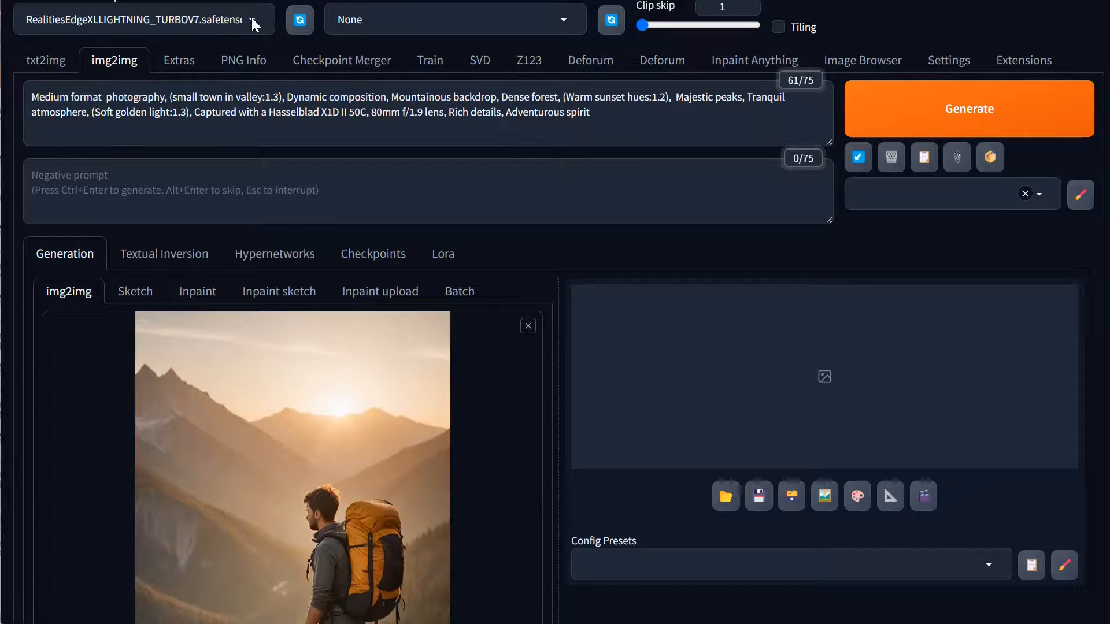
Drag the img2img denoising strength slider from 0.75 up to 0.99
left_click(141, 19)
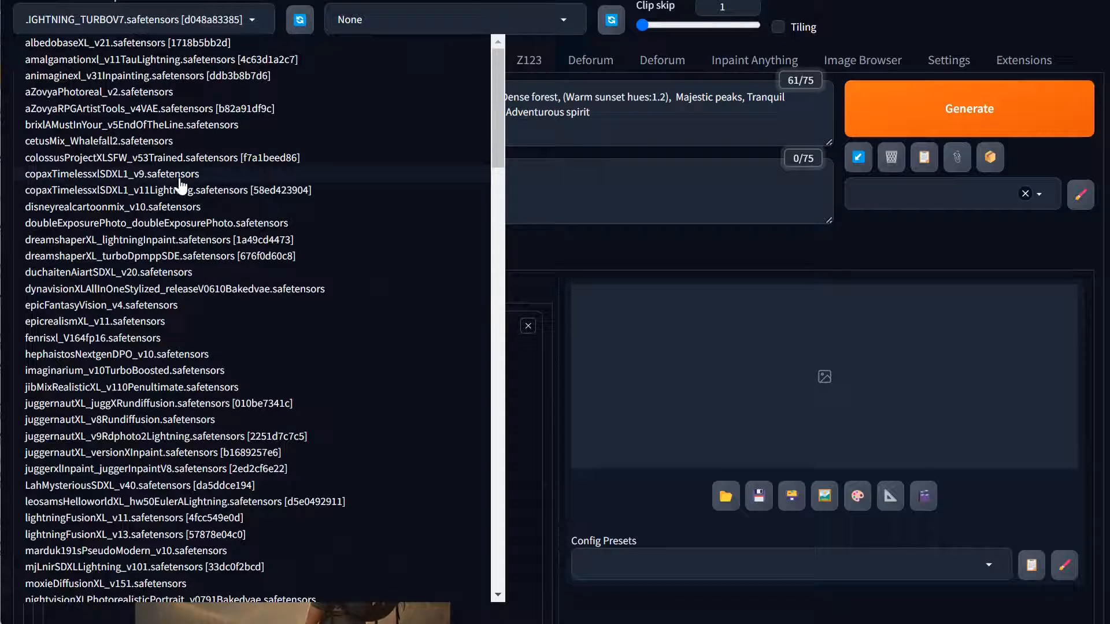
mouse_move(77, 290)
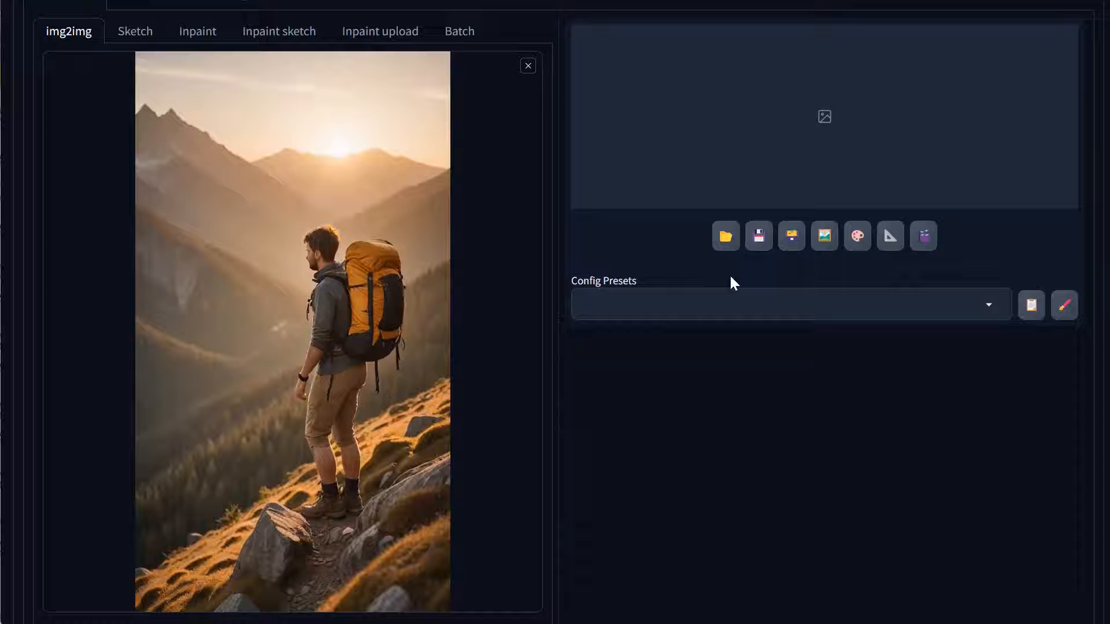
scroll("down", 3)
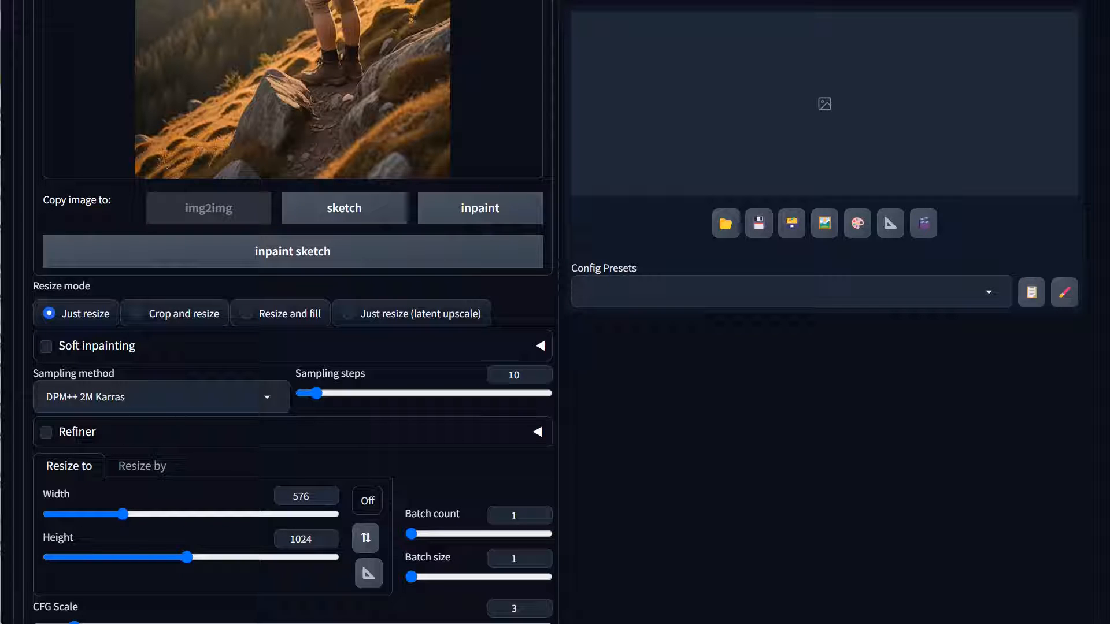
mouse_move(315, 450)
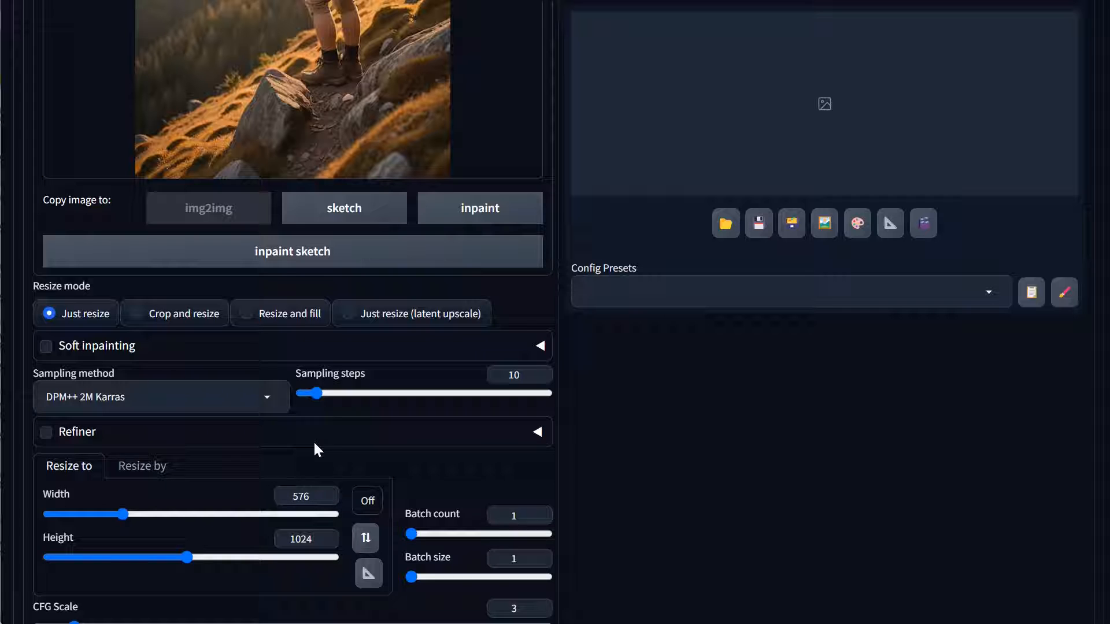
scroll("down", 3)
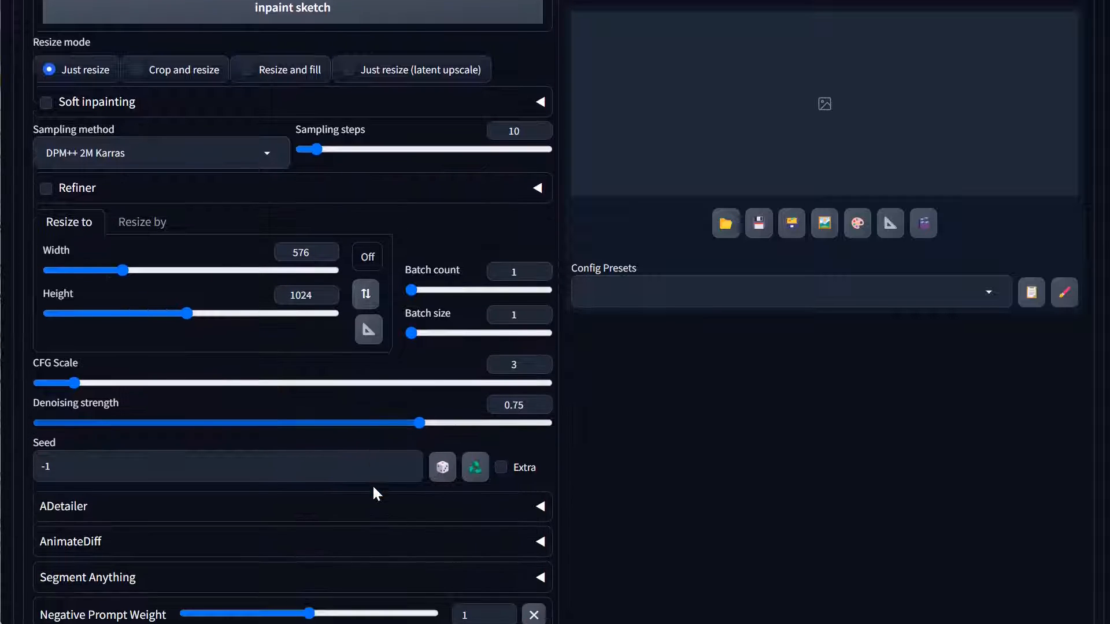
scroll("down", 3)
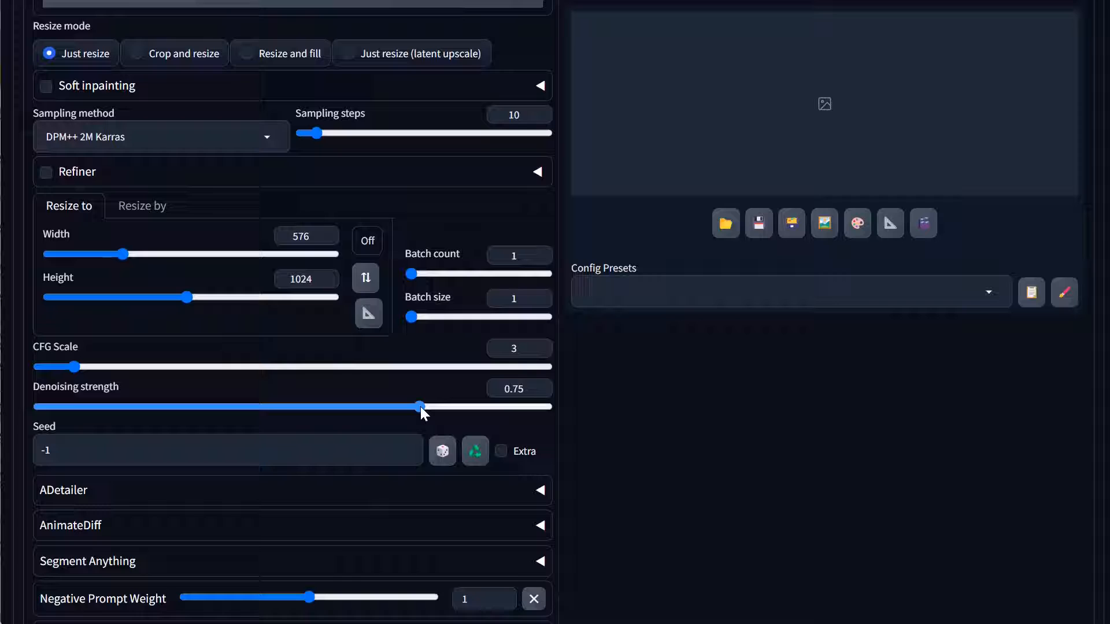
left_click_drag(421, 405, 451, 406)
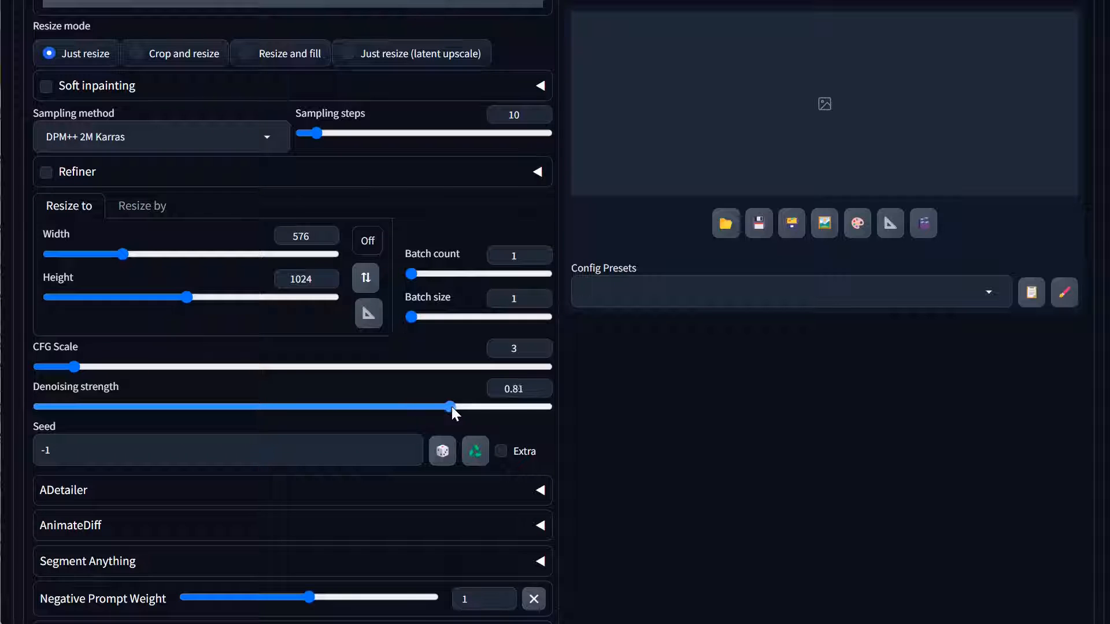
left_click_drag(450, 406, 544, 406)
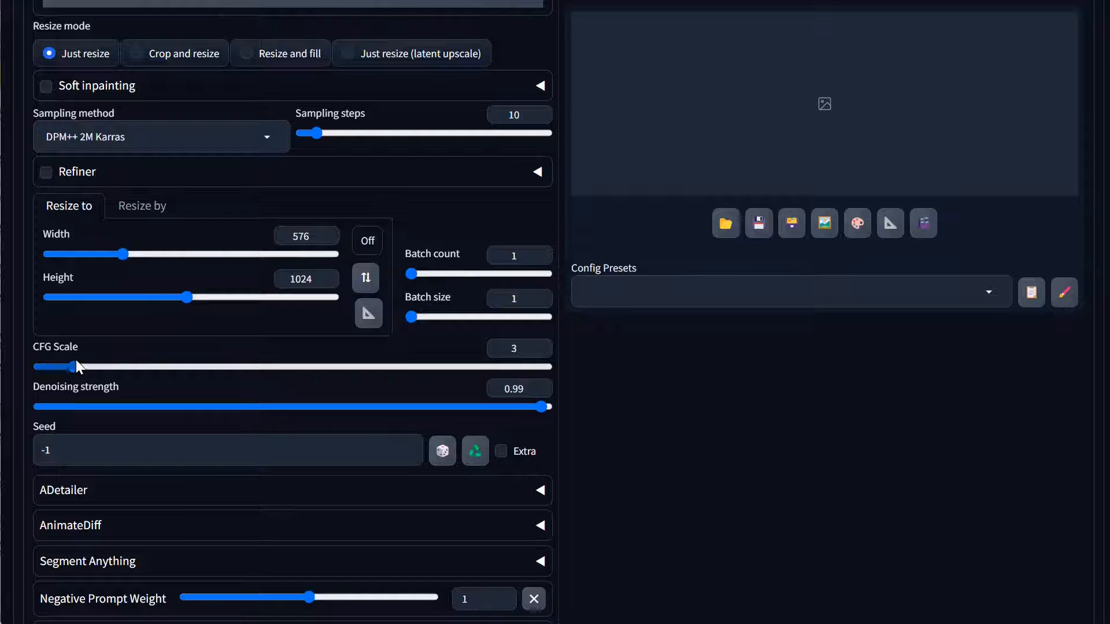
scroll("down", 3)
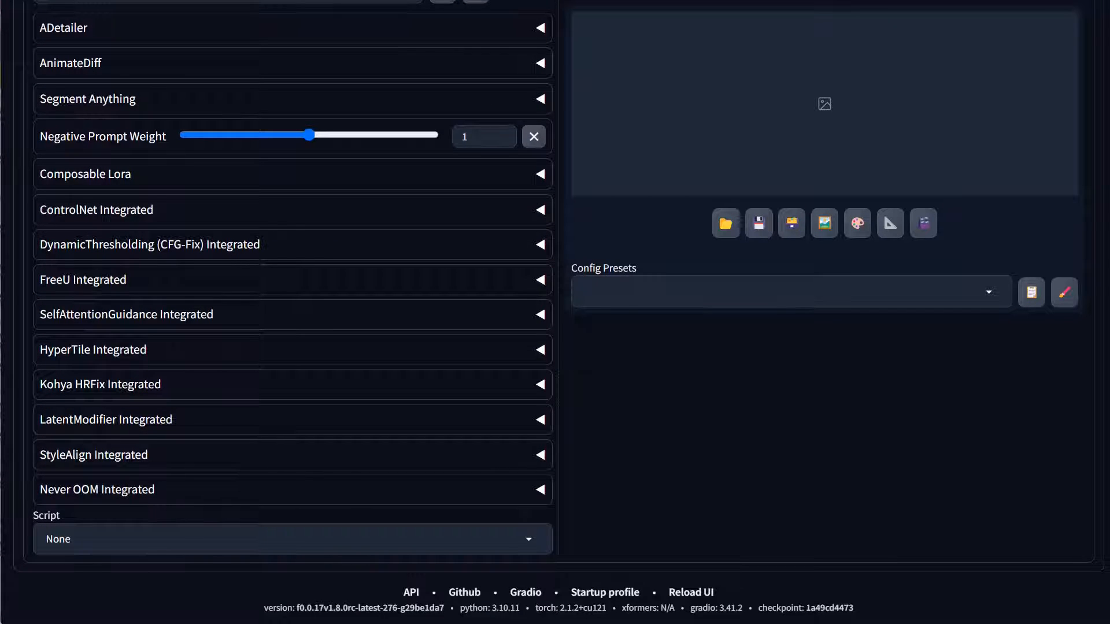
Choose the Outpainting mk2 script and set pixels to expand to 256
left_click(290, 538)
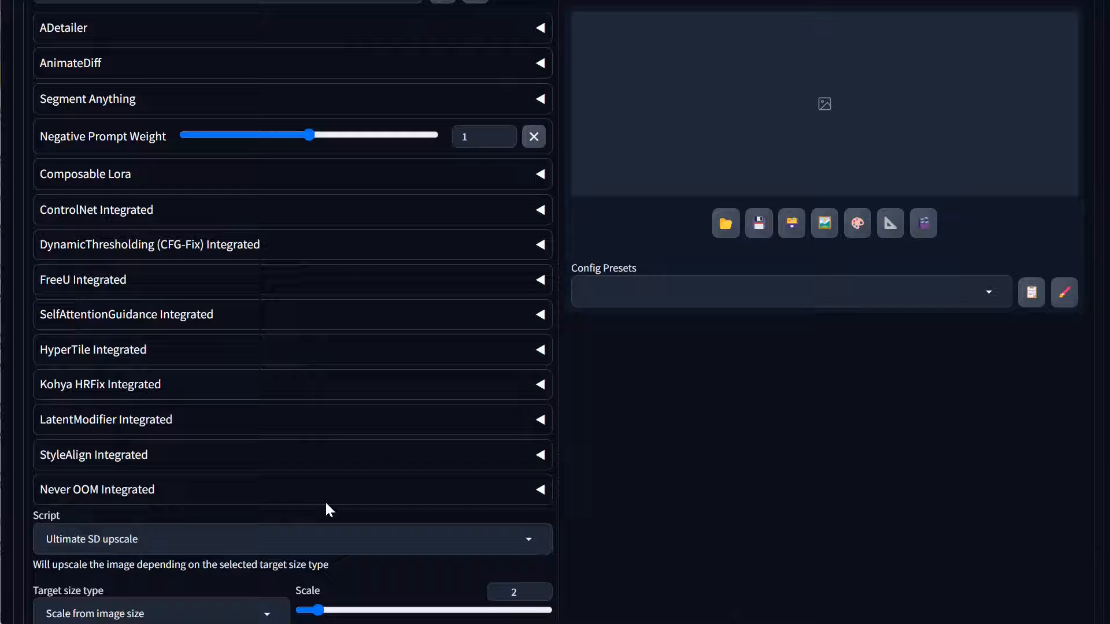
left_click(290, 538)
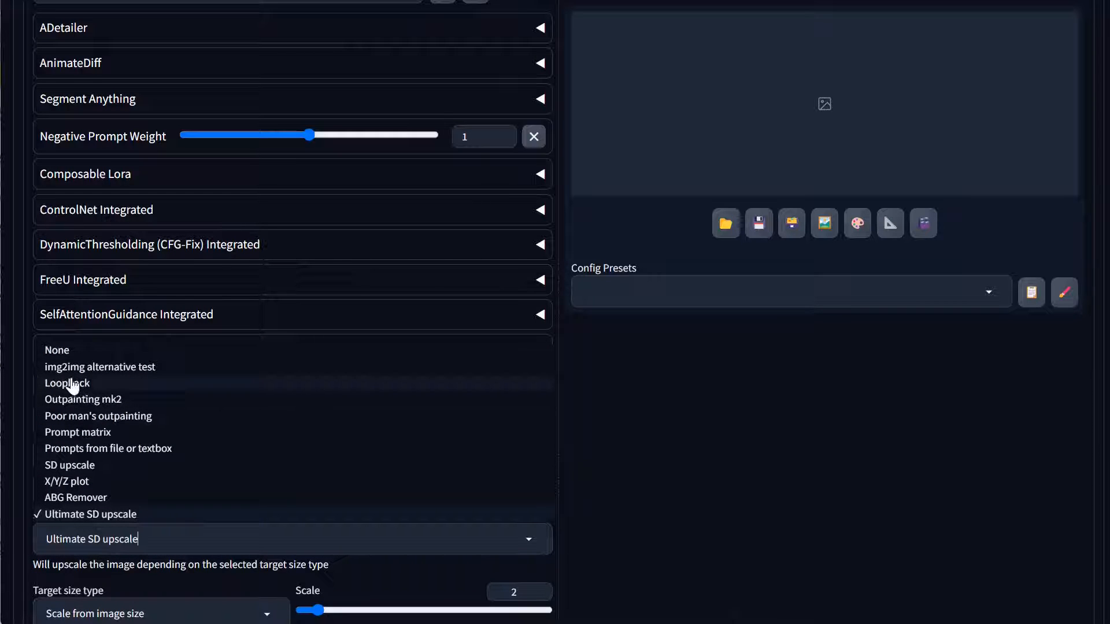
left_click(97, 415)
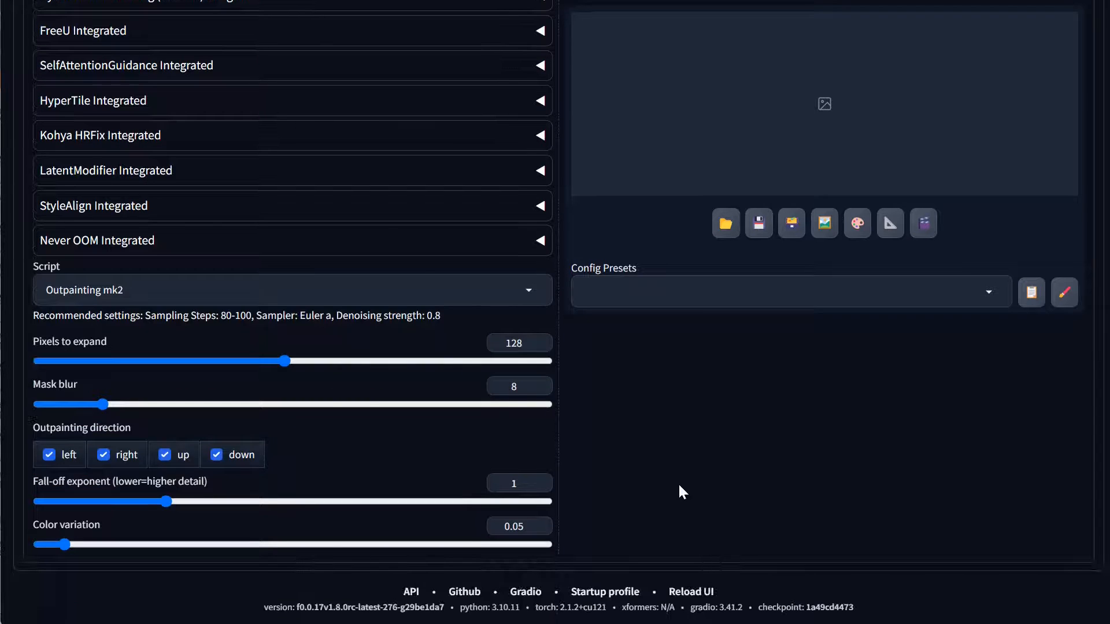
left_click_drag(286, 361, 549, 361)
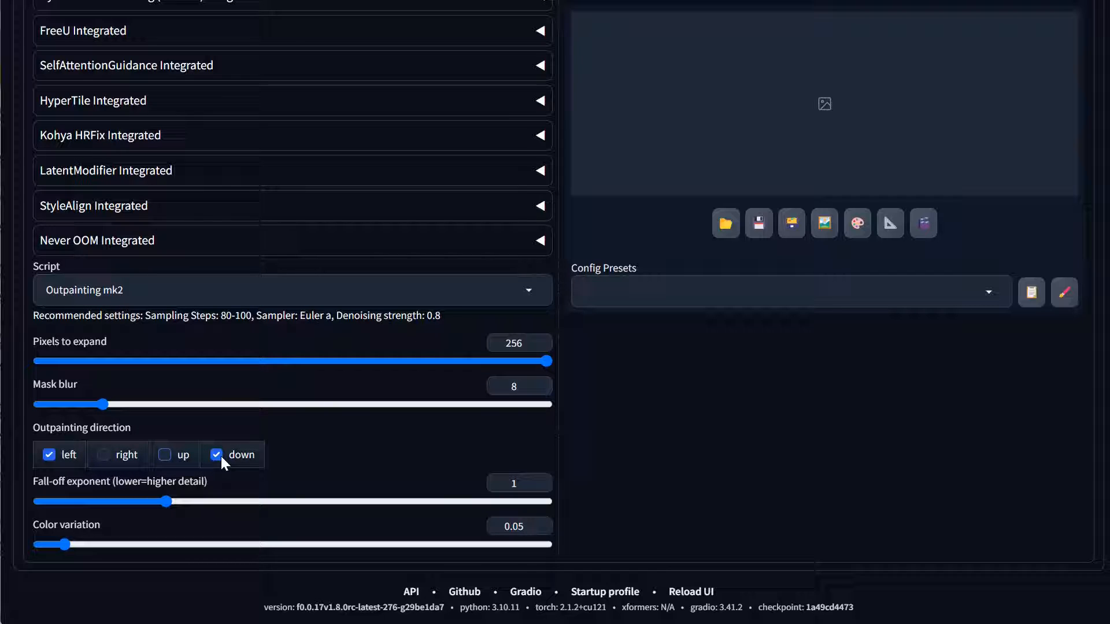
Limit outpainting to the left direction only and settle mask blur at 35
left_click(216, 456)
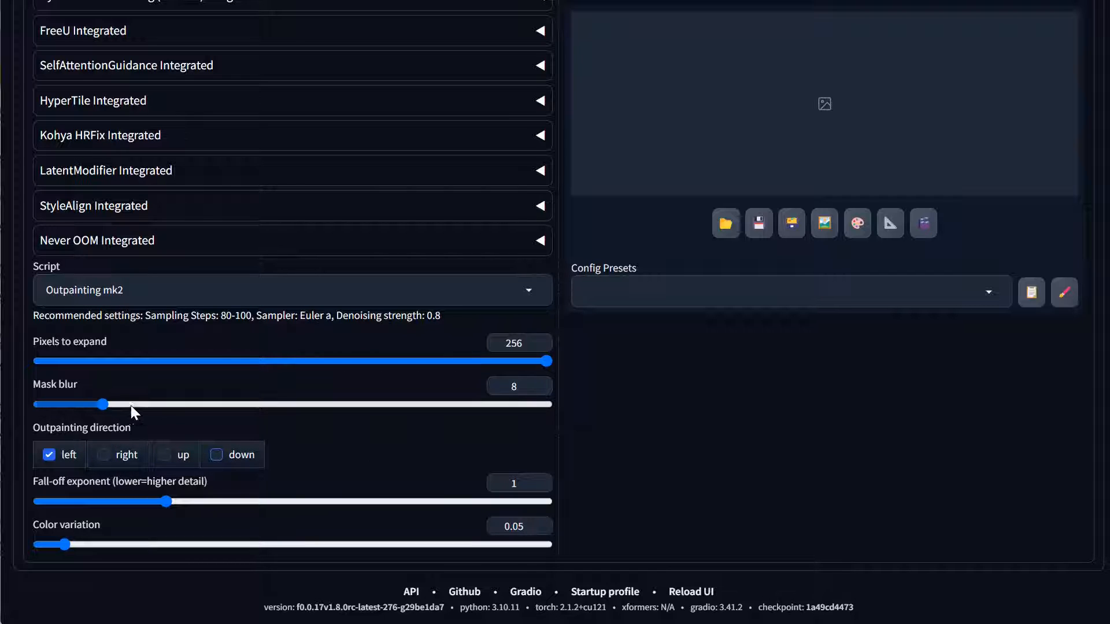
left_click_drag(107, 404, 544, 405)
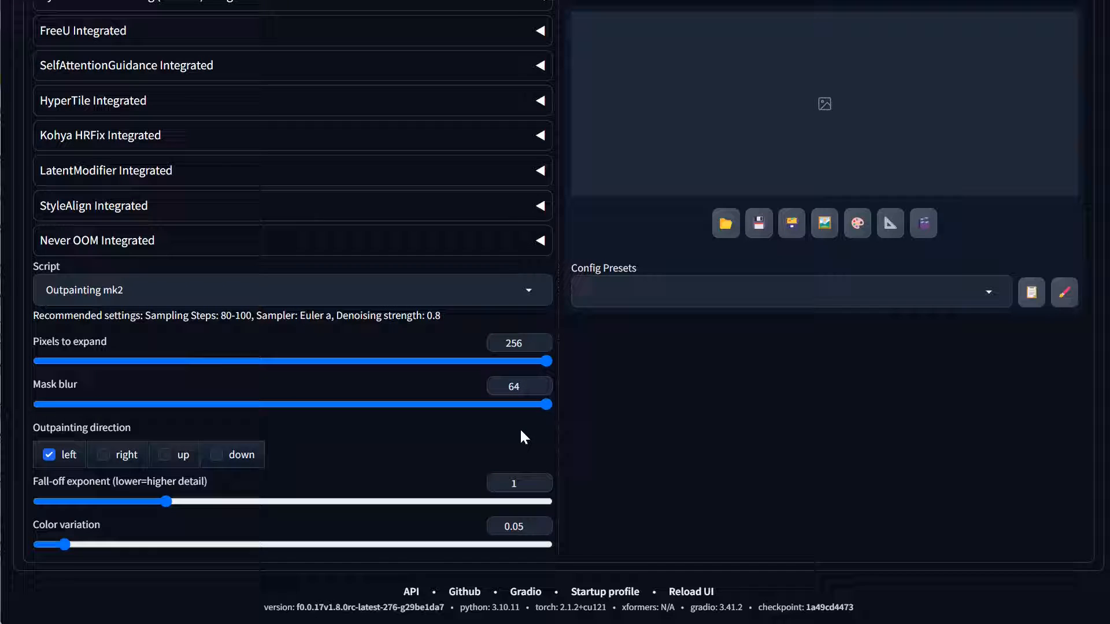
mouse_move(574, 375)
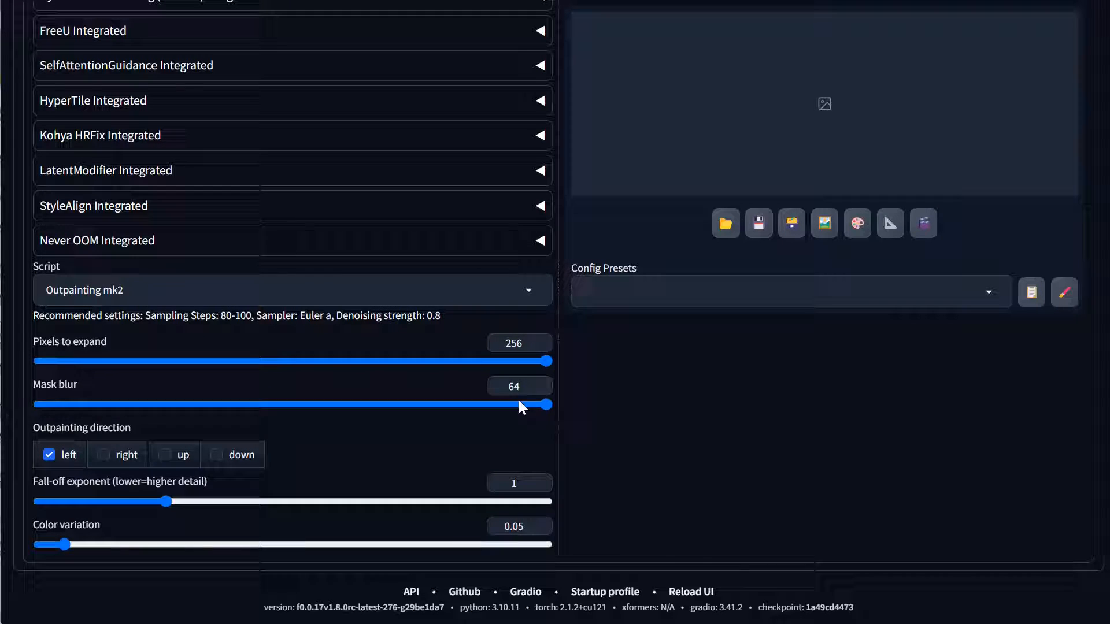
left_click_drag(543, 404, 317, 405)
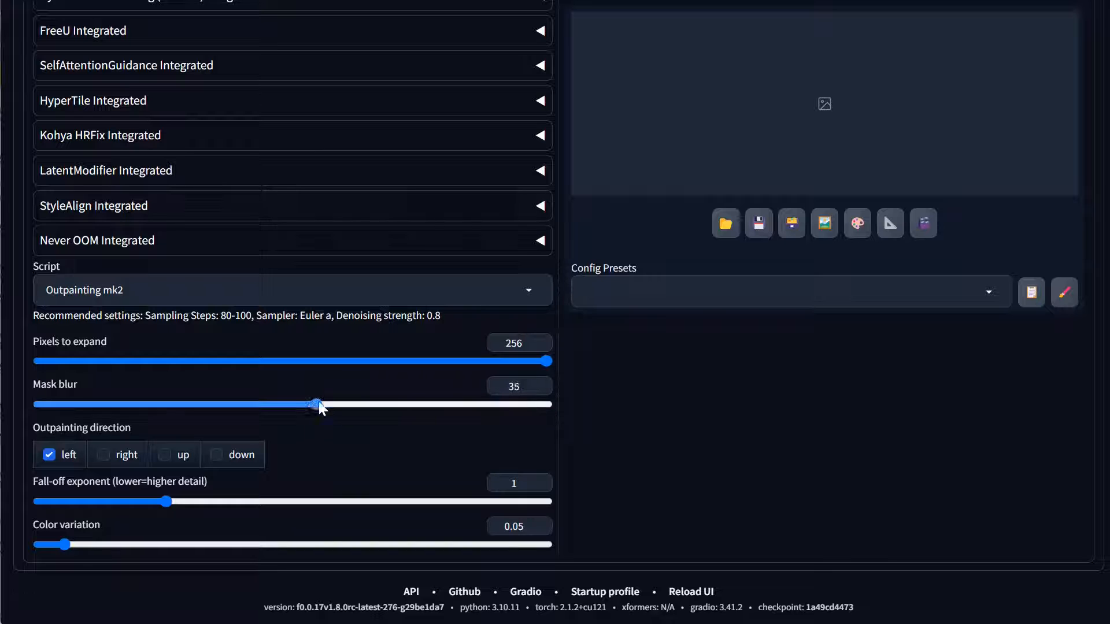
left_click_drag(317, 405, 293, 405)
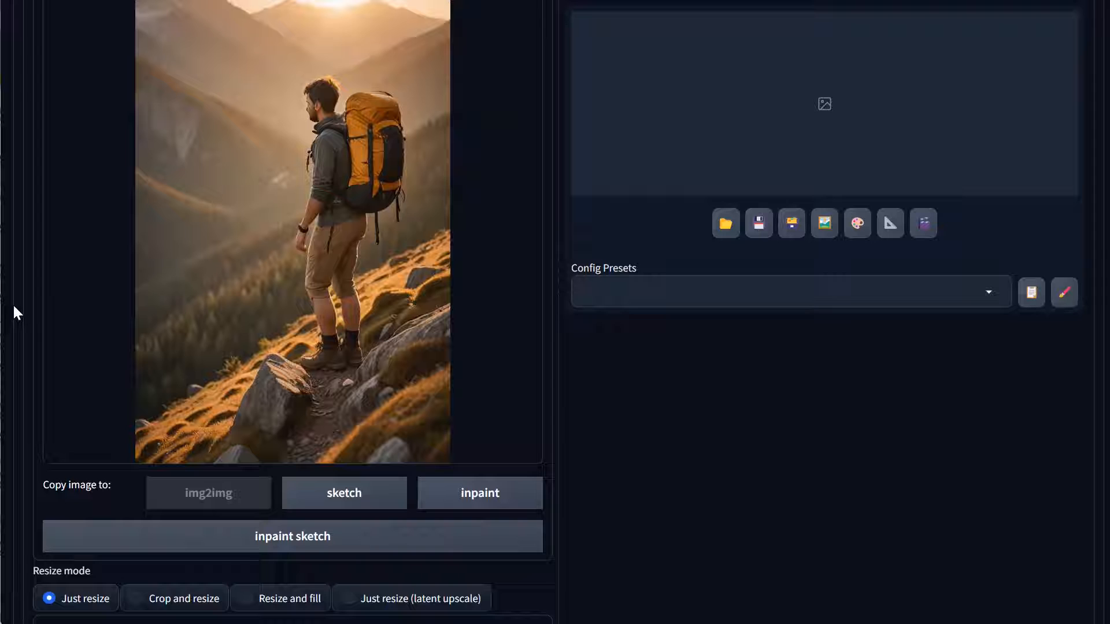
mouse_move(159, 395)
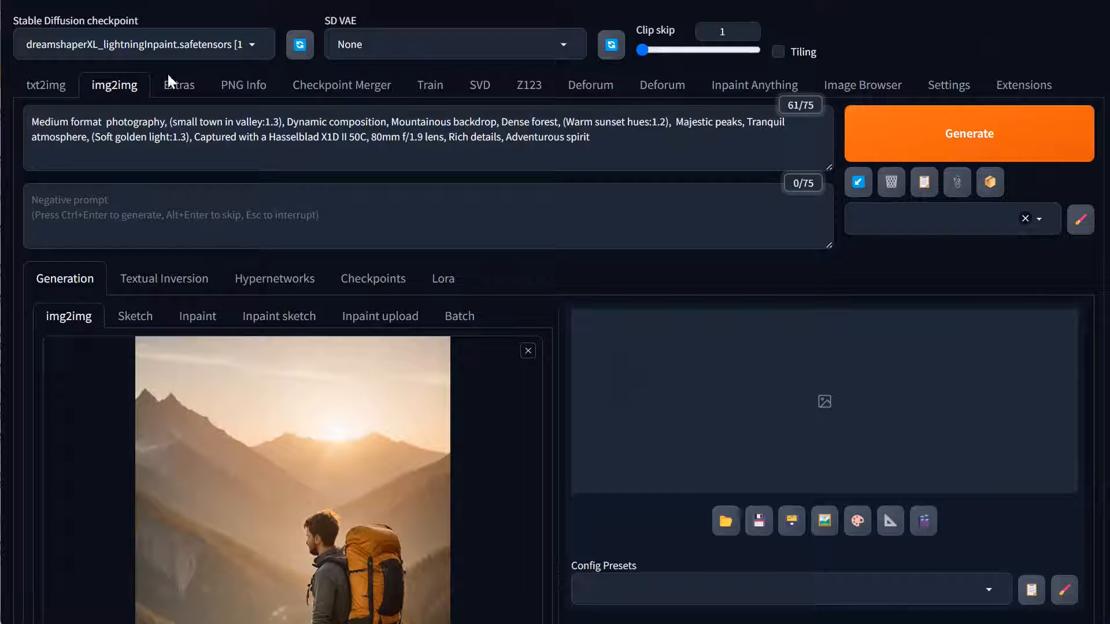
mouse_move(919, 165)
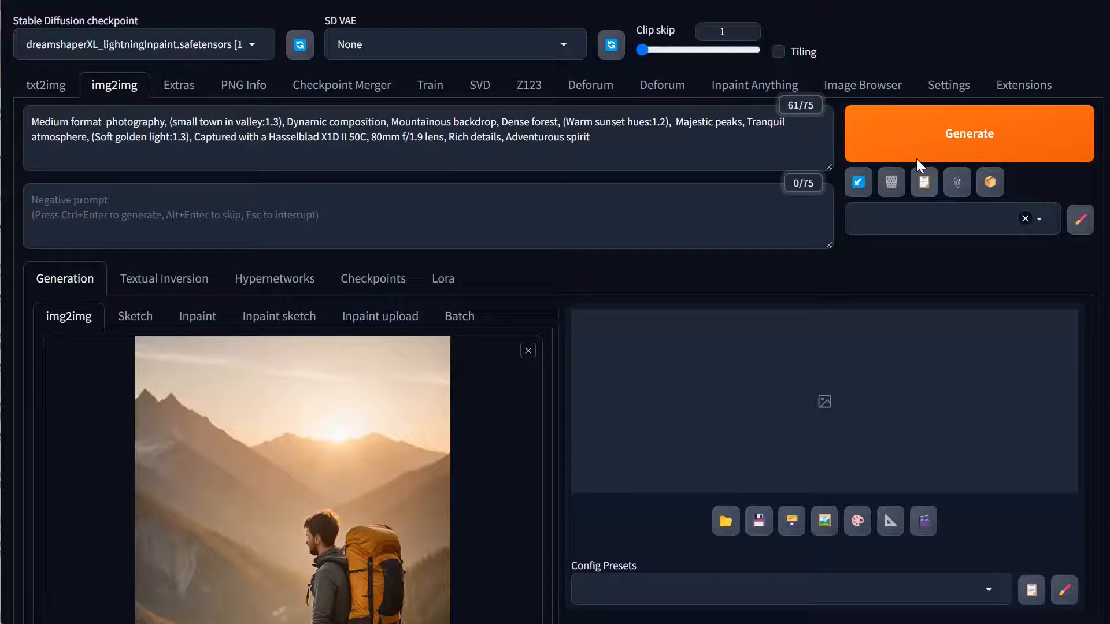
Generate the left-outpainted hiker image and dismiss its full-size preview
left_click(968, 133)
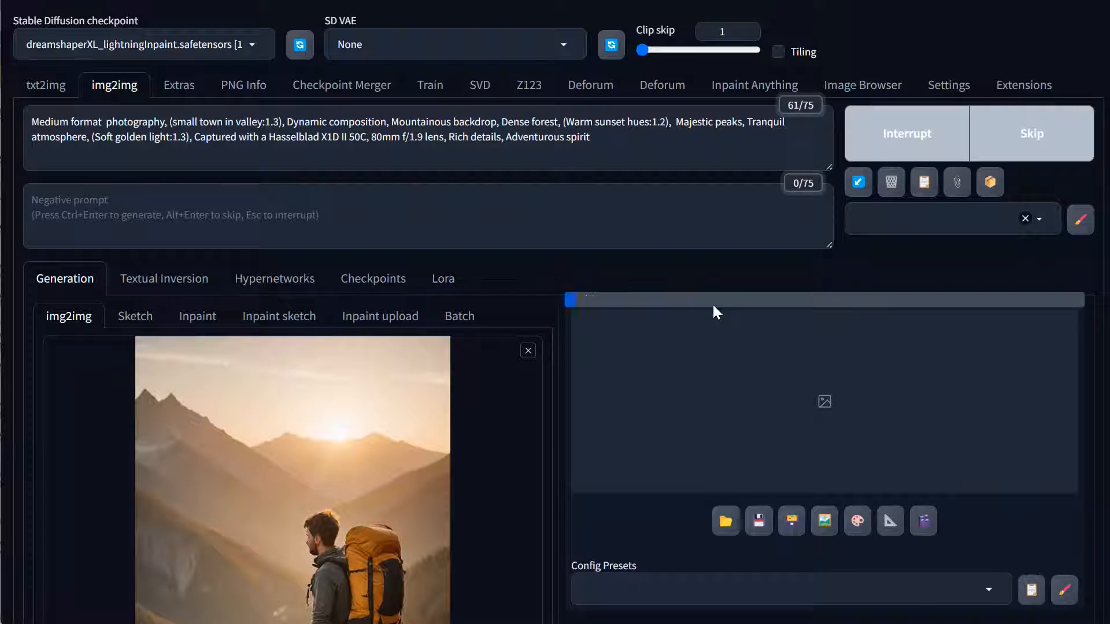
scroll("down", 3)
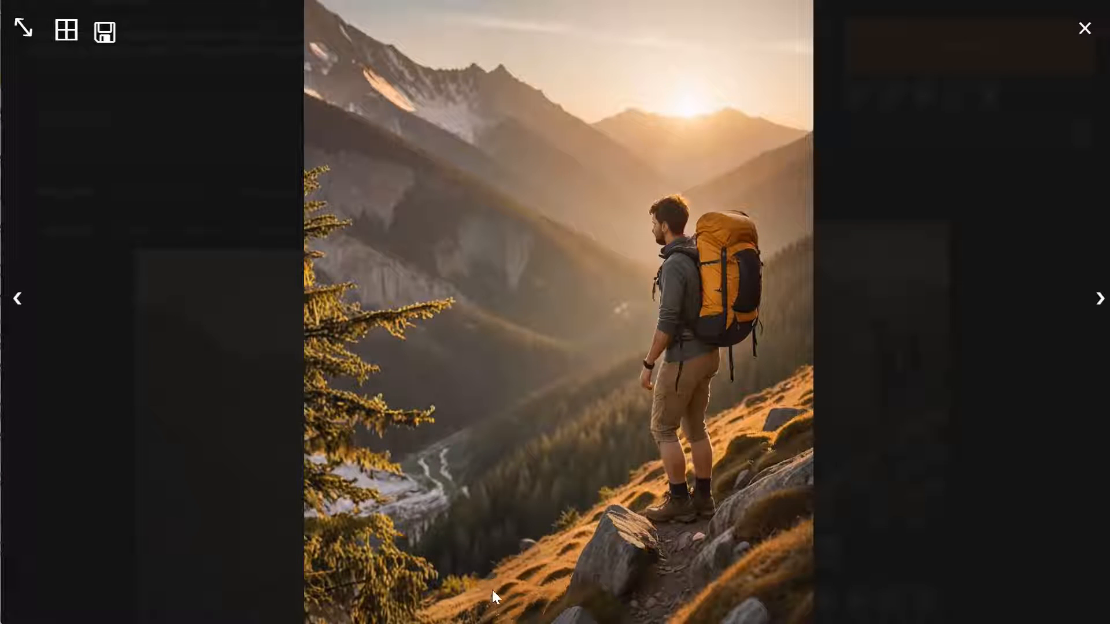
mouse_move(345, 356)
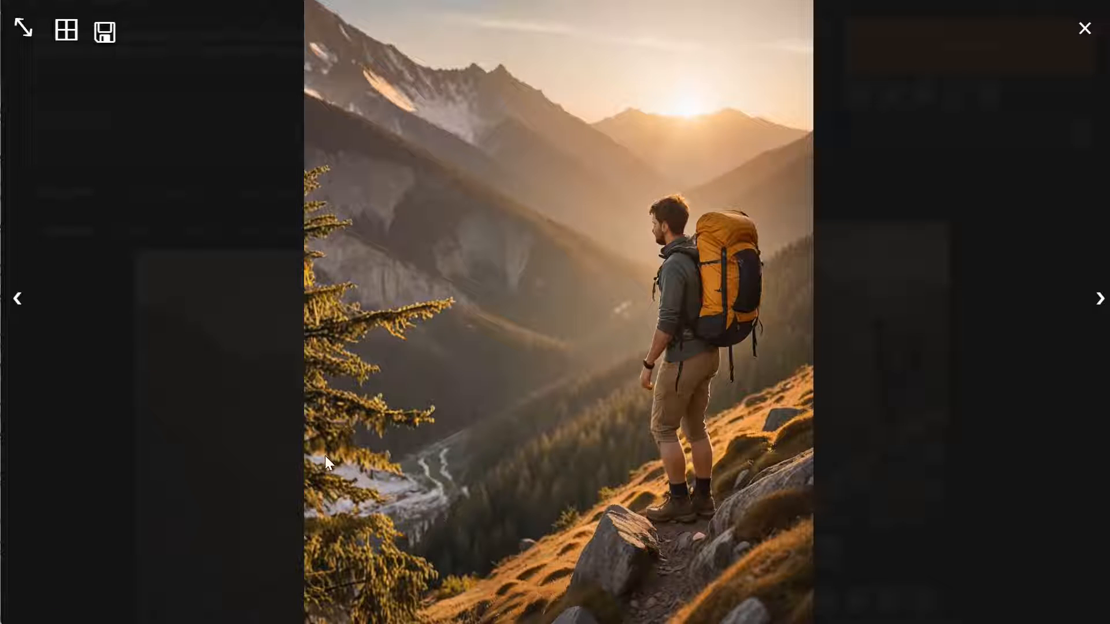
mouse_move(411, 509)
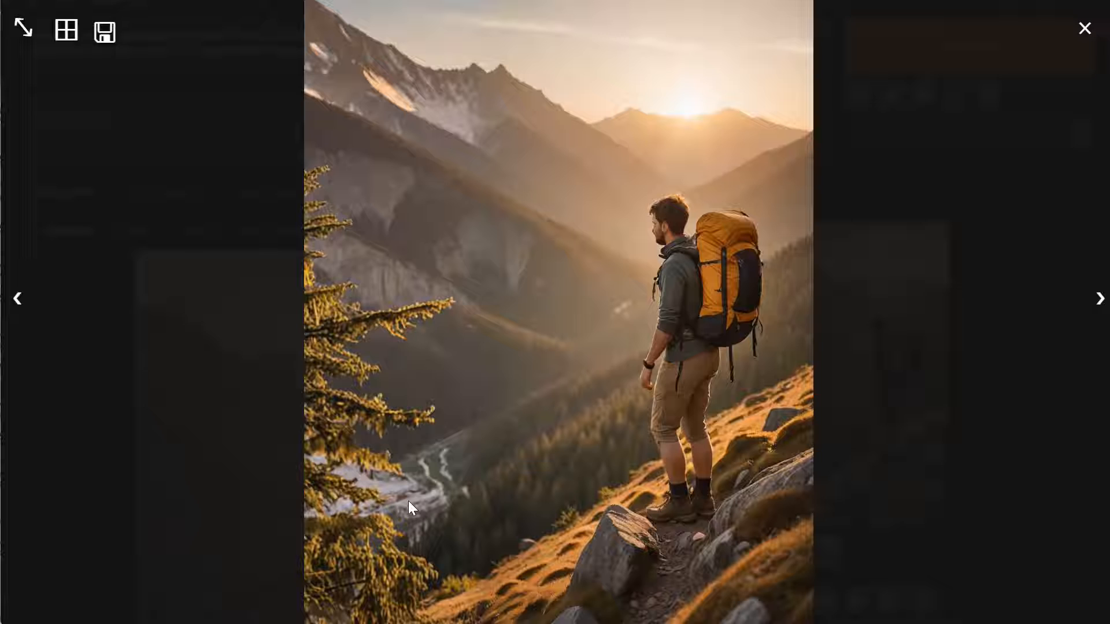
mouse_move(472, 459)
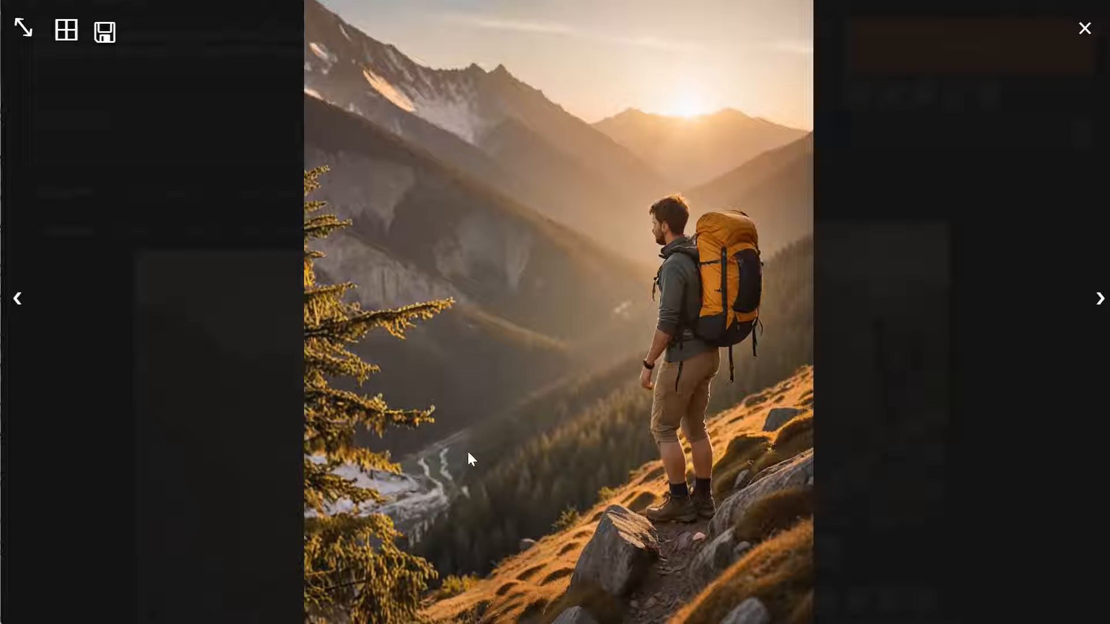
left_click(1084, 28)
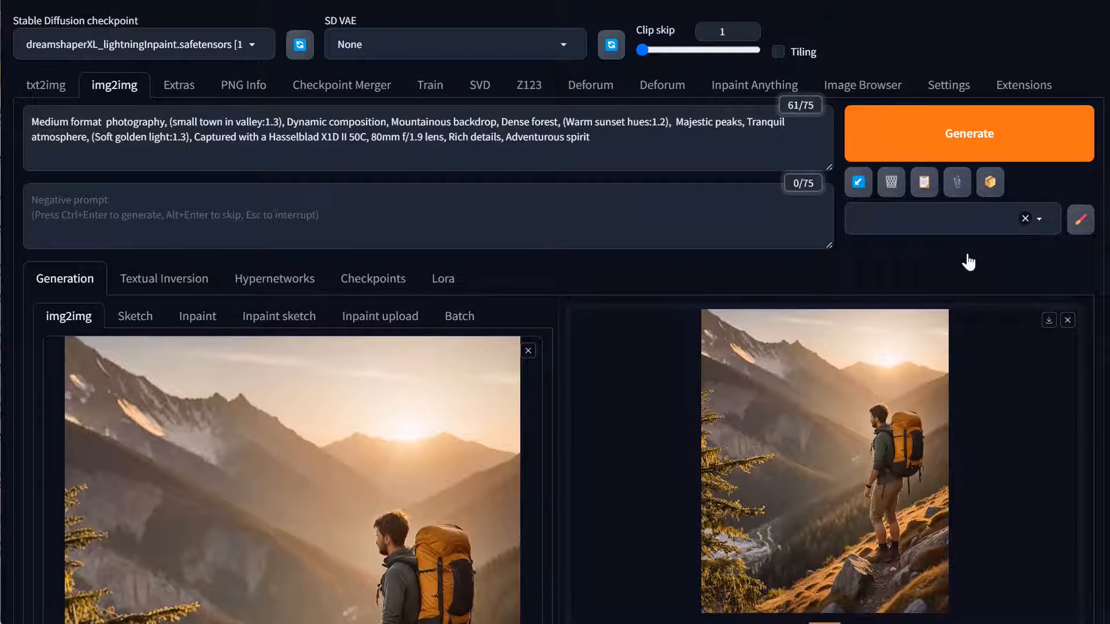
Run another outpainting pass and inspect the 832×1024 pine-extended result full size twice
left_click(968, 133)
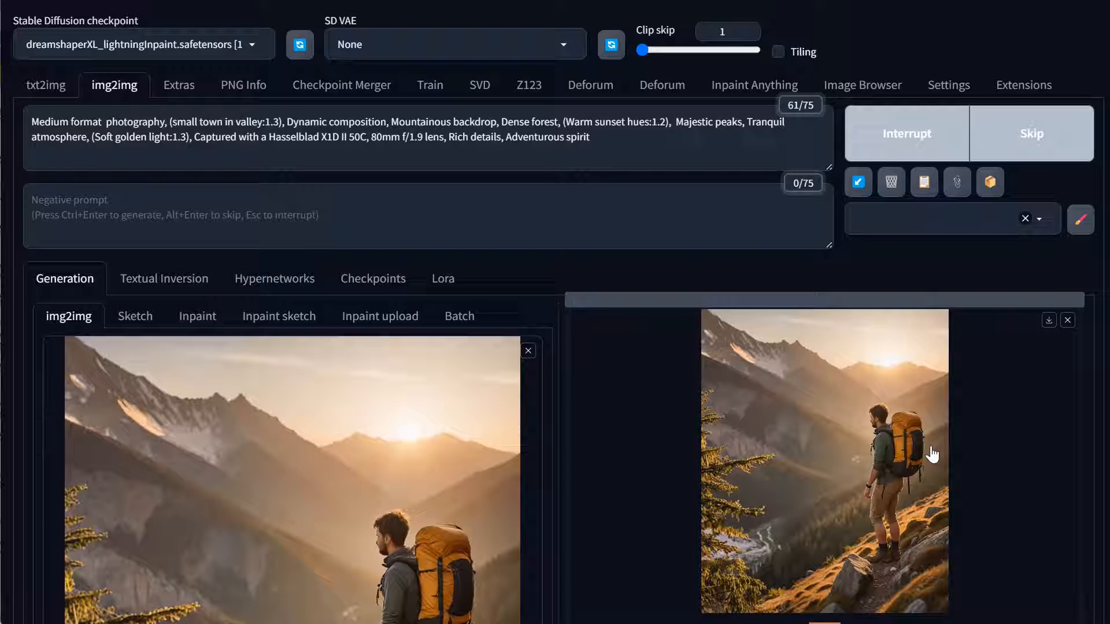
mouse_move(993, 456)
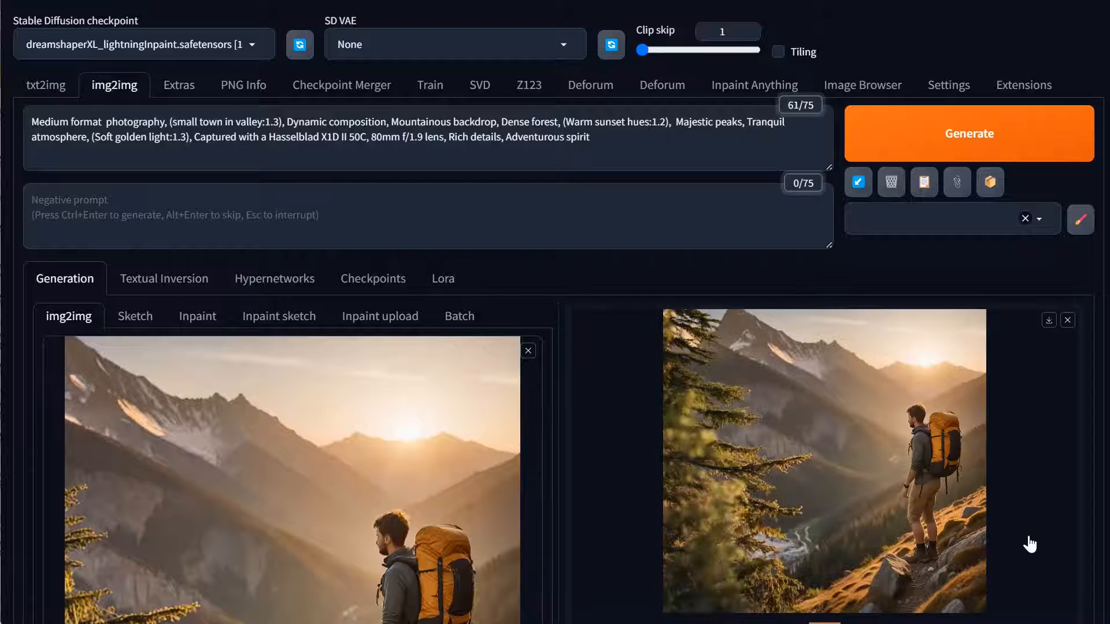
left_click(824, 460)
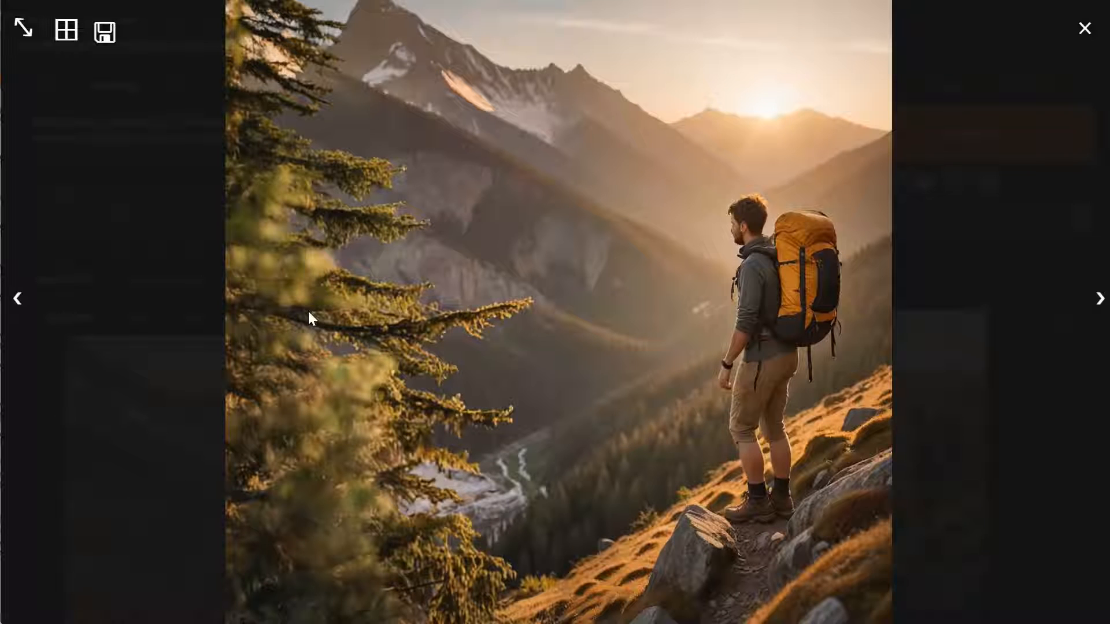
left_click(1084, 28)
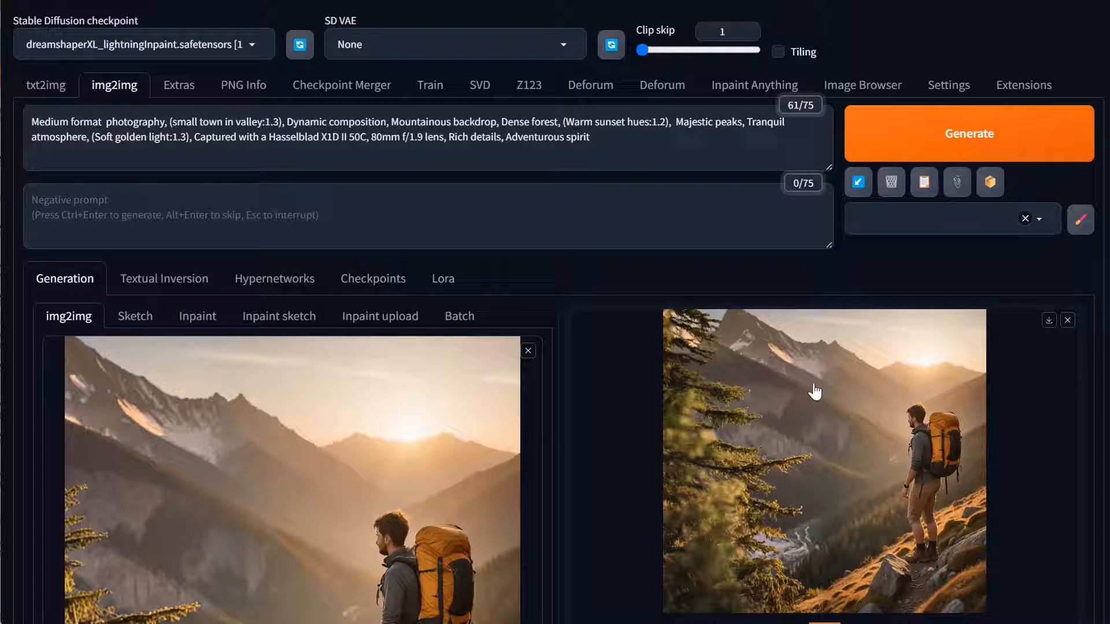
mouse_move(807, 381)
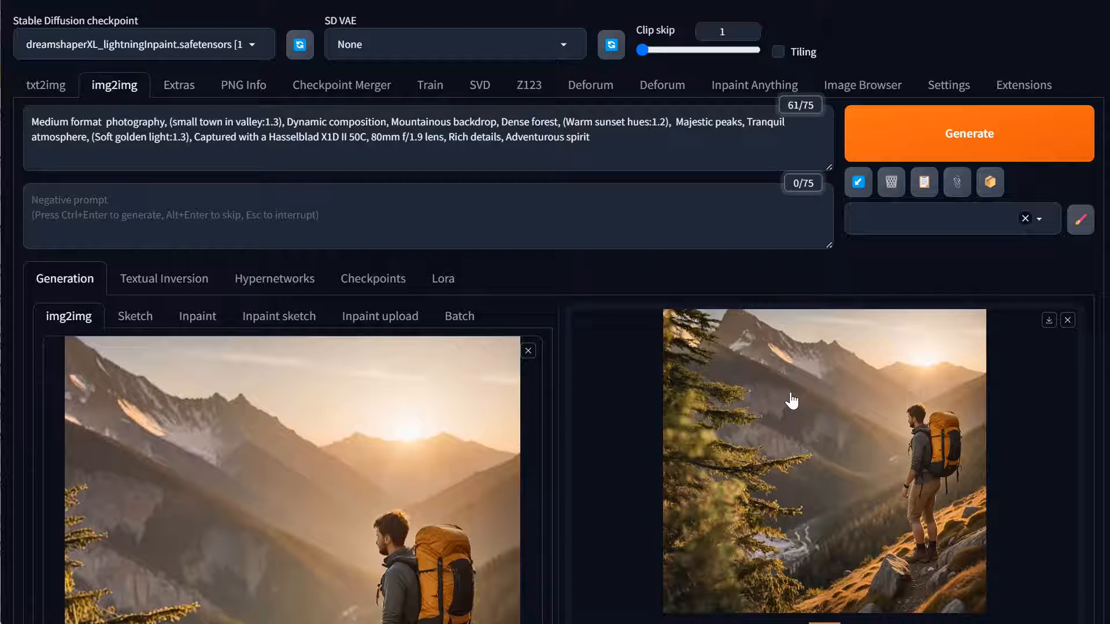
mouse_move(774, 325)
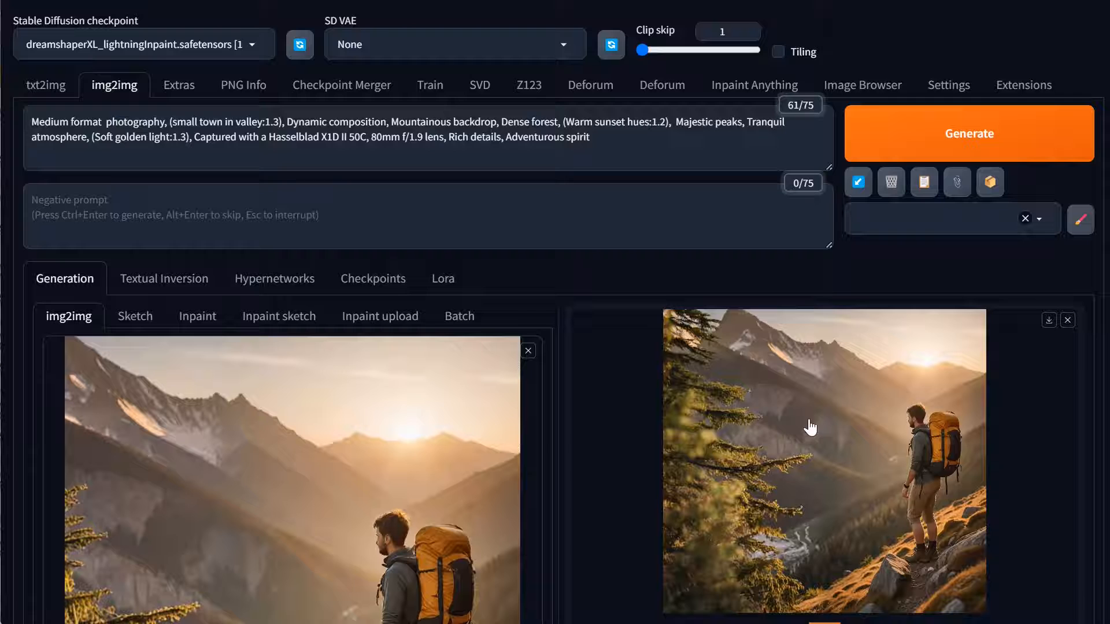
left_click(824, 459)
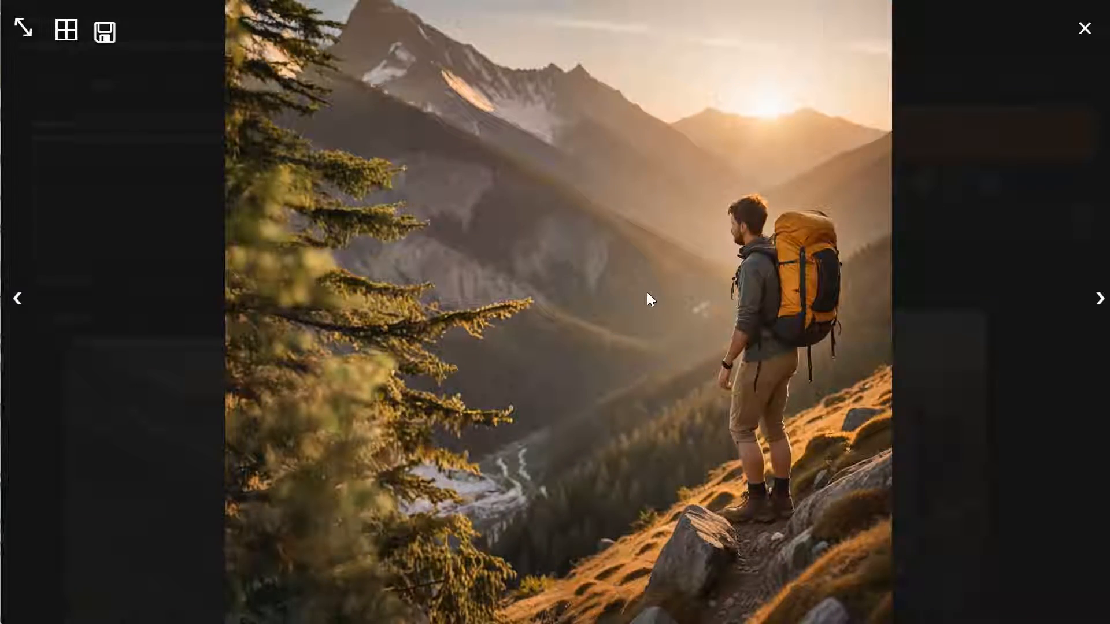
left_click(1085, 28)
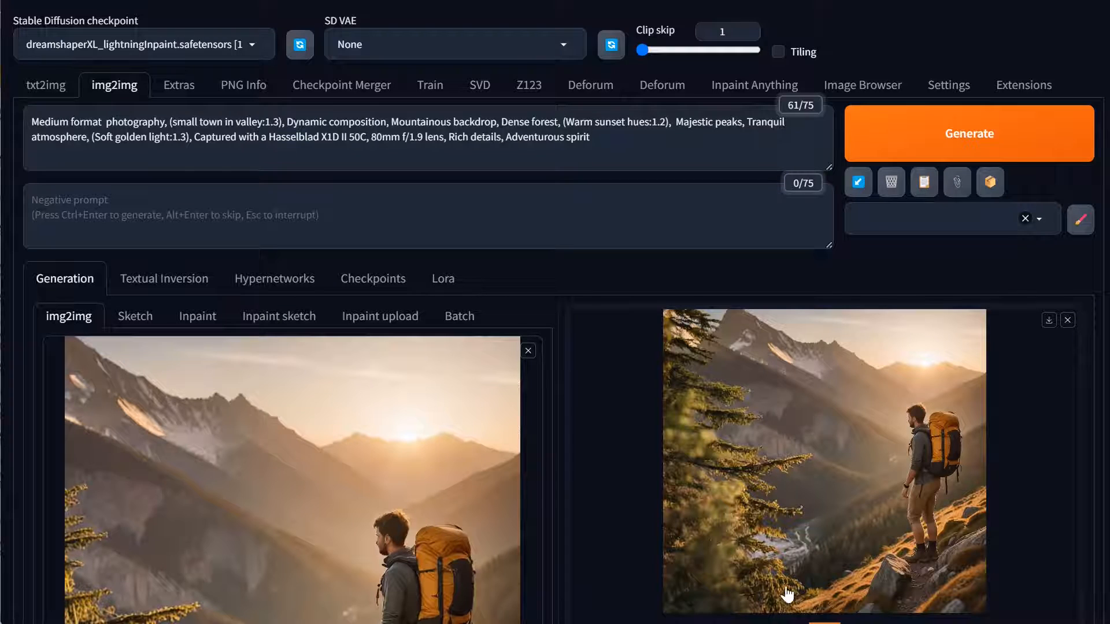
mouse_move(744, 472)
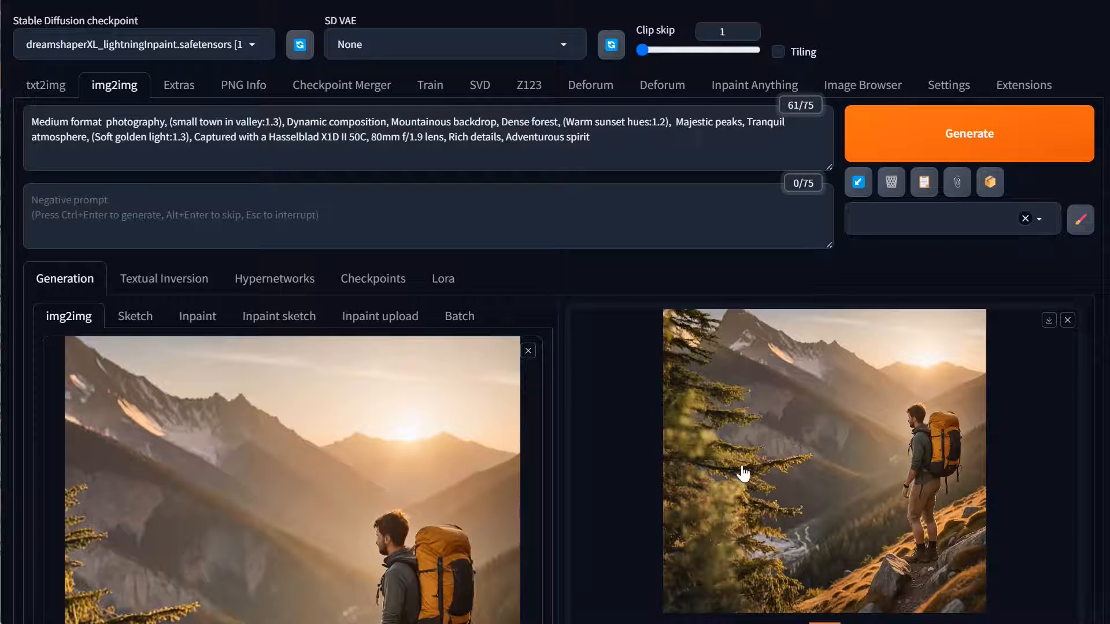
scroll("down", 3)
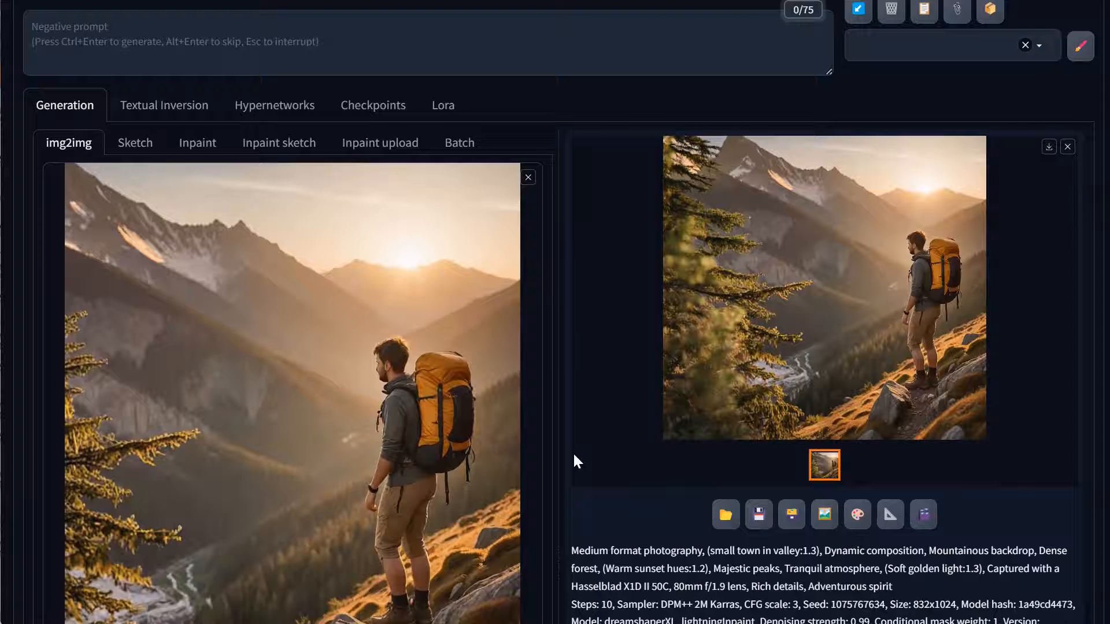
Remove '(small town in valley:1.3)' from the prompt, switch outpainting to the right, and generate
scroll("down", 3)
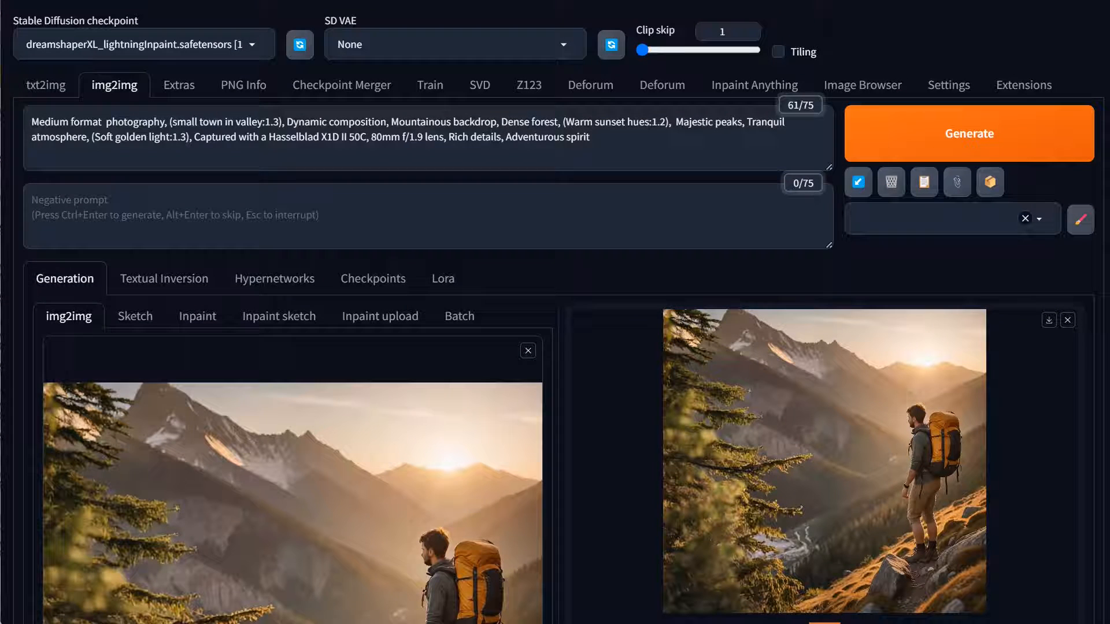
double_click(225, 121)
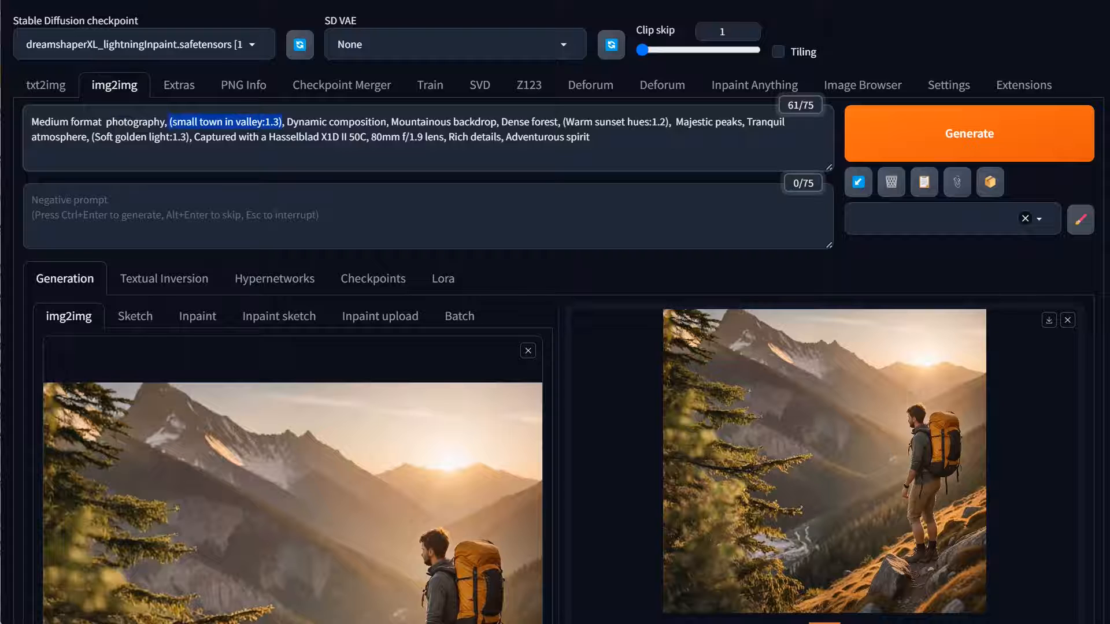
scroll("down", 3)
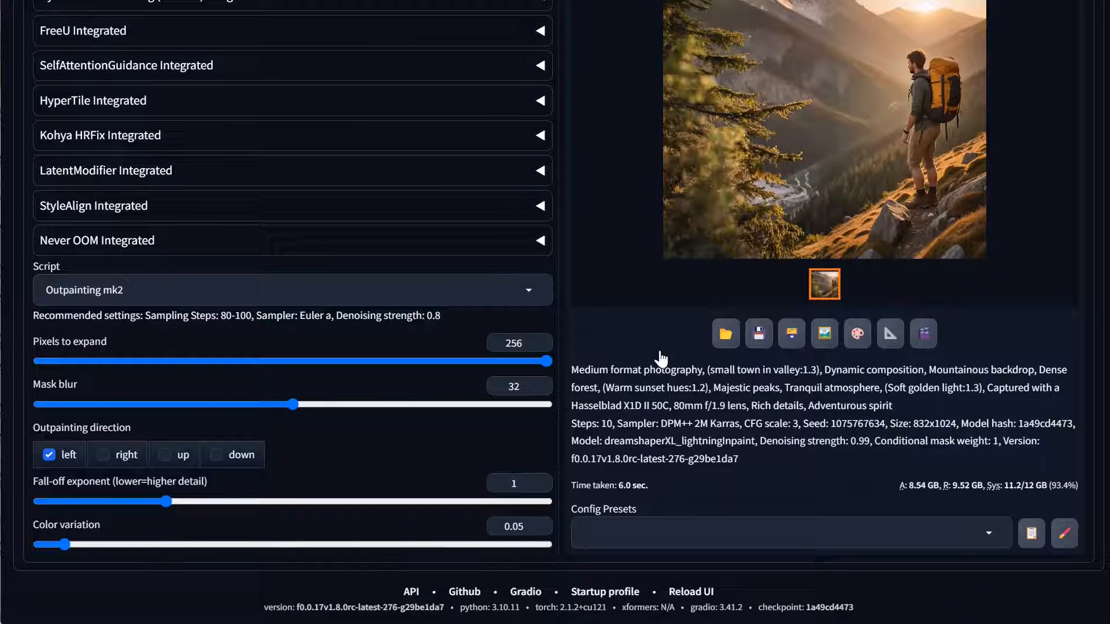
left_click(103, 454)
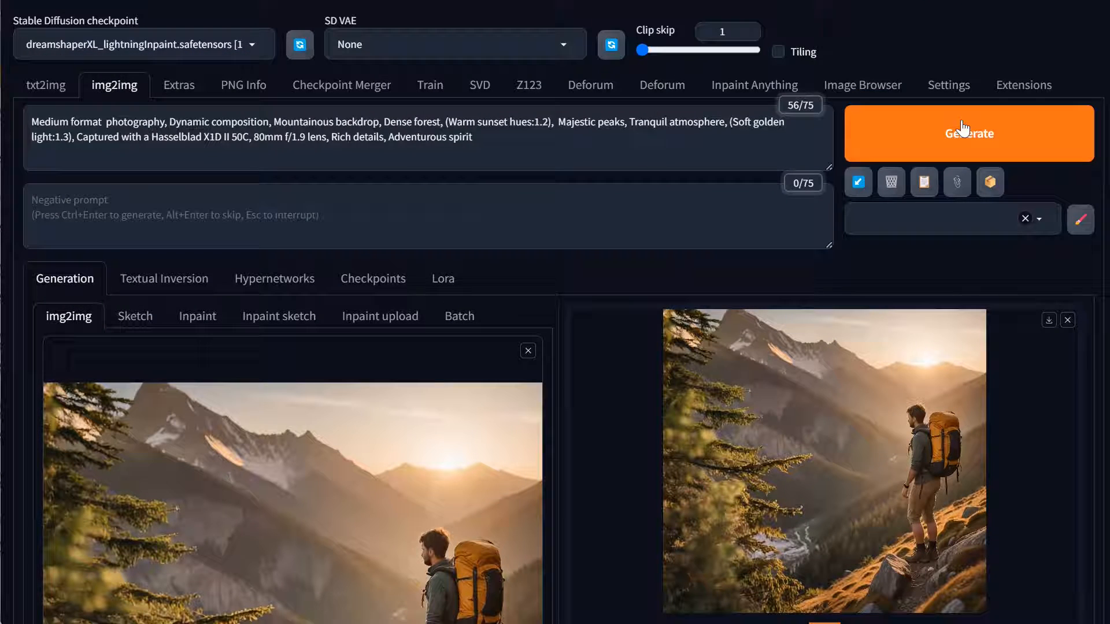
left_click(968, 133)
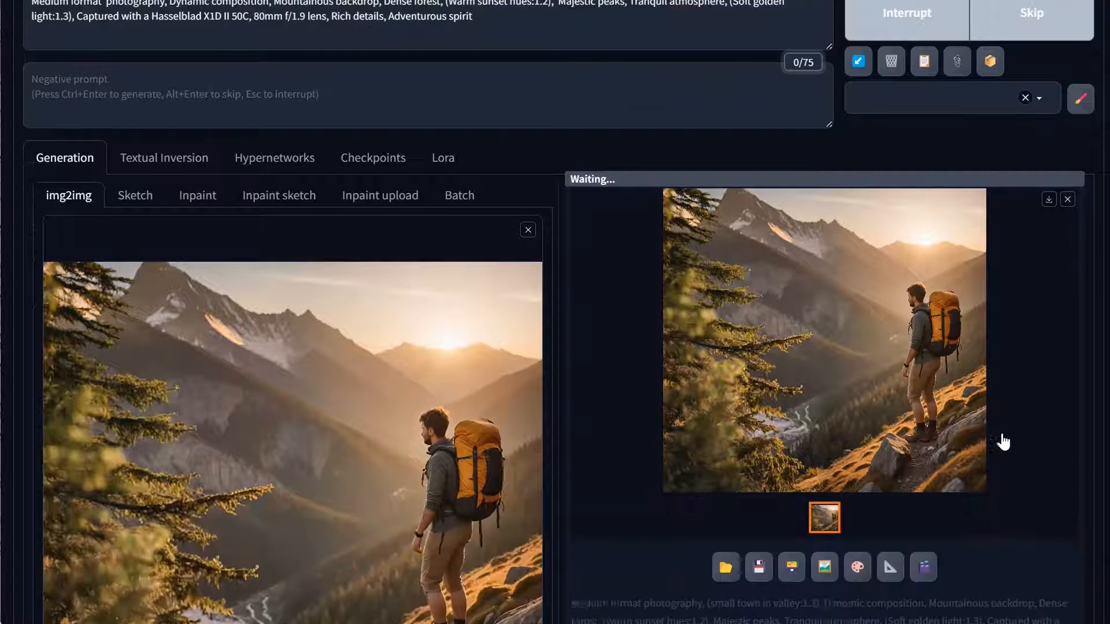
Review the 1088×1024 rightward-outpainted result full size and return to the img2img input area
scroll("down", 3)
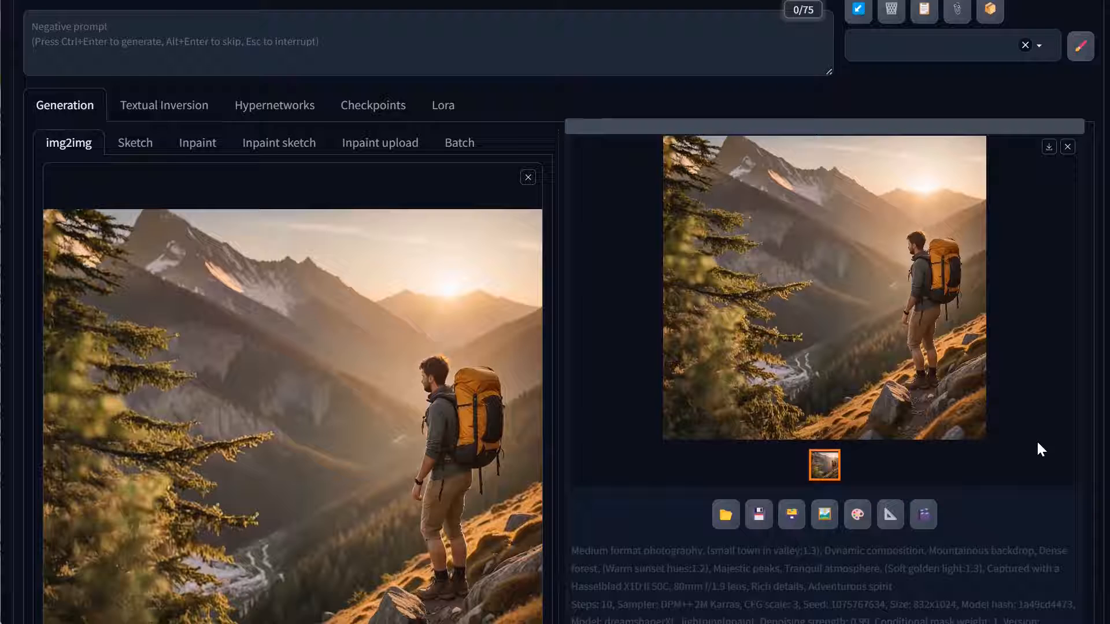
mouse_move(982, 409)
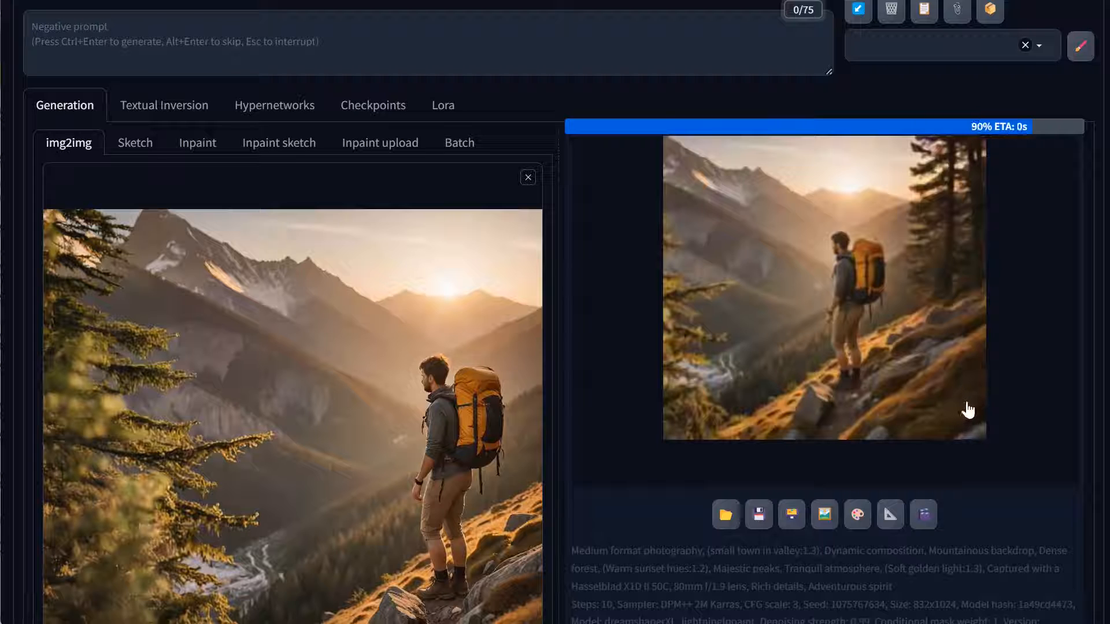
left_click(823, 287)
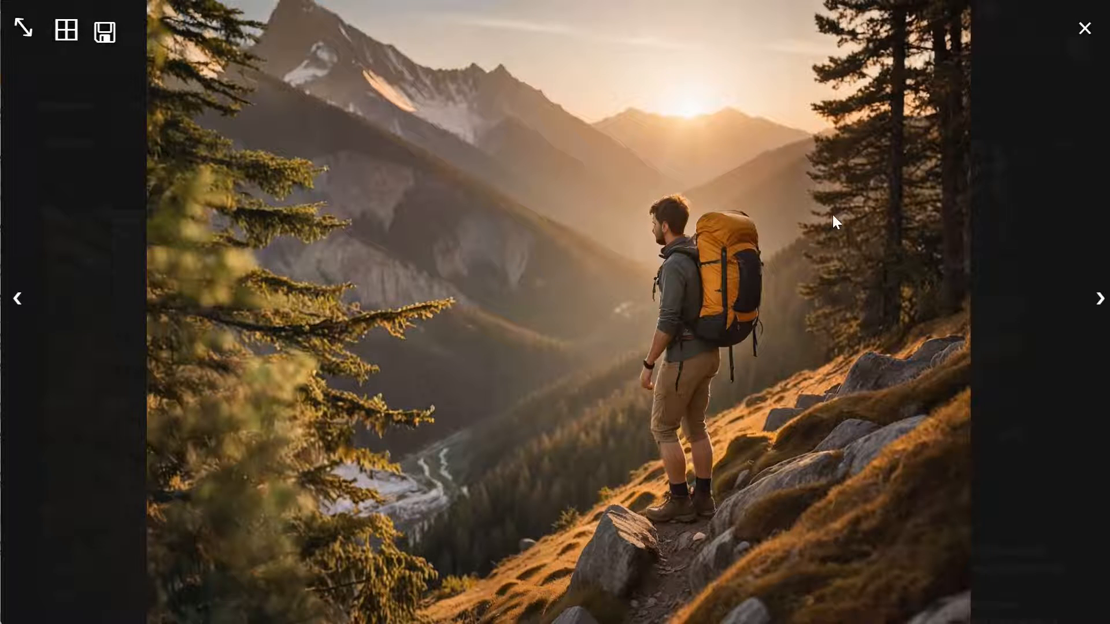
mouse_move(853, 509)
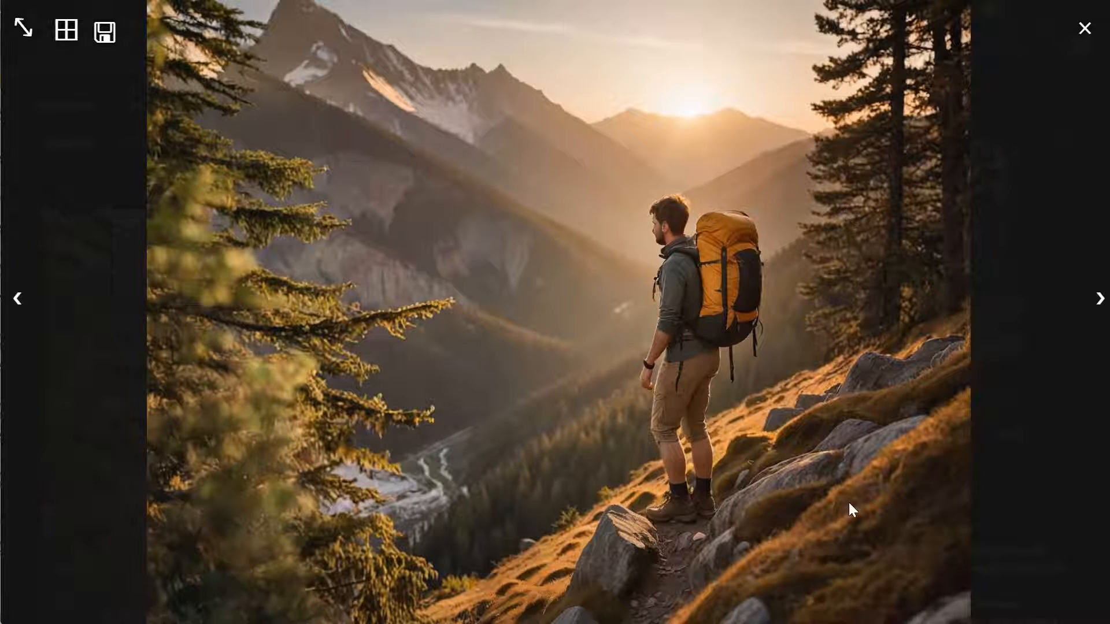
left_click(1084, 28)
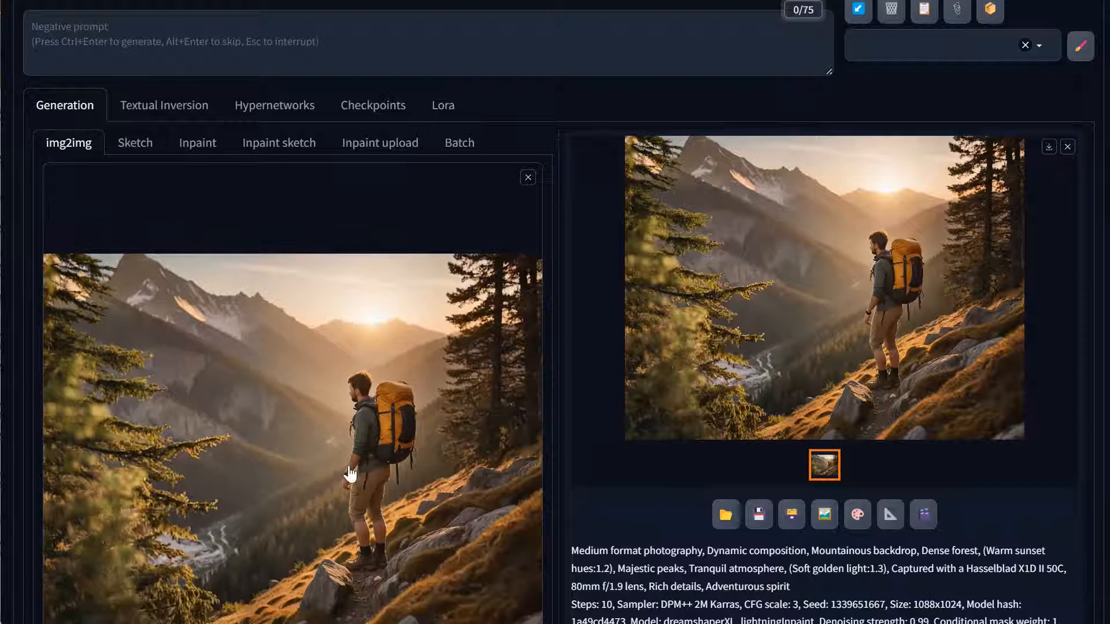
scroll("down", 3)
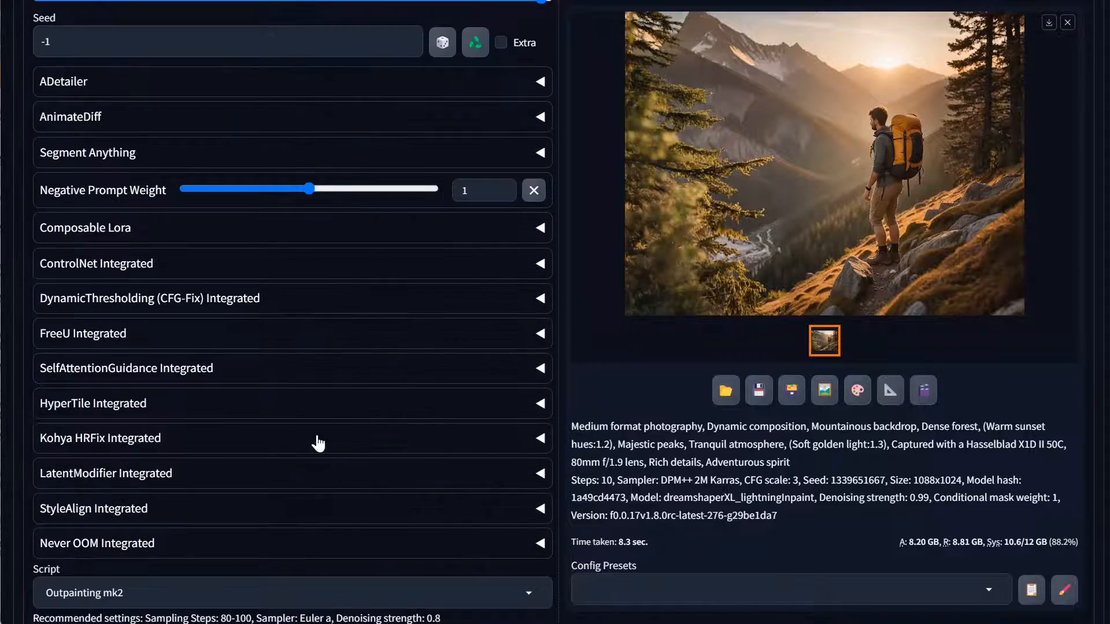
scroll("up", 3)
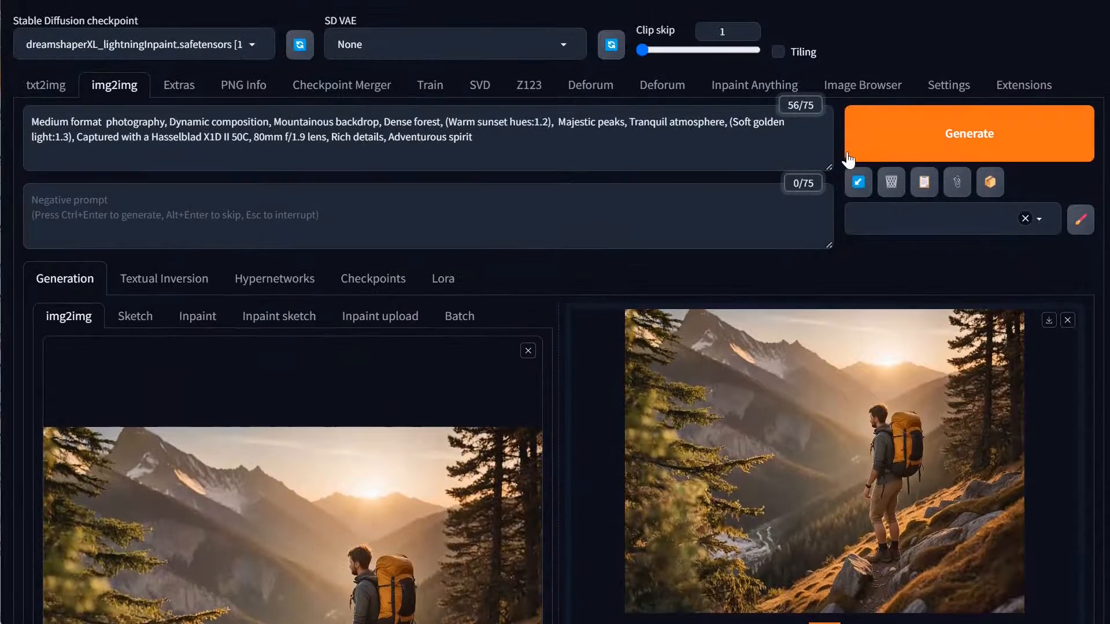
Run another rightward Outpainting mk2 pass to widen the hiker scene to 1344x1024
left_click(969, 133)
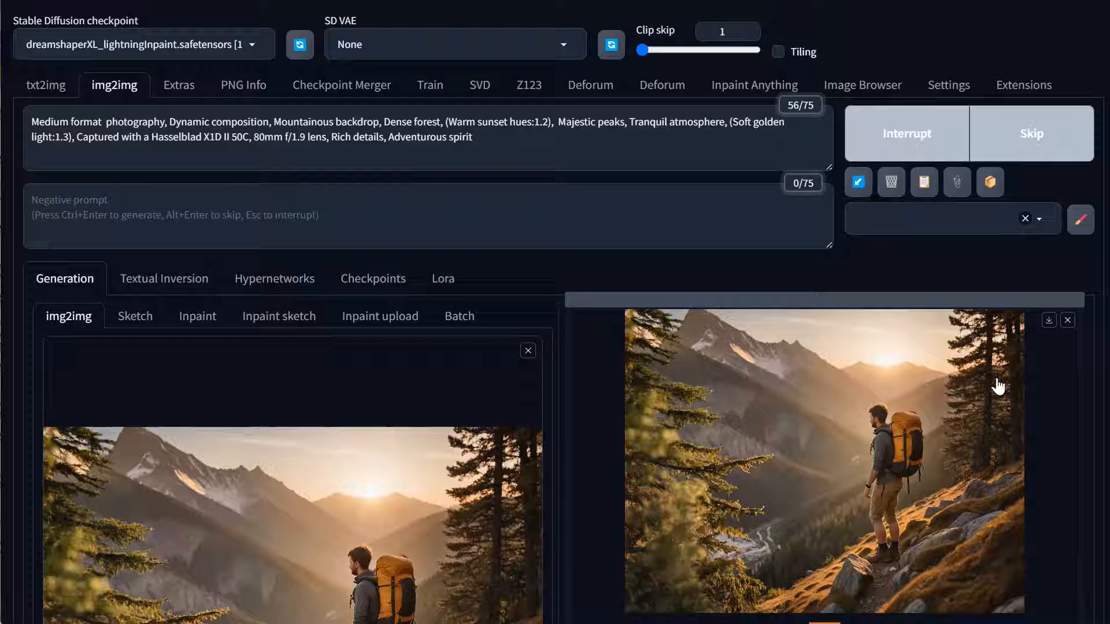
scroll("down", 3)
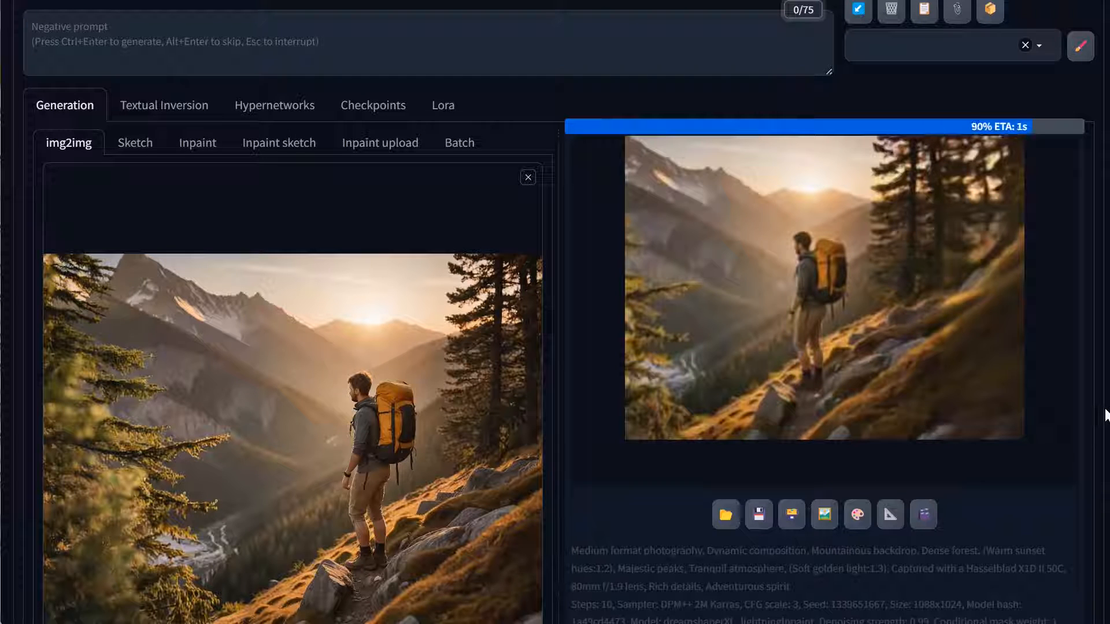
left_click(824, 283)
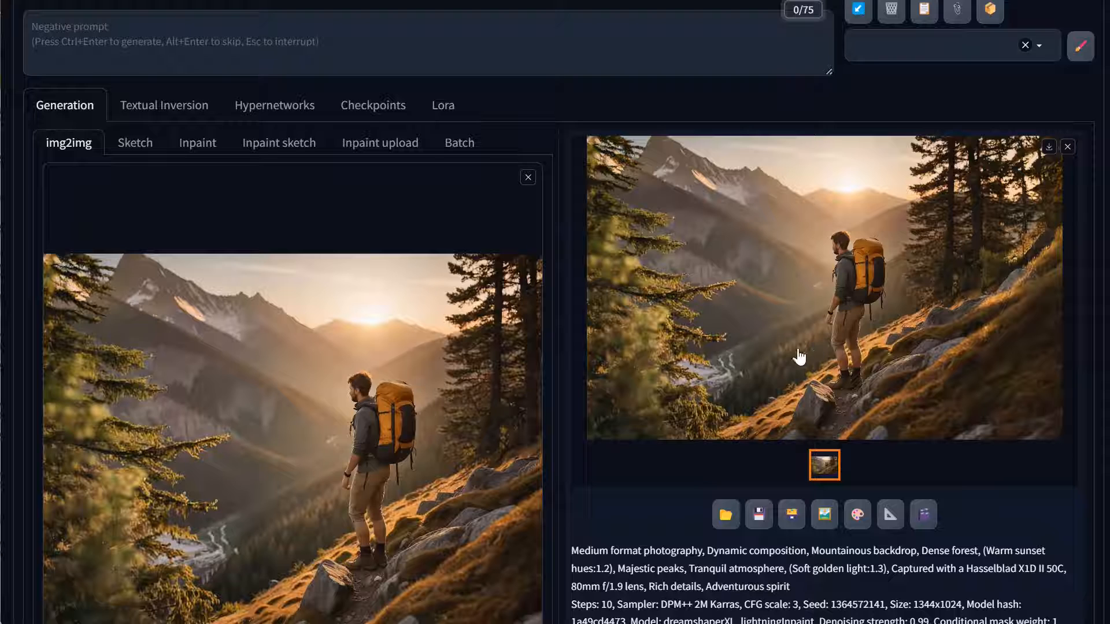
mouse_move(739, 396)
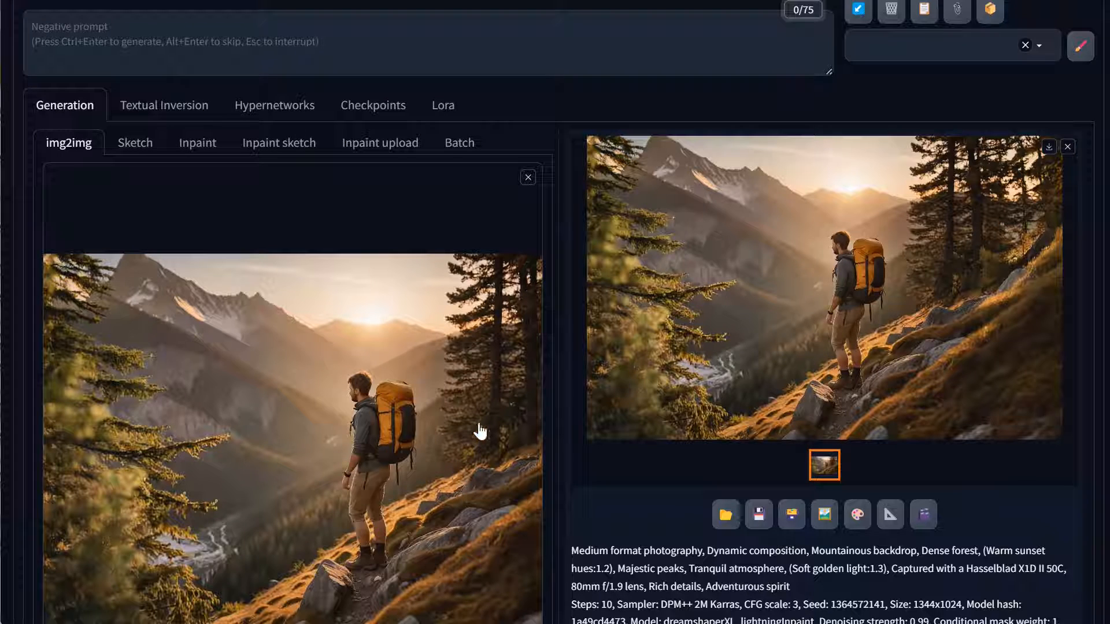
mouse_move(525, 406)
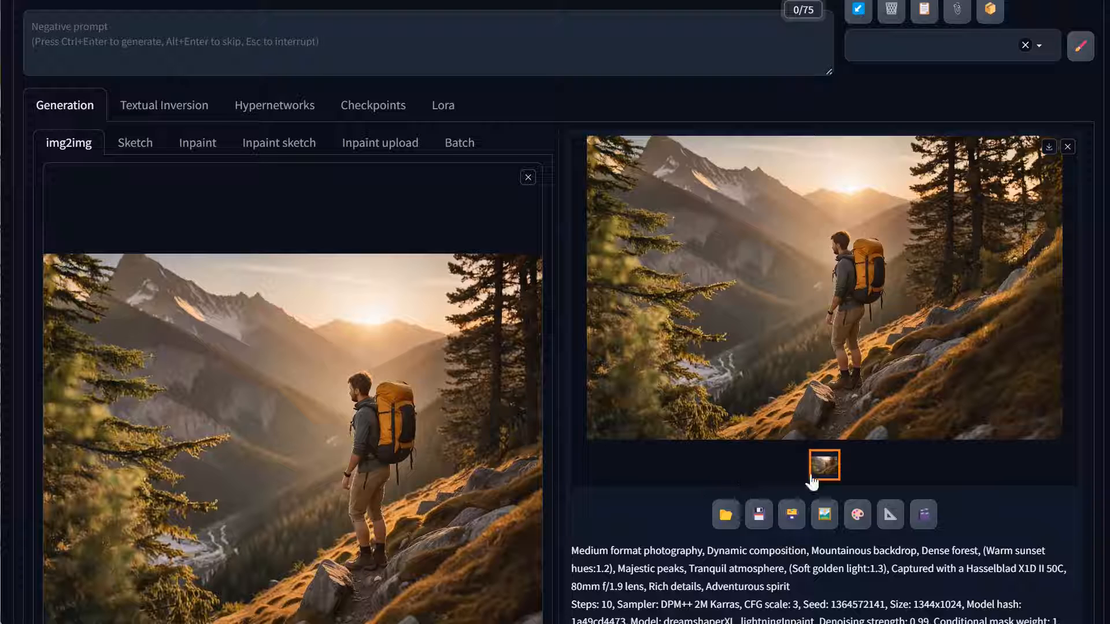
mouse_move(17, 415)
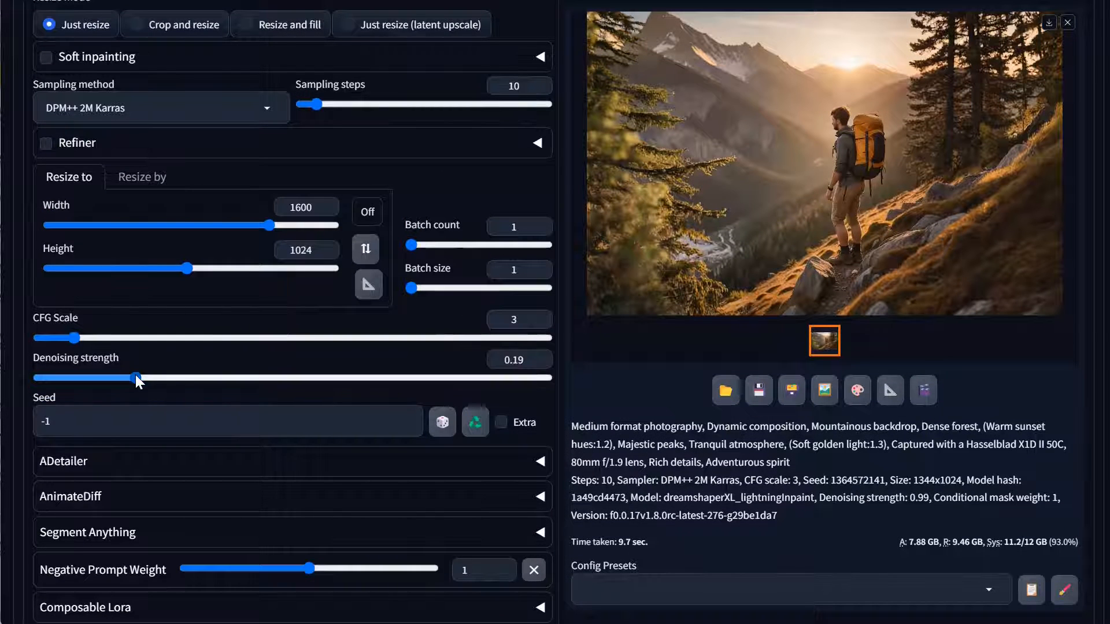
Lower the img2img denoising strength to about 0.19 for a light 1600x1024 re-render
left_click_drag(137, 378, 201, 378)
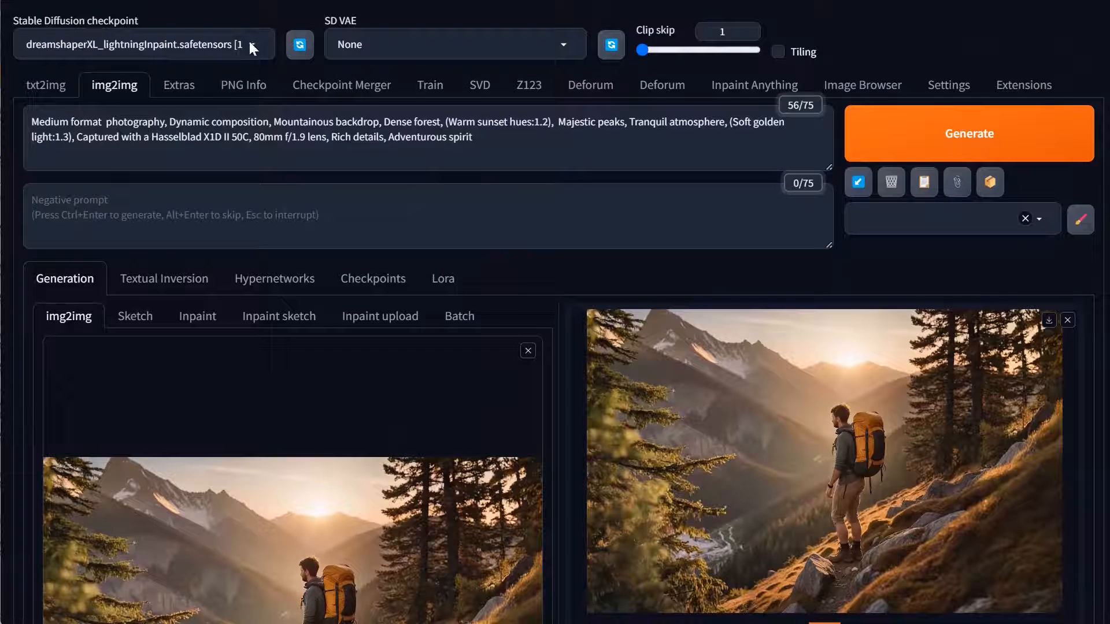
Switch the checkpoint to RealitiesEdgeXL Lightning for the seam-smoothing re-render
left_click(141, 44)
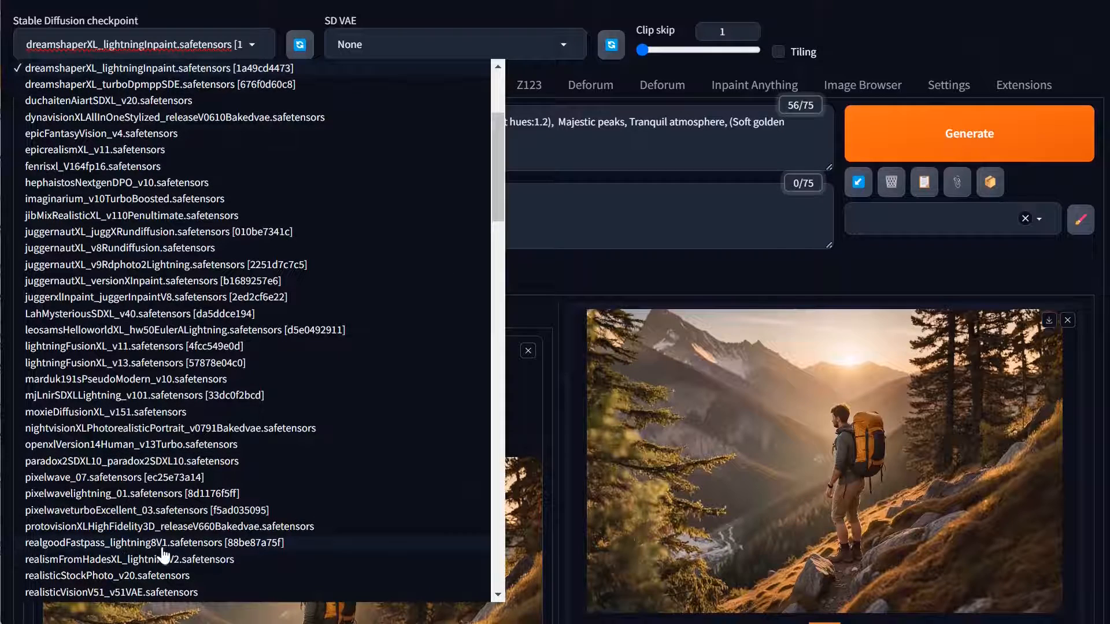
left_click(141, 560)
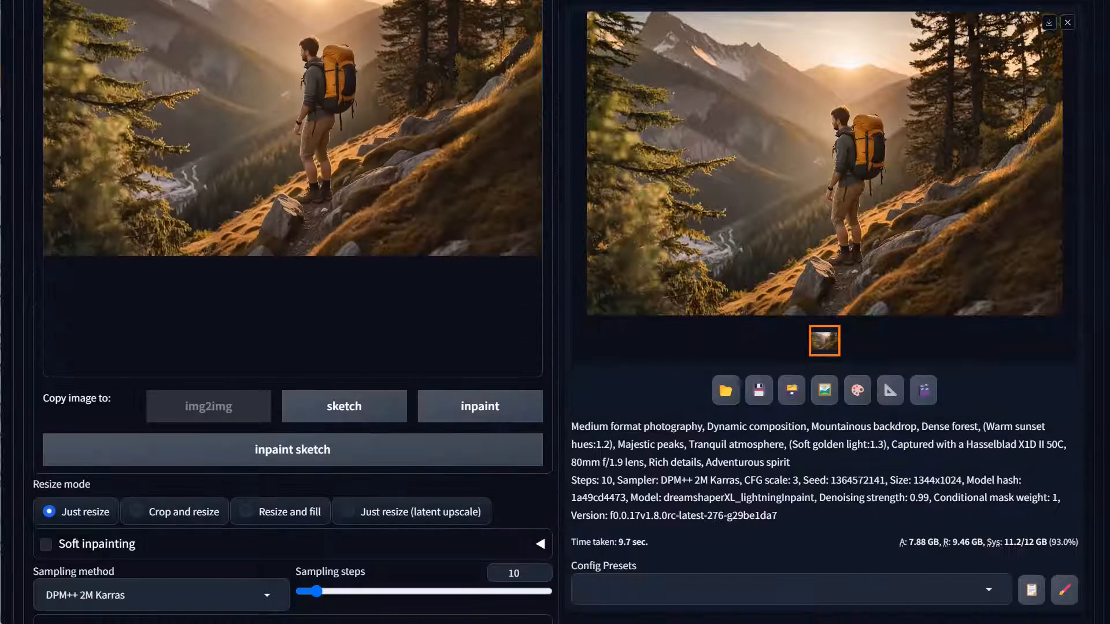
scroll("down", 3)
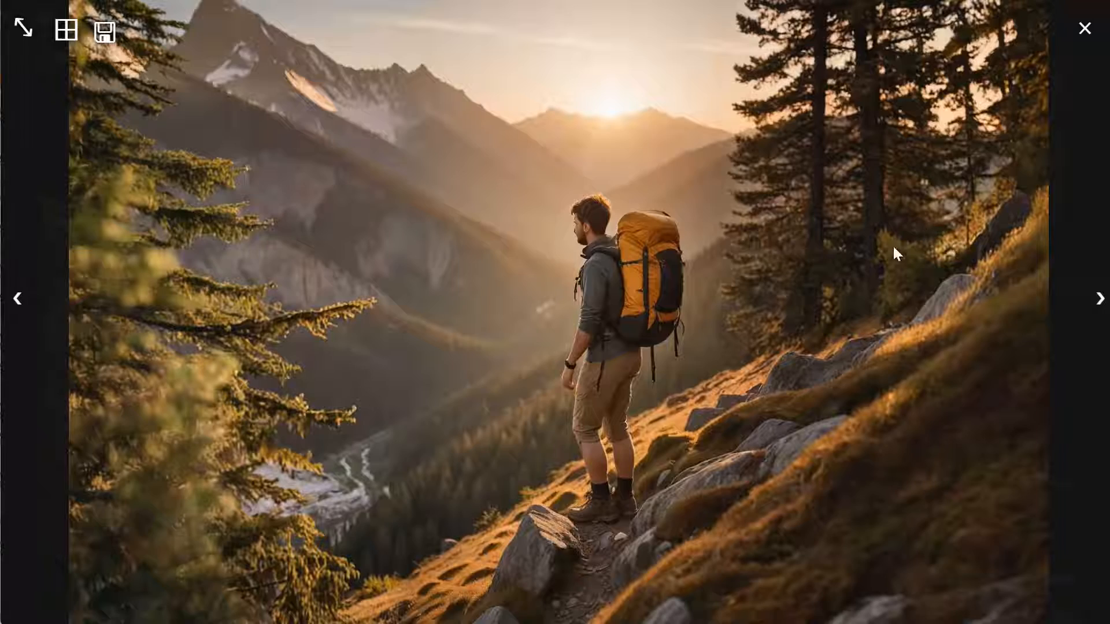
Review the finished 1600x1024 re-render full-size in the lightbox
left_click(1083, 27)
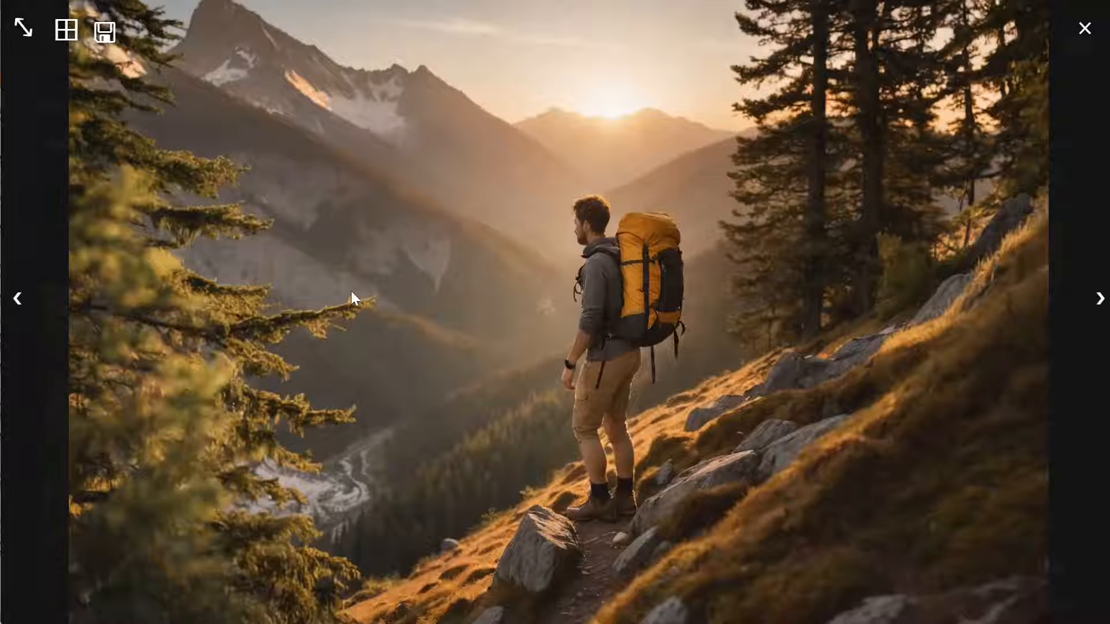
mouse_move(593, 461)
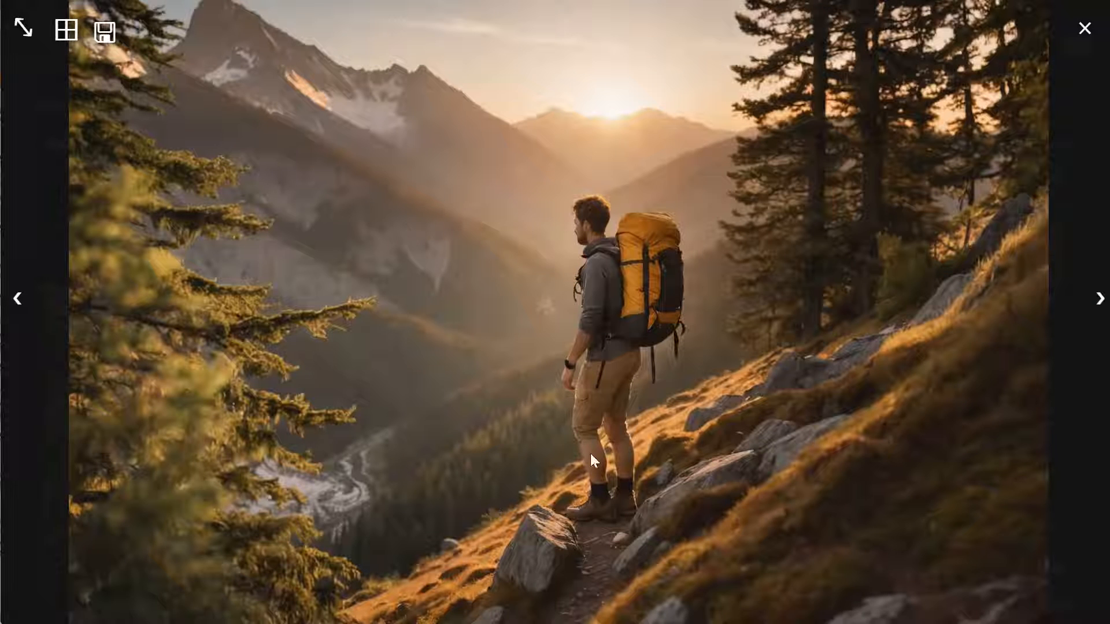
left_click(1084, 28)
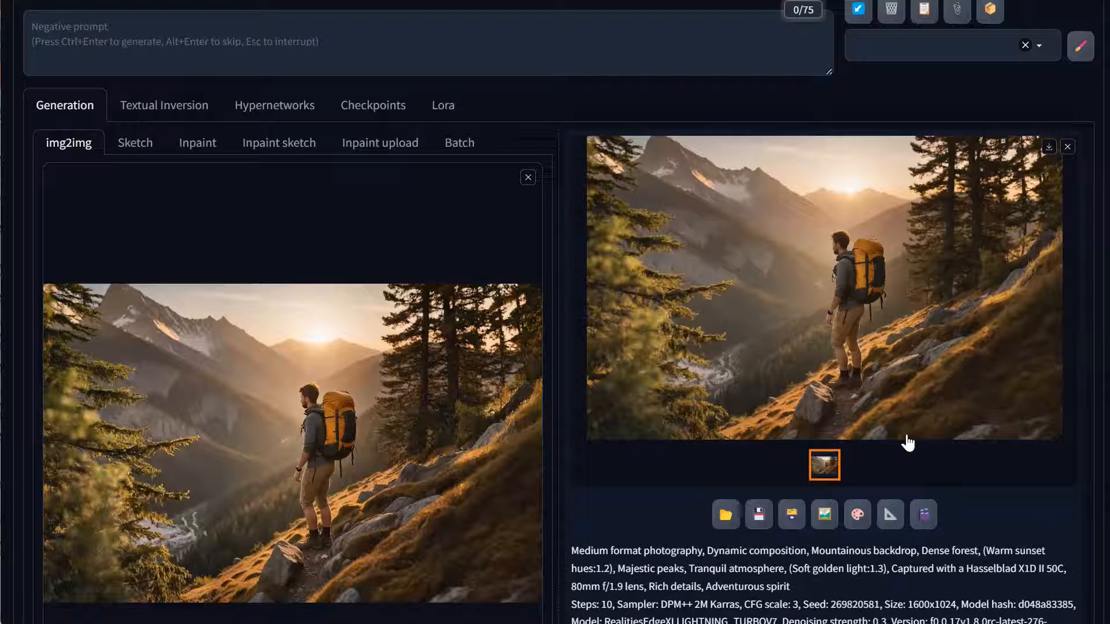
mouse_move(947, 457)
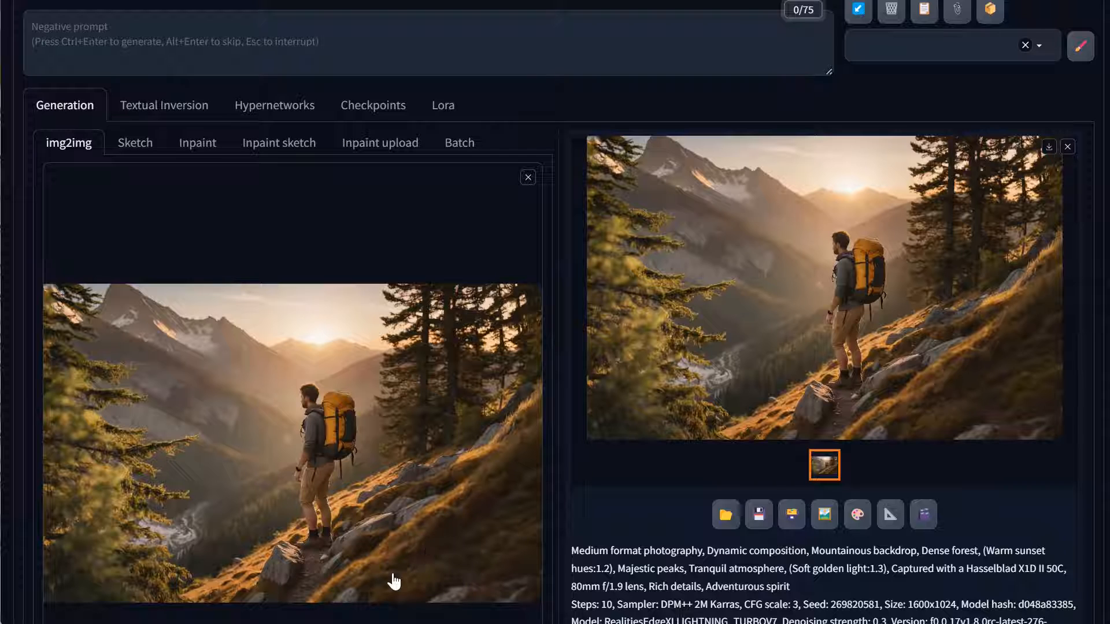
mouse_move(395, 454)
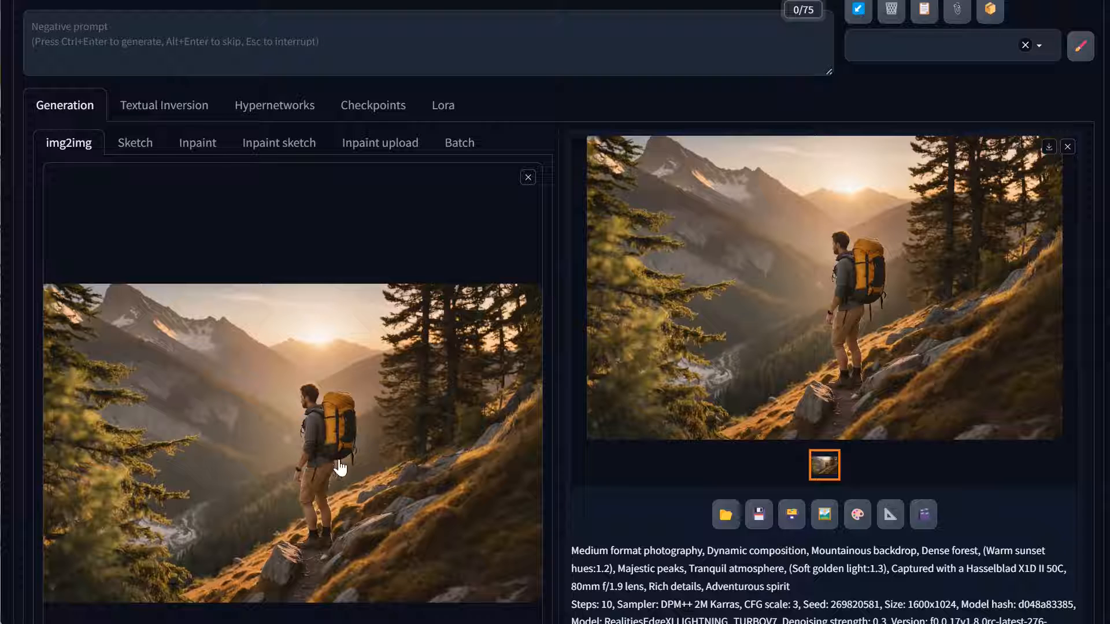
scroll("down", 3)
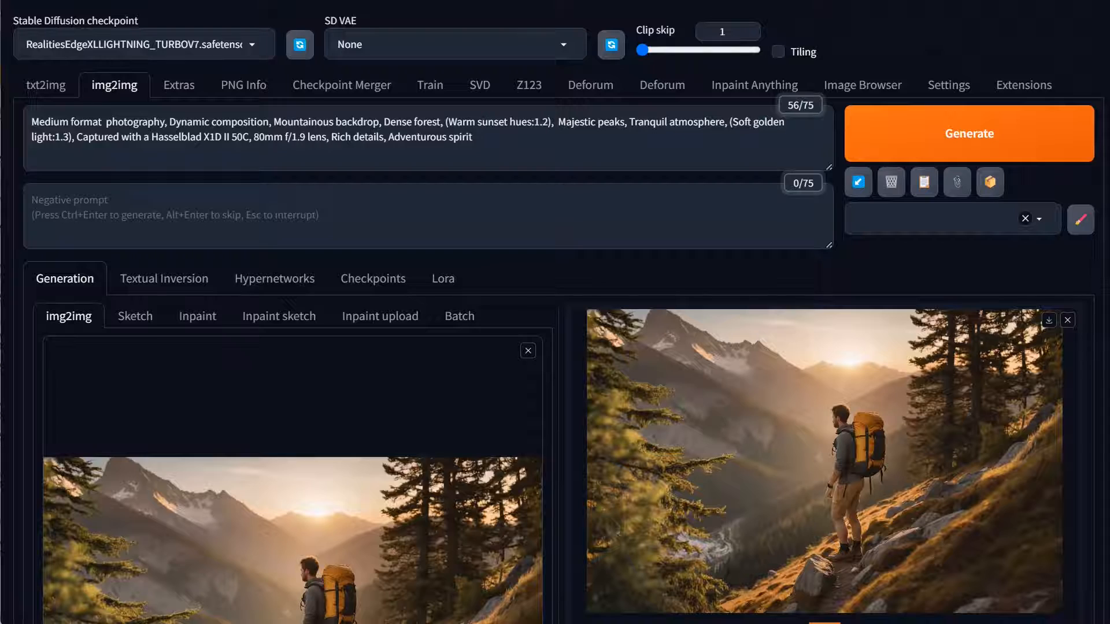
Enable ControlNet Unit 0 at weight 1 with balanced control mode for tile control
left_click(140, 44)
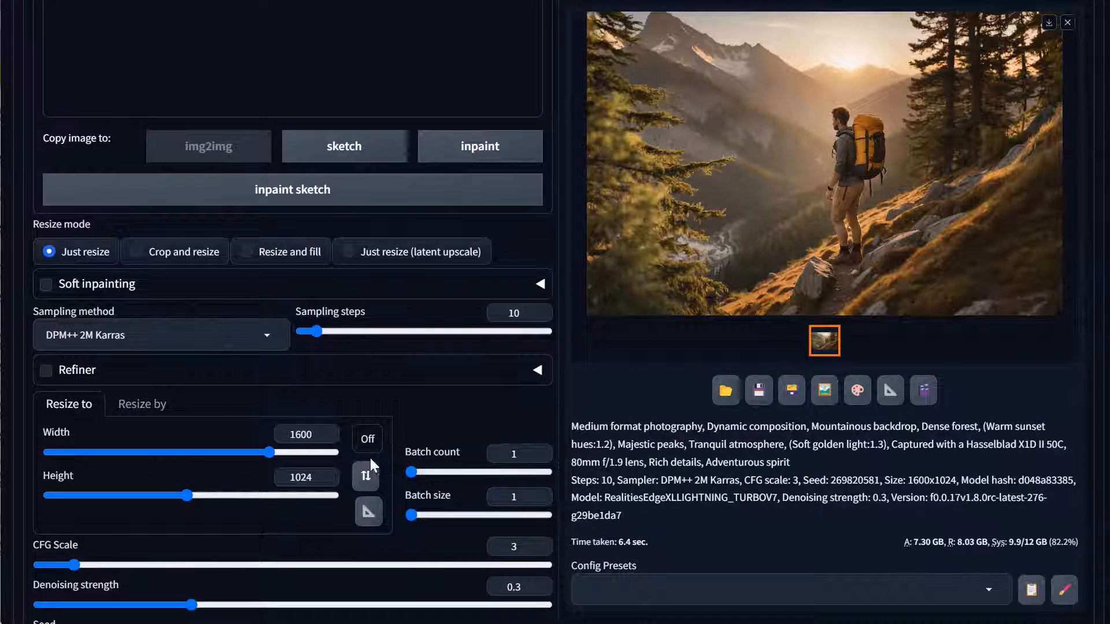
scroll("down", 3)
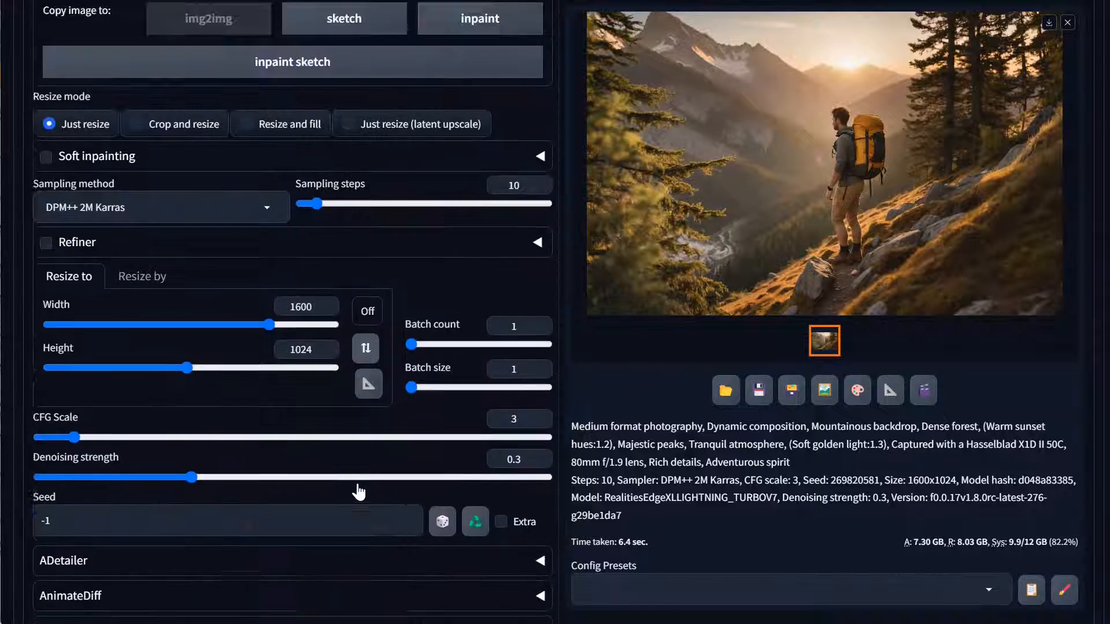
scroll("down", 3)
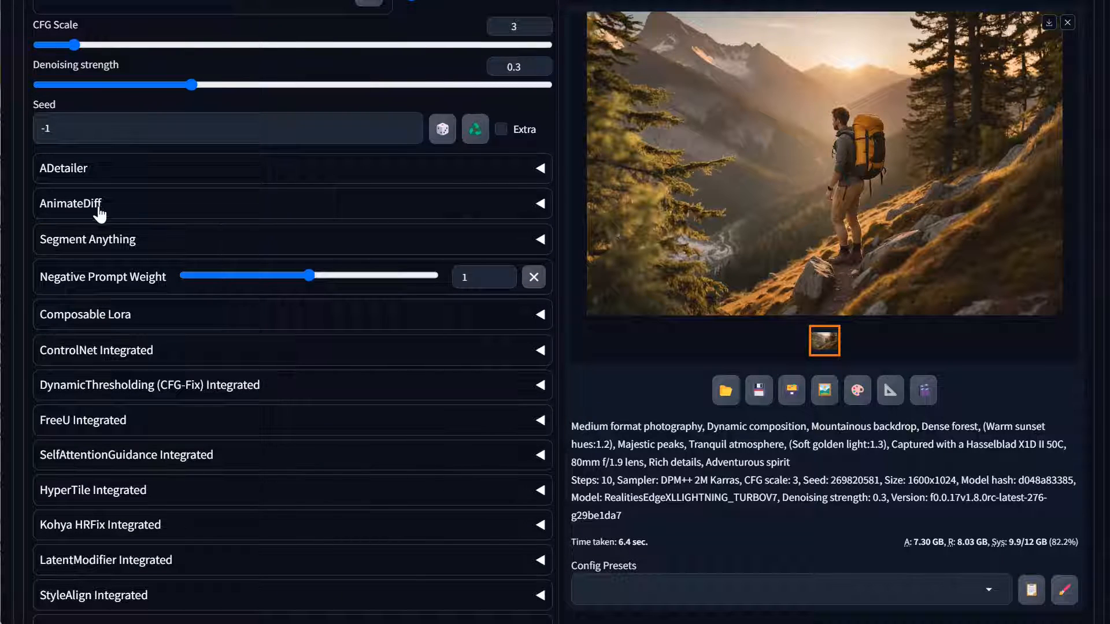
left_click(97, 349)
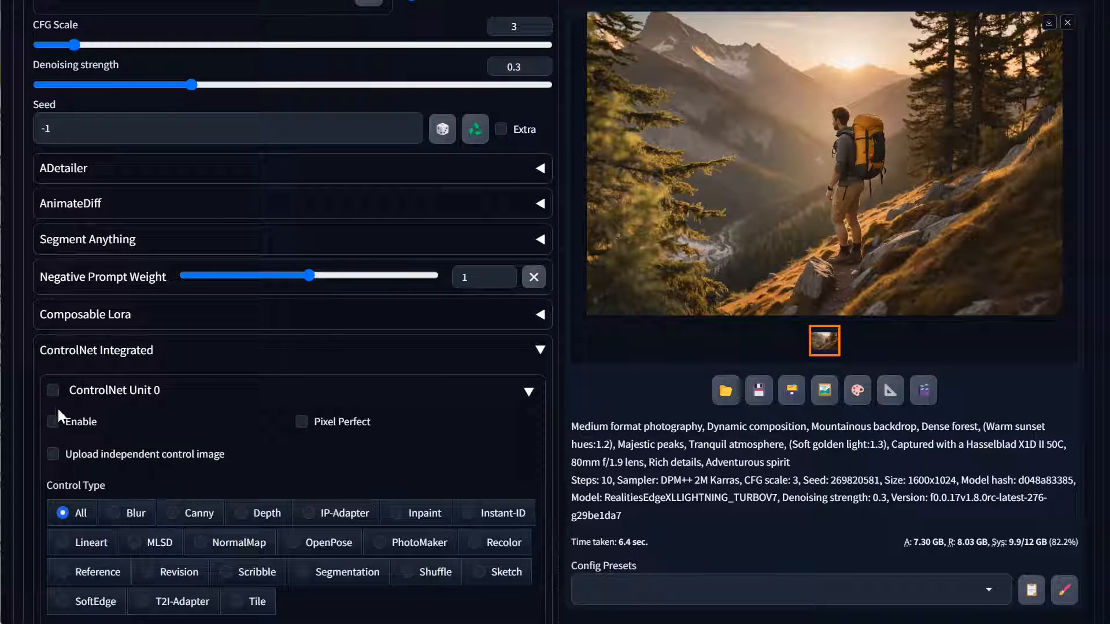
left_click(52, 423)
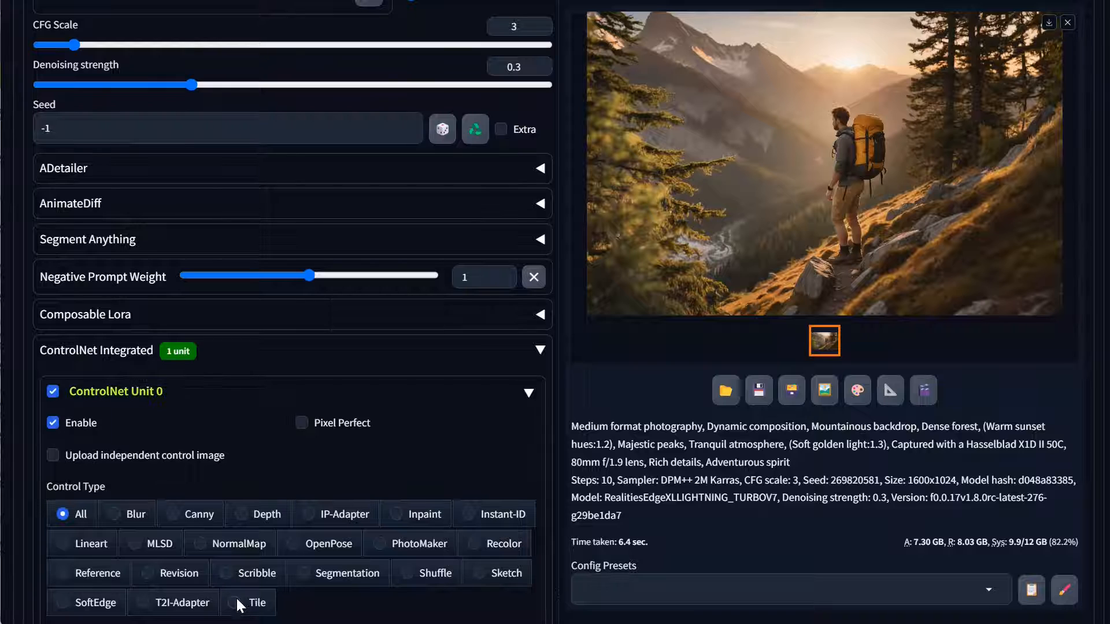
scroll("down", 3)
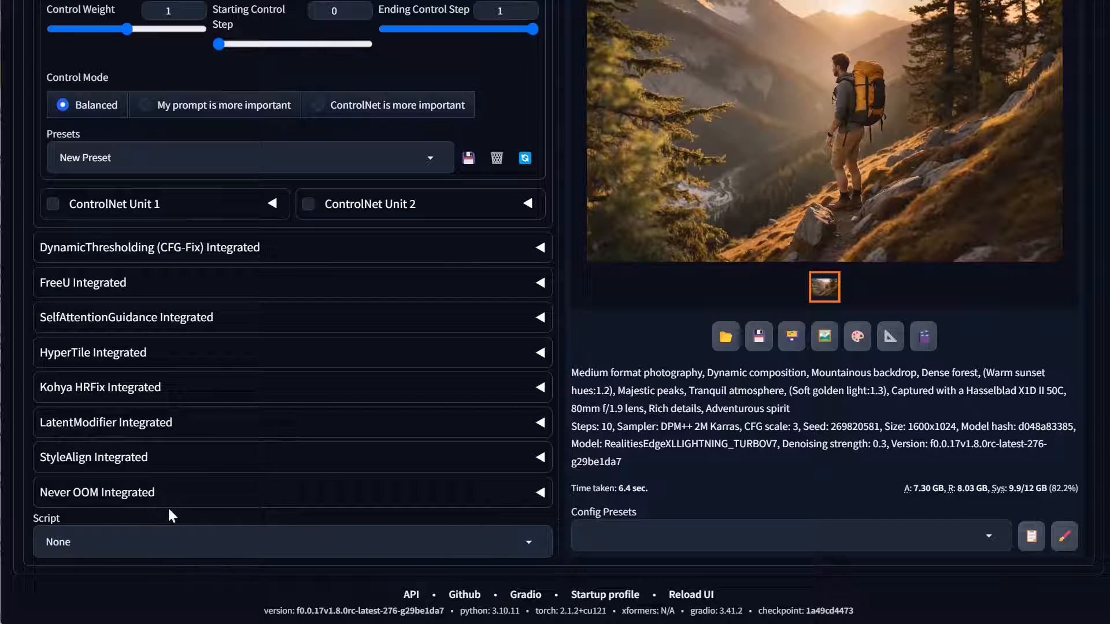
Choose the Ultimate SD upscale script at scale 2 with the 4x_NMKD-Siax_200k upscaler
left_click(290, 541)
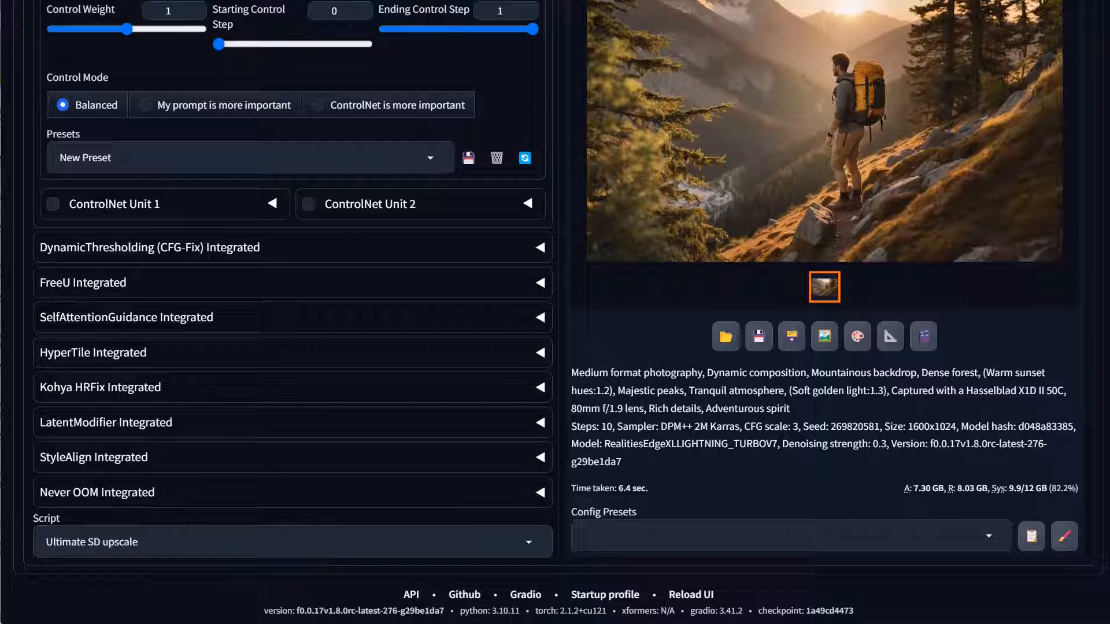
left_click(291, 541)
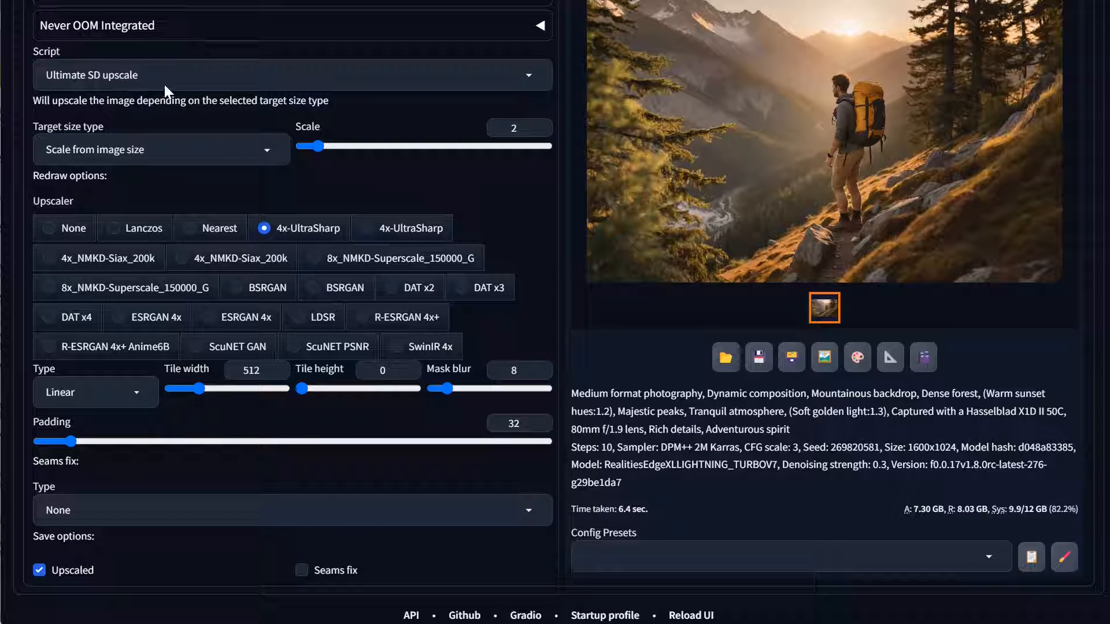
mouse_move(200, 187)
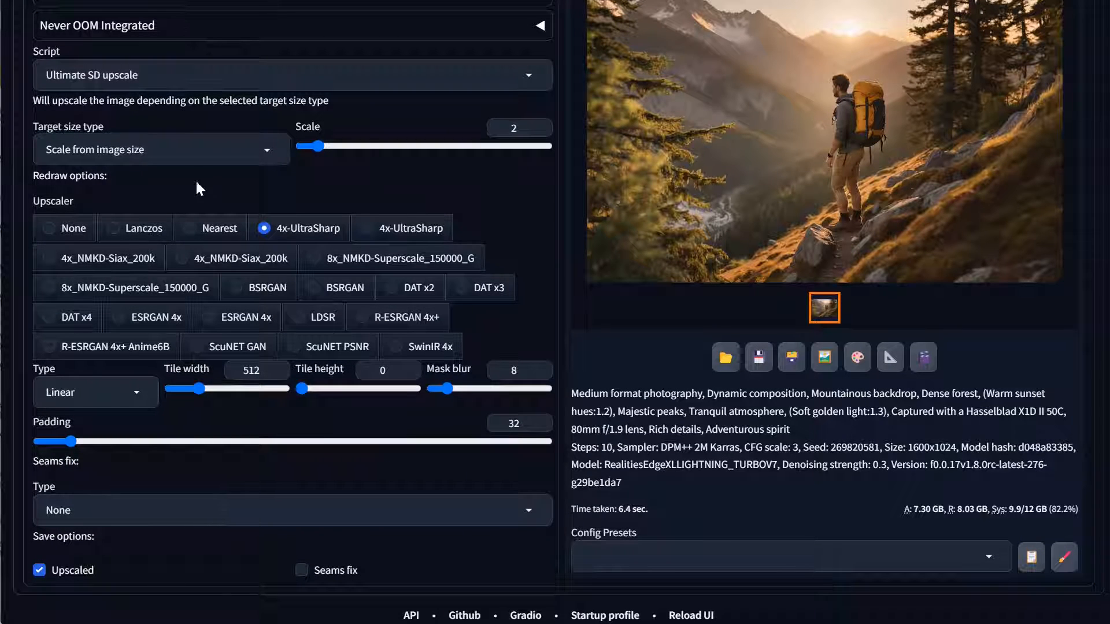
scroll("down", 3)
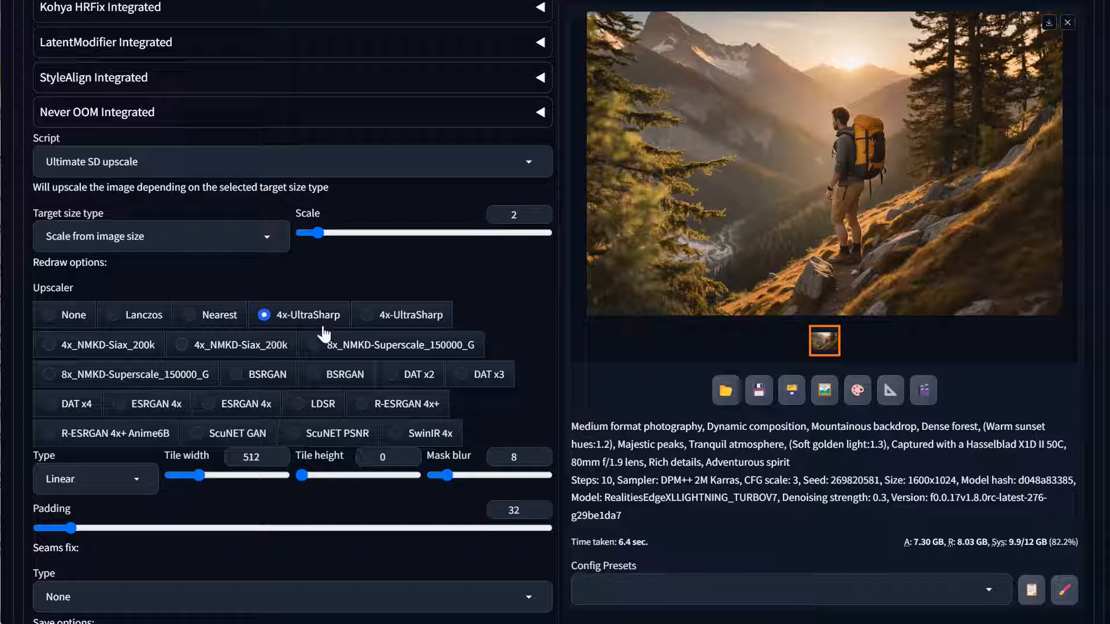
left_click(49, 345)
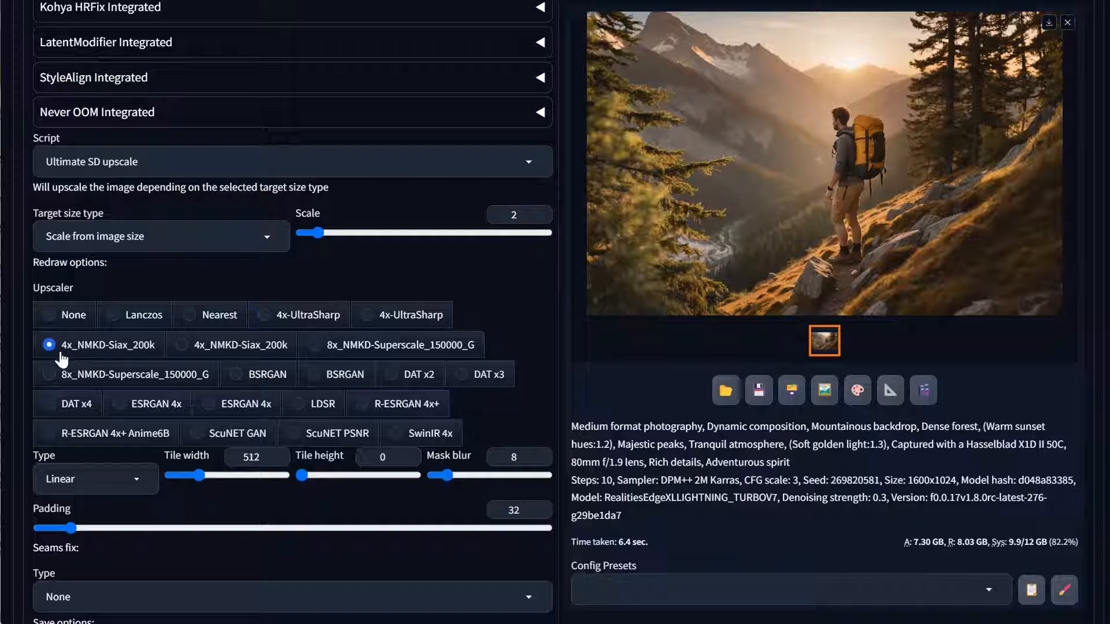
mouse_move(137, 361)
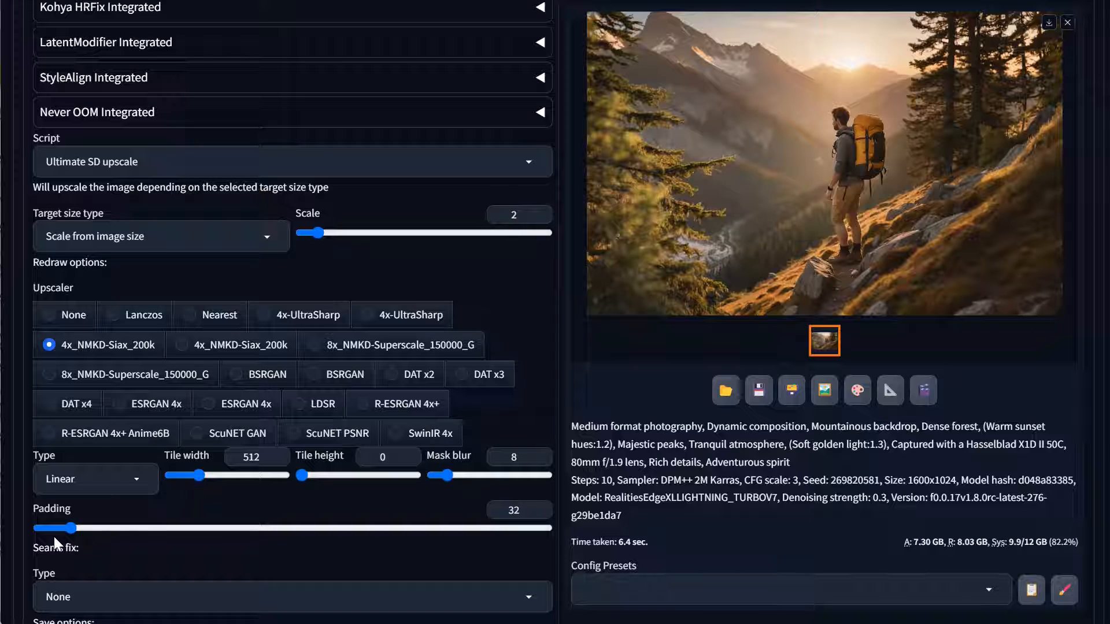
mouse_move(276, 523)
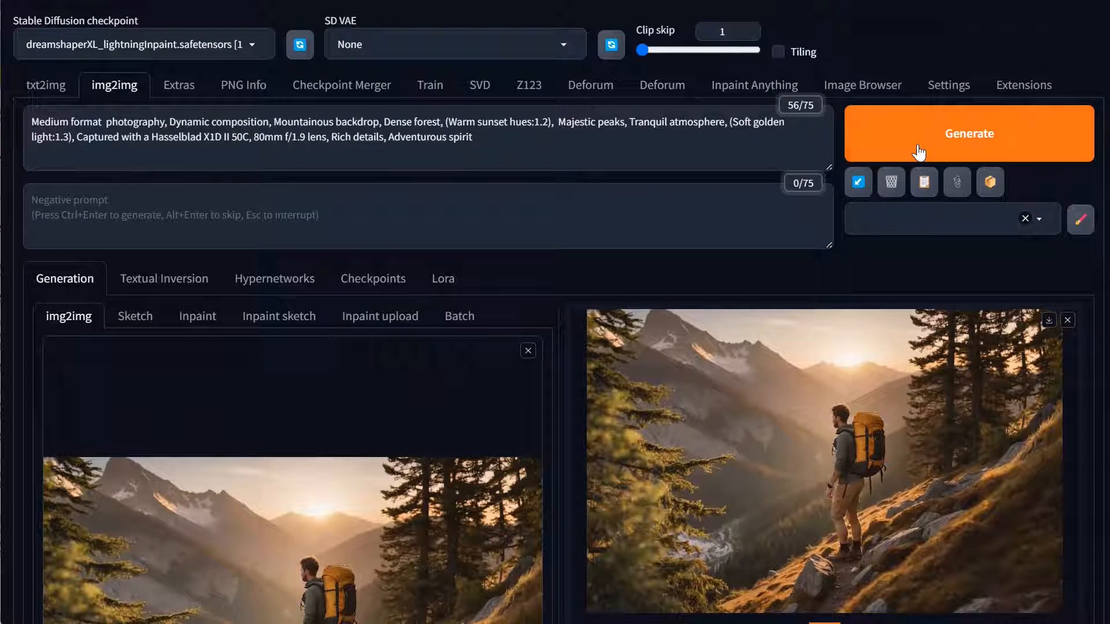
Generate the 3200x2048 upscaled hiker landscape and follow the tile-by-tile progress
left_click(969, 133)
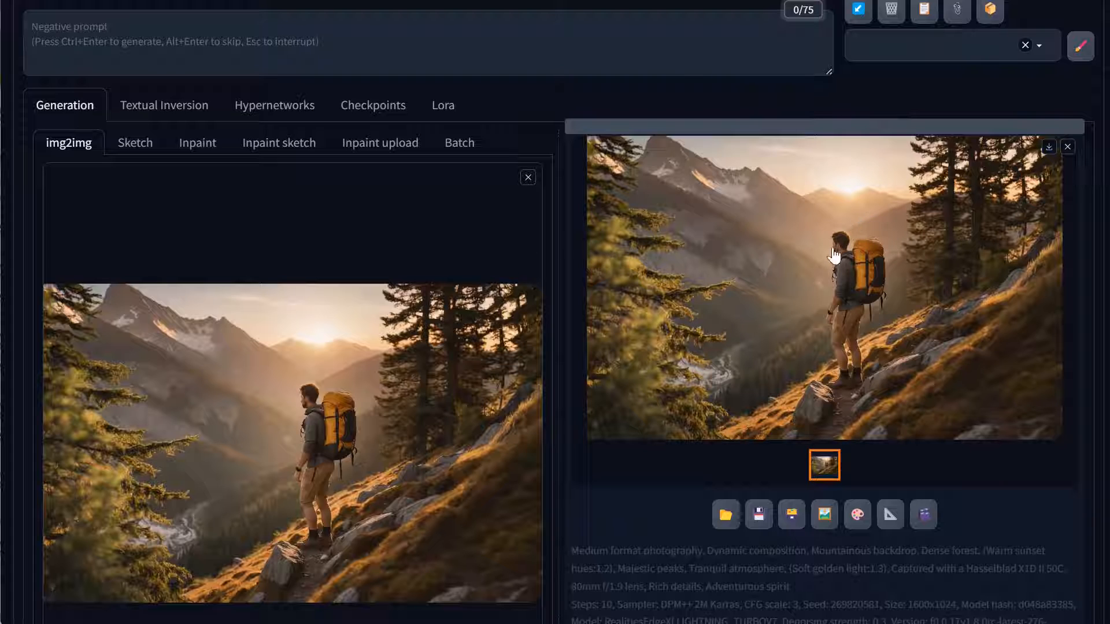
mouse_move(653, 216)
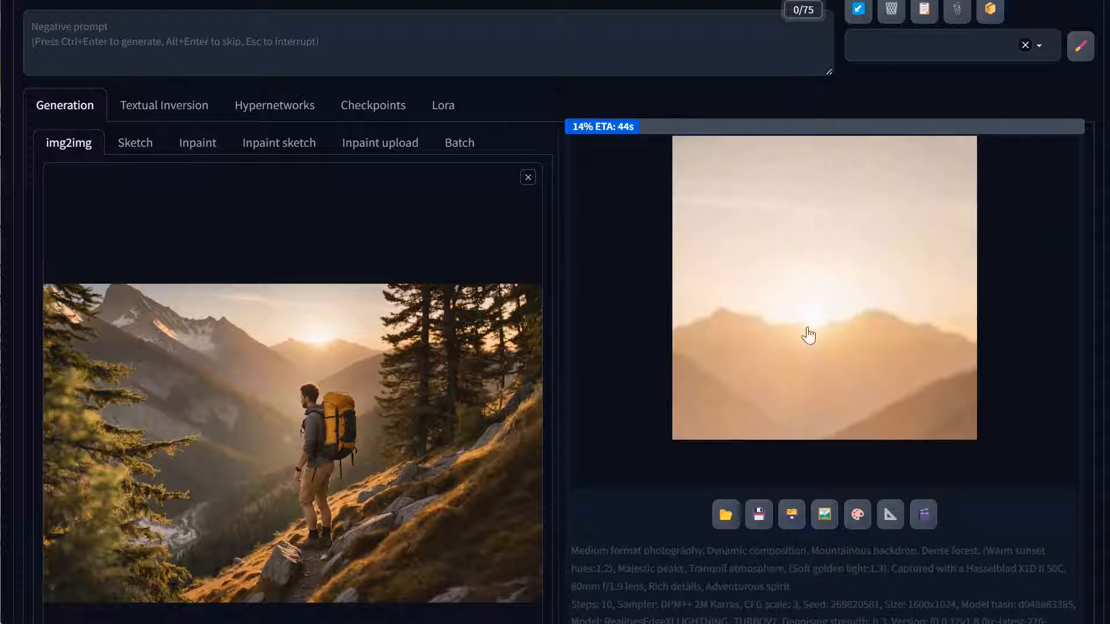
mouse_move(1082, 458)
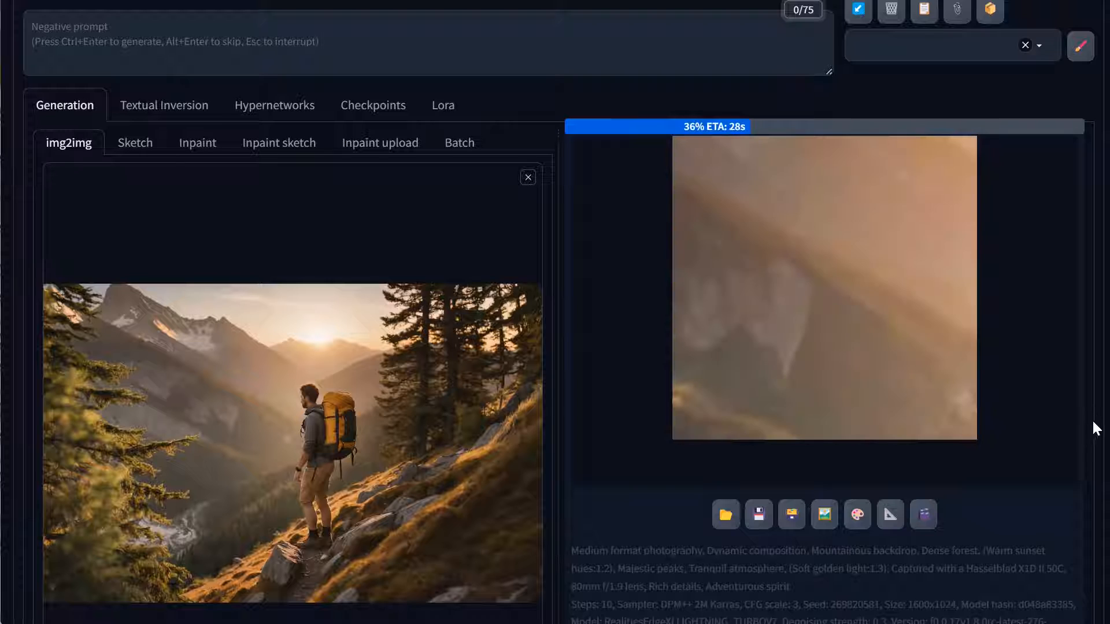
mouse_move(1026, 389)
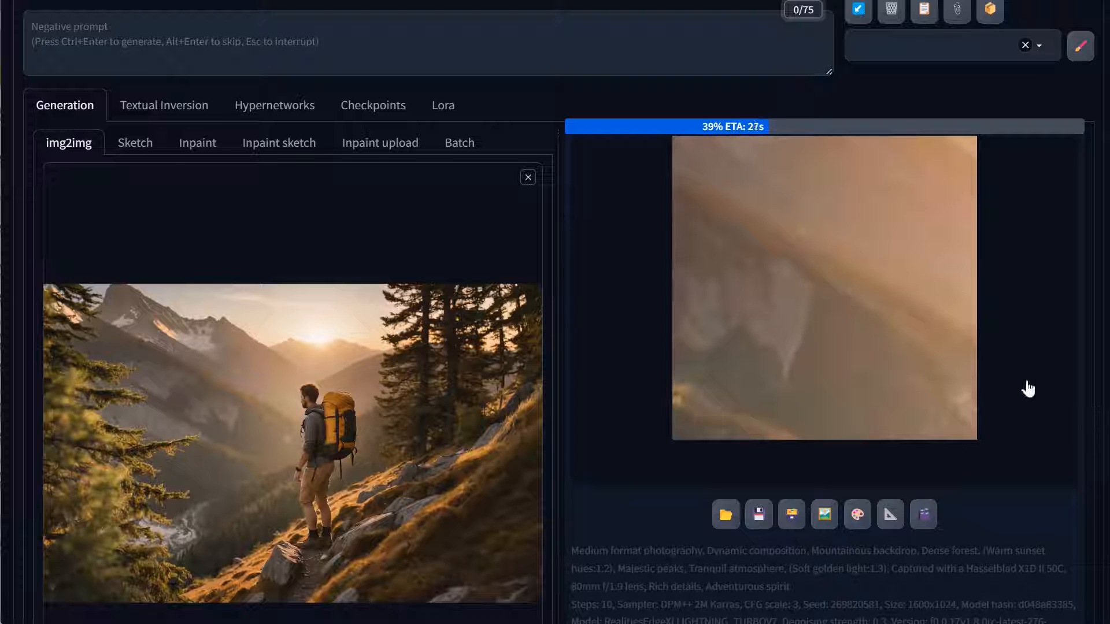
scroll("down", 3)
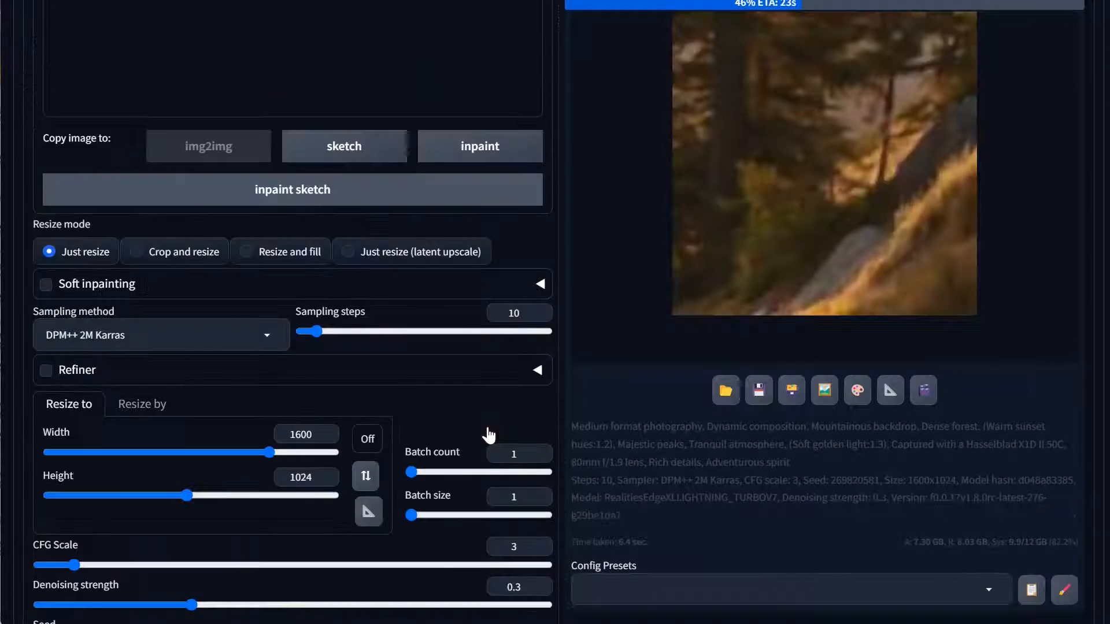
scroll("down", 3)
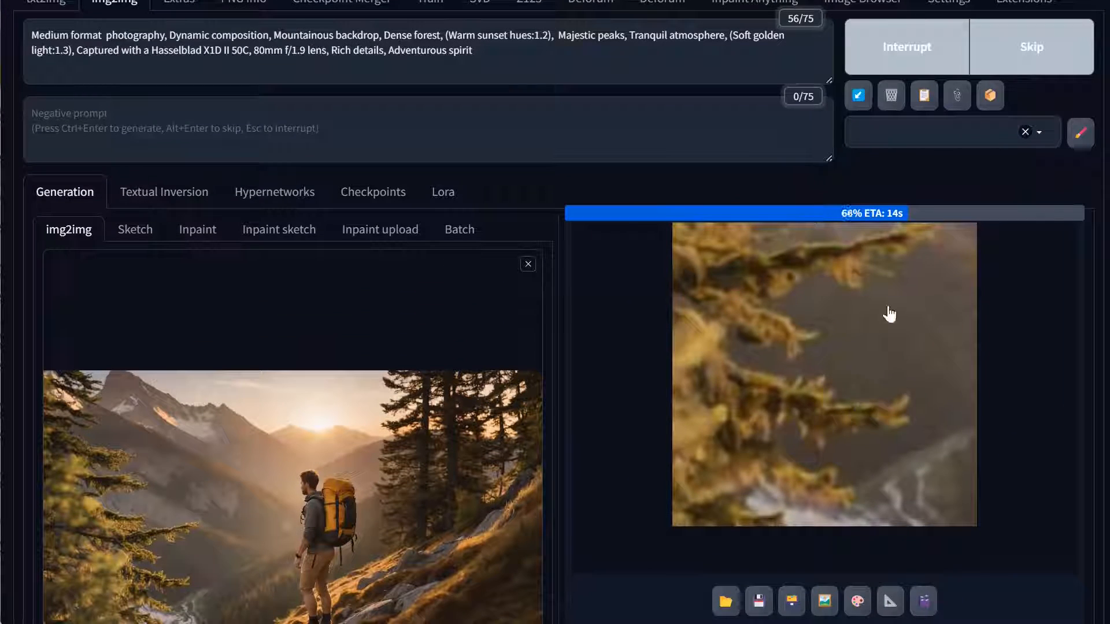
scroll("down", 3)
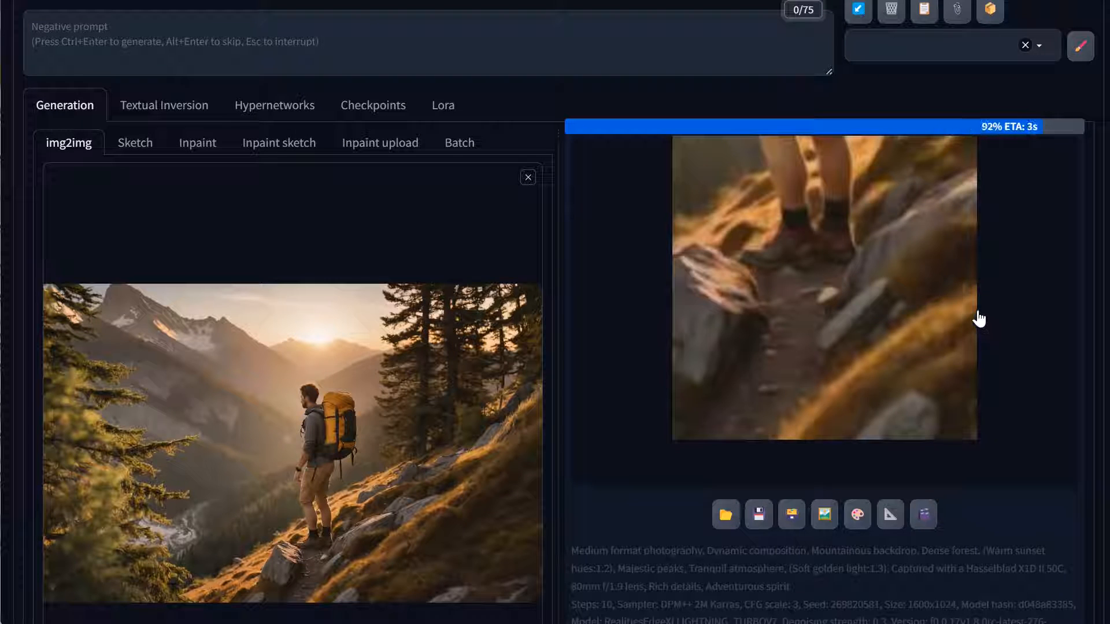
mouse_move(890, 310)
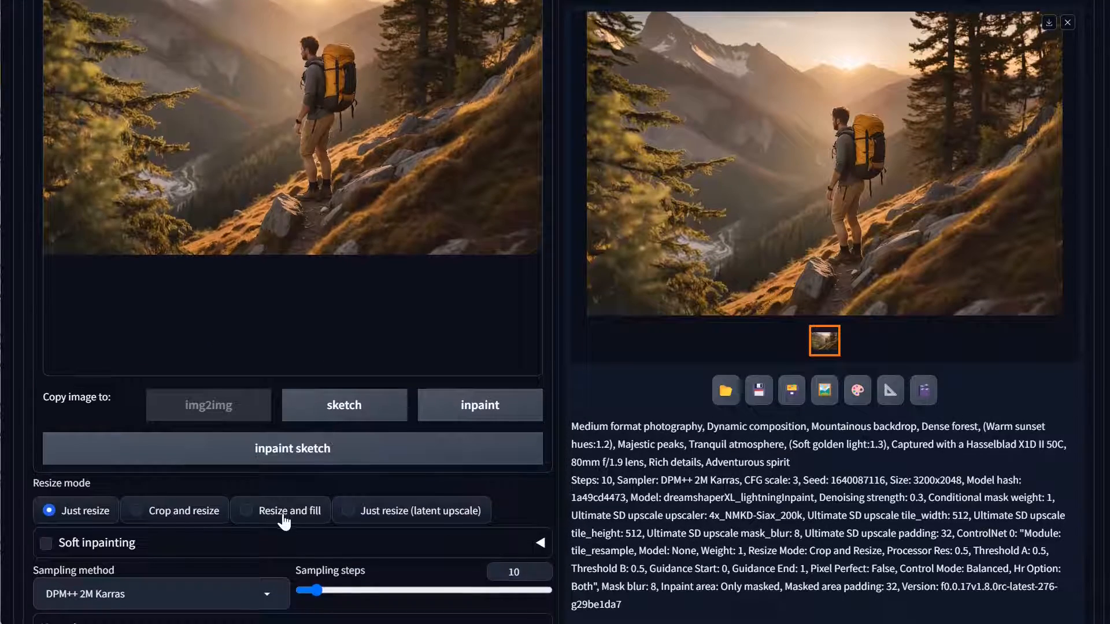
scroll("down", 3)
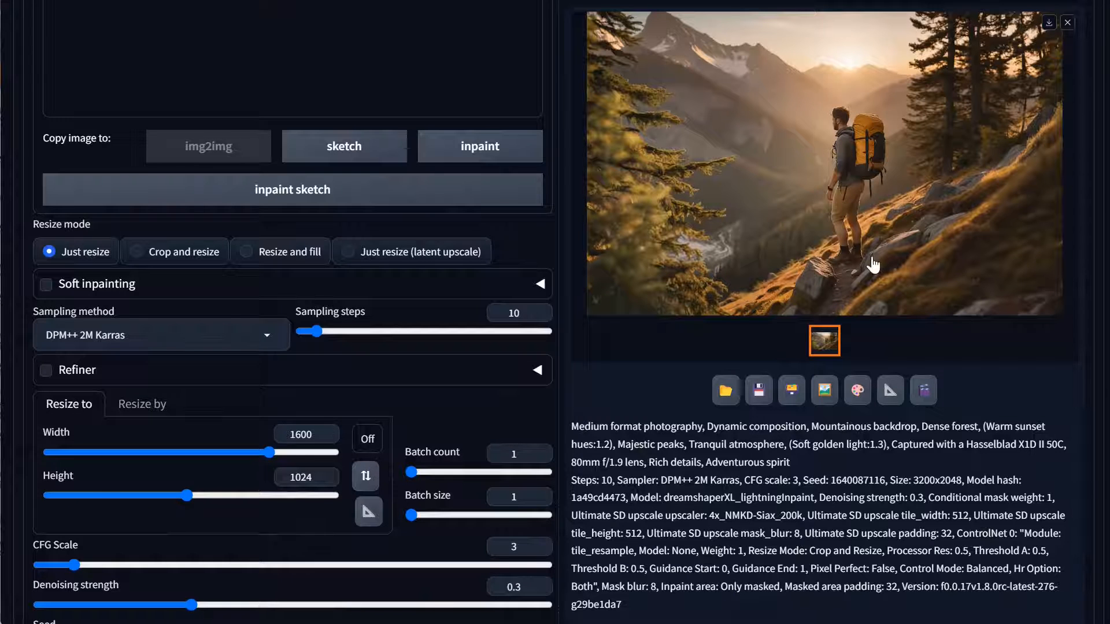
left_click(821, 163)
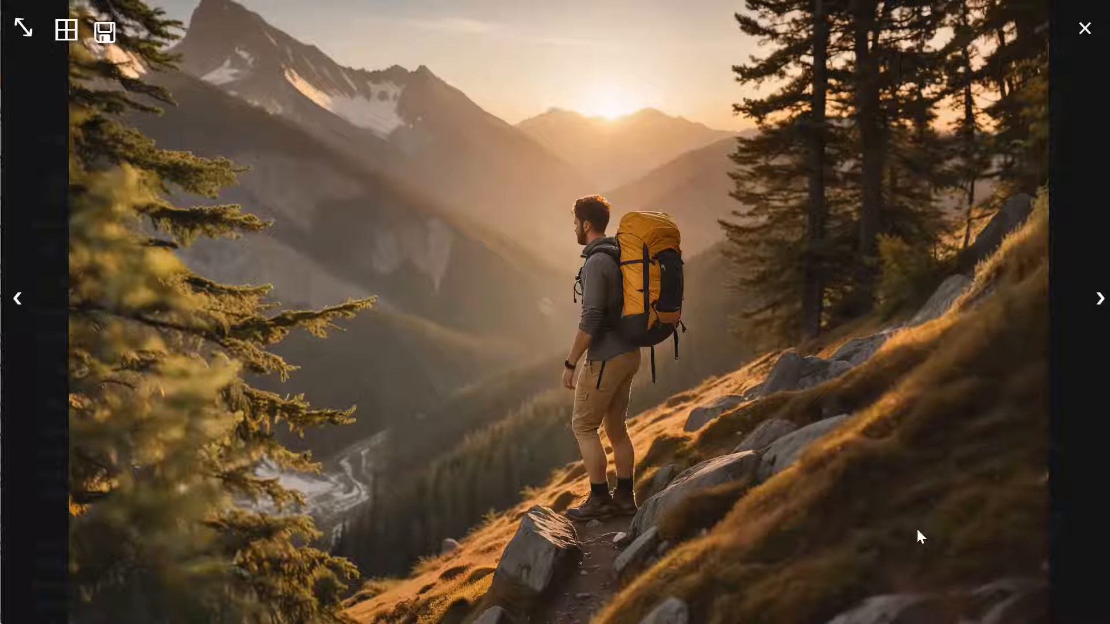
left_click(1085, 28)
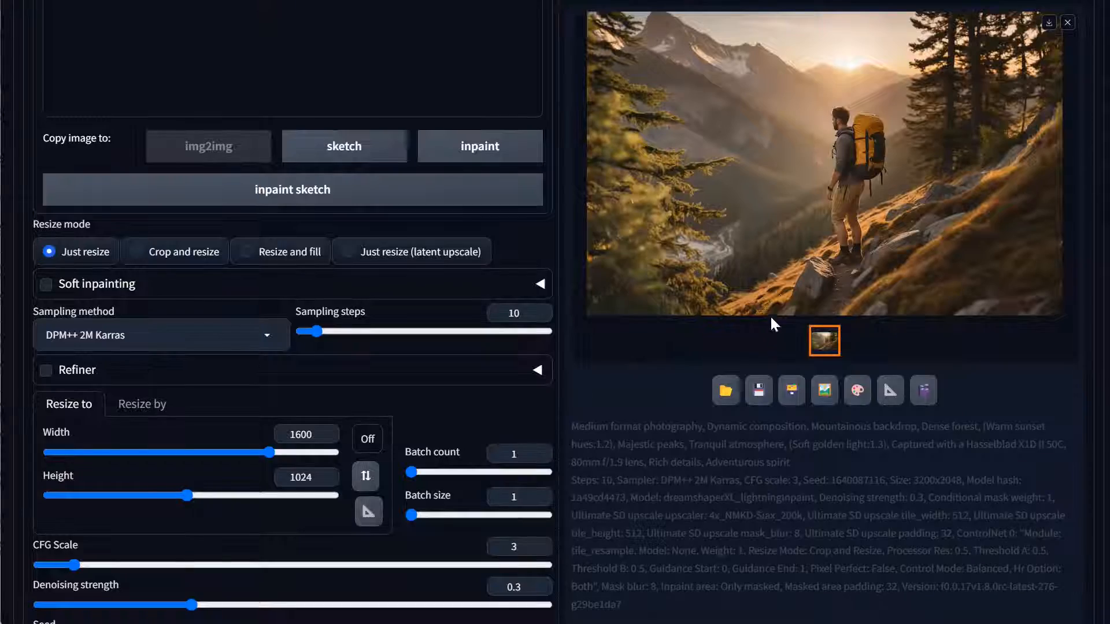
left_click(821, 166)
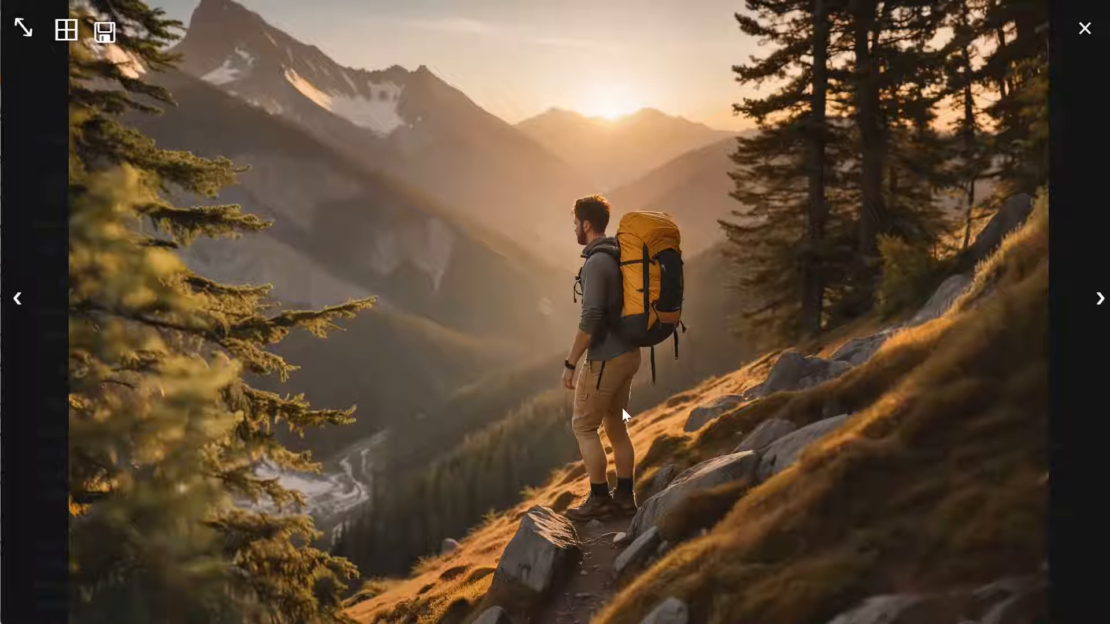
left_click(1084, 28)
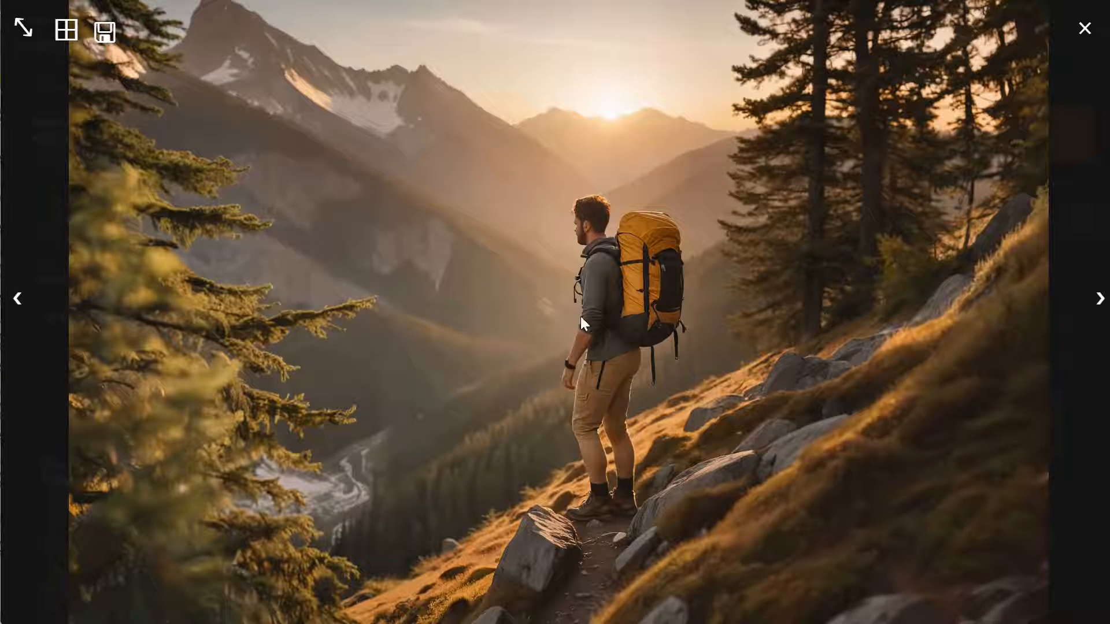
mouse_move(683, 416)
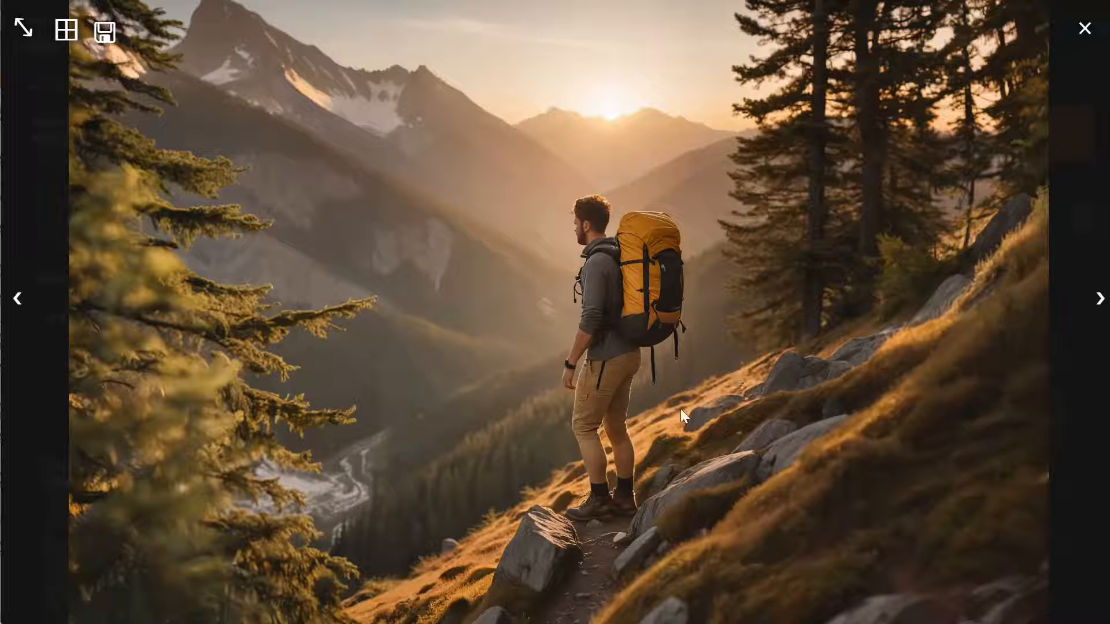
mouse_move(527, 360)
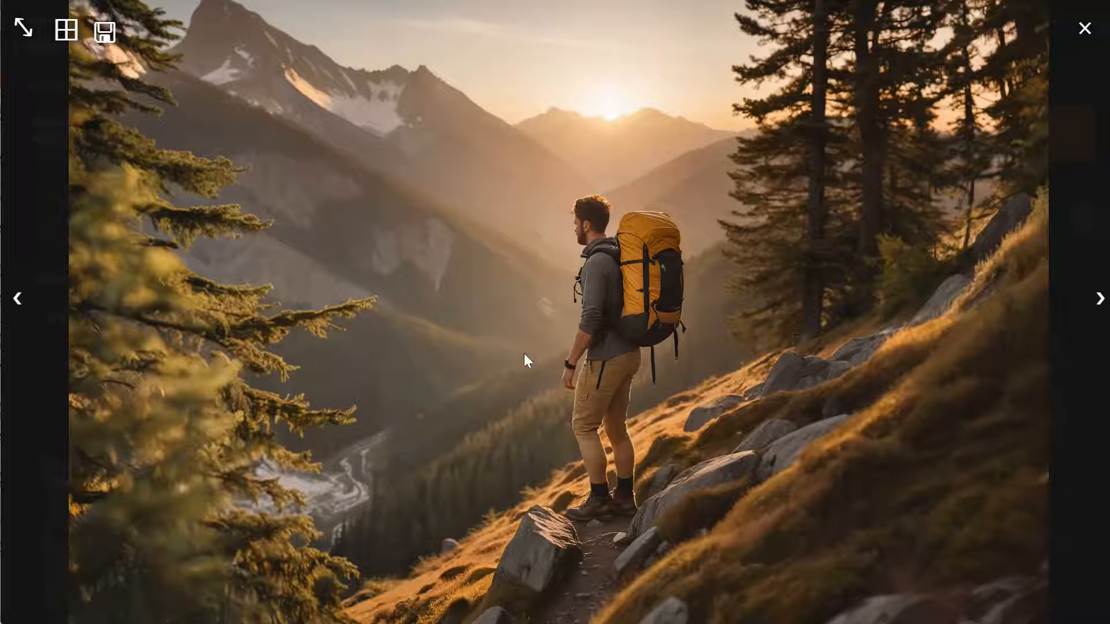
left_click(1083, 28)
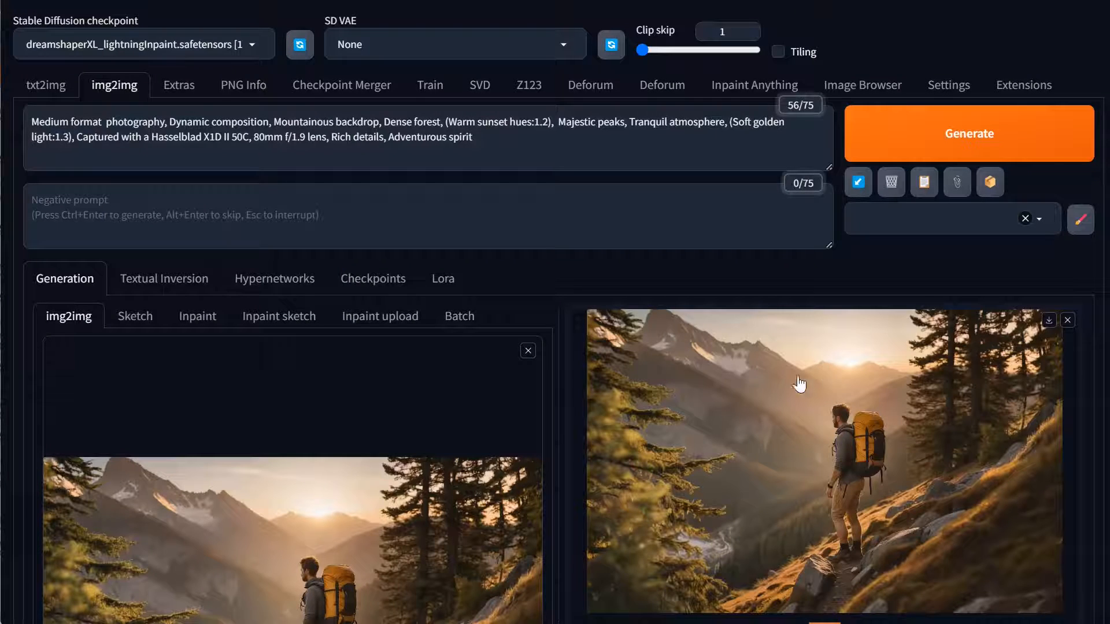